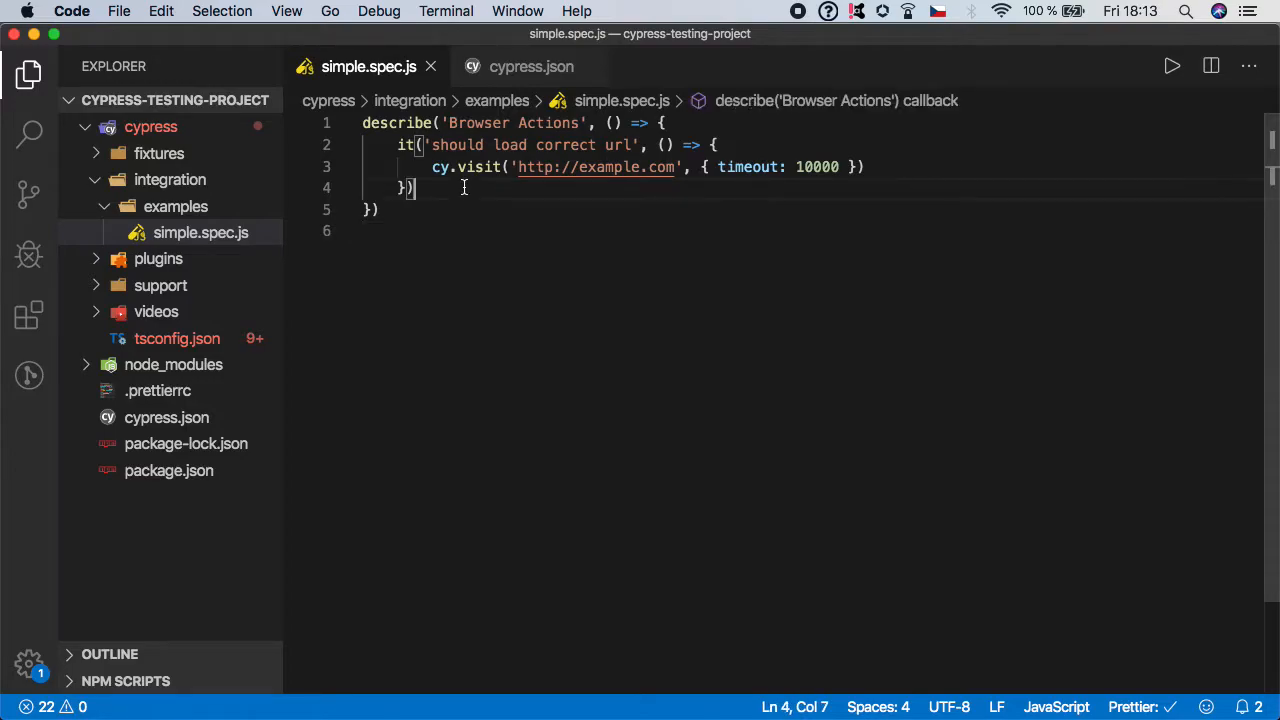
Start a second test 'should check correct url' with a cy.url() call.
key(enter)
text(it(')
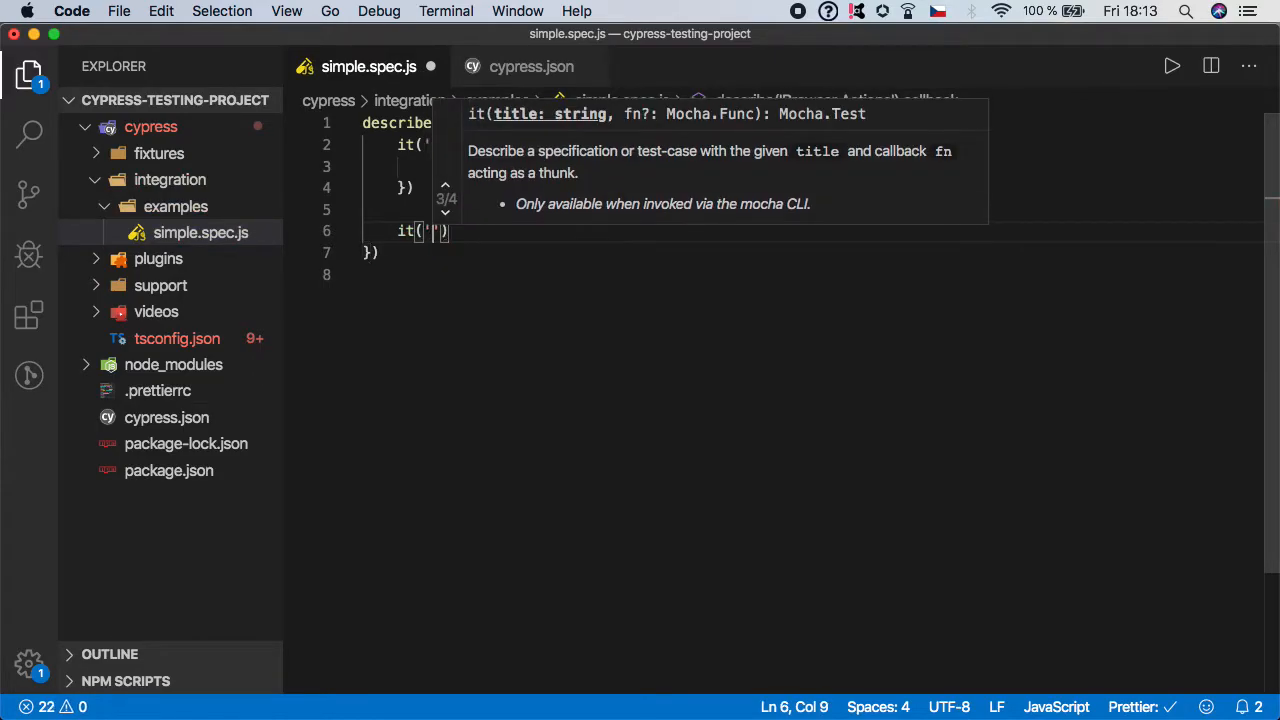
text(should)
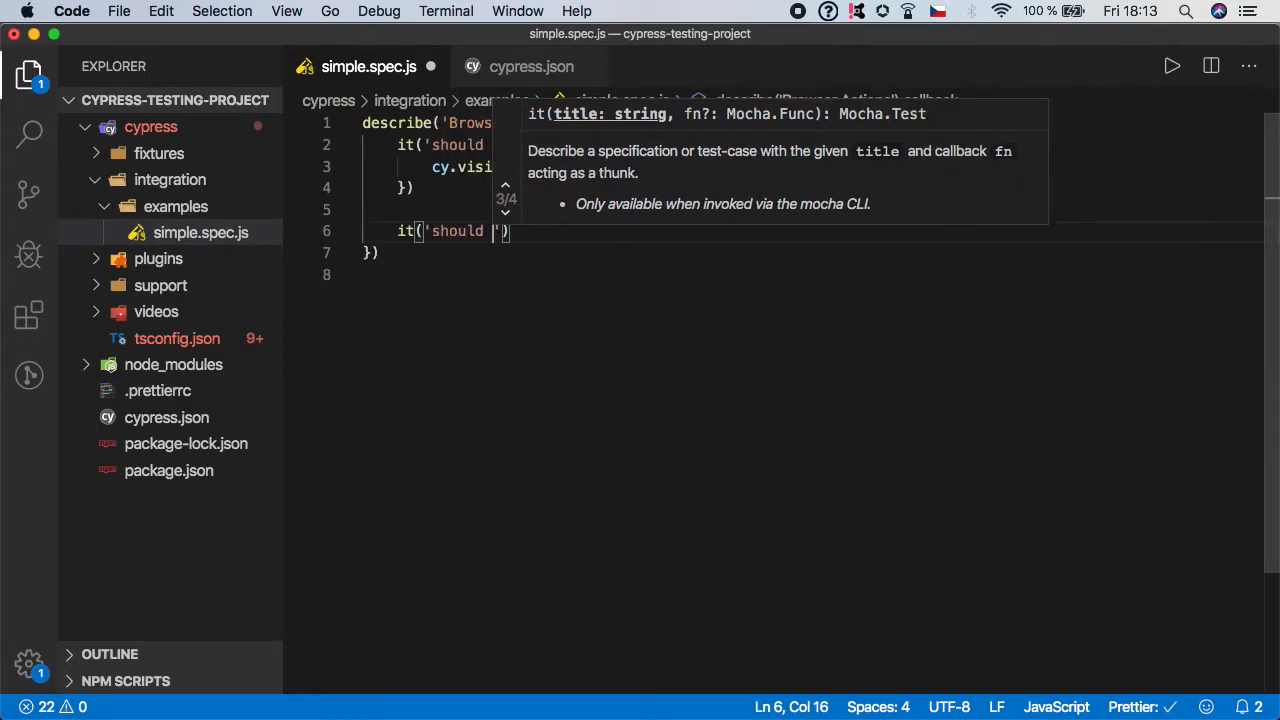
text(check correct url)
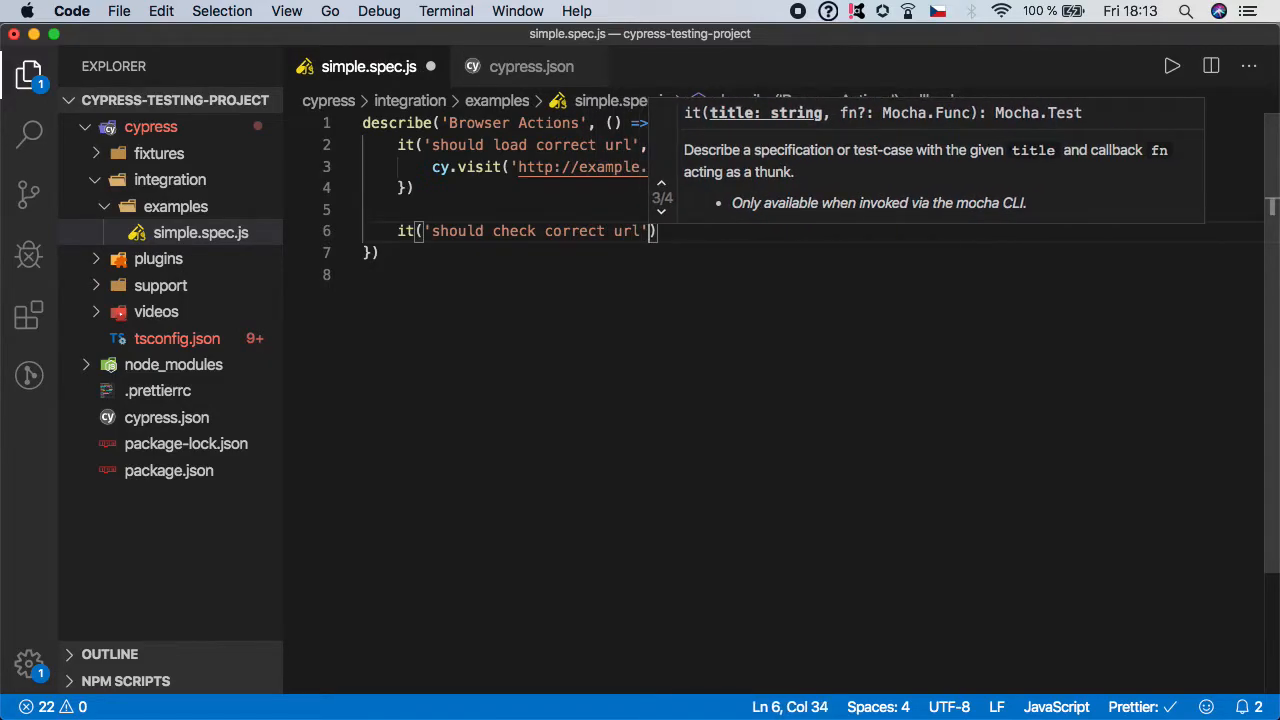
text(, () => {)
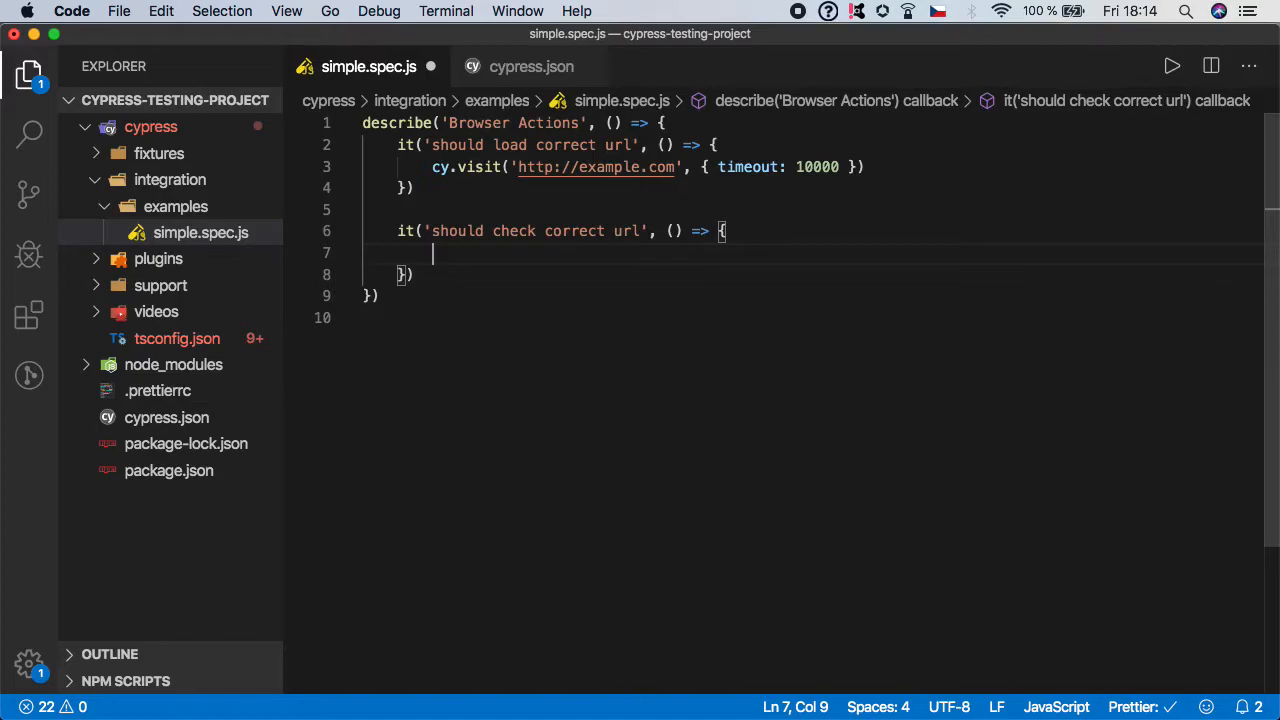
text(cy.url()
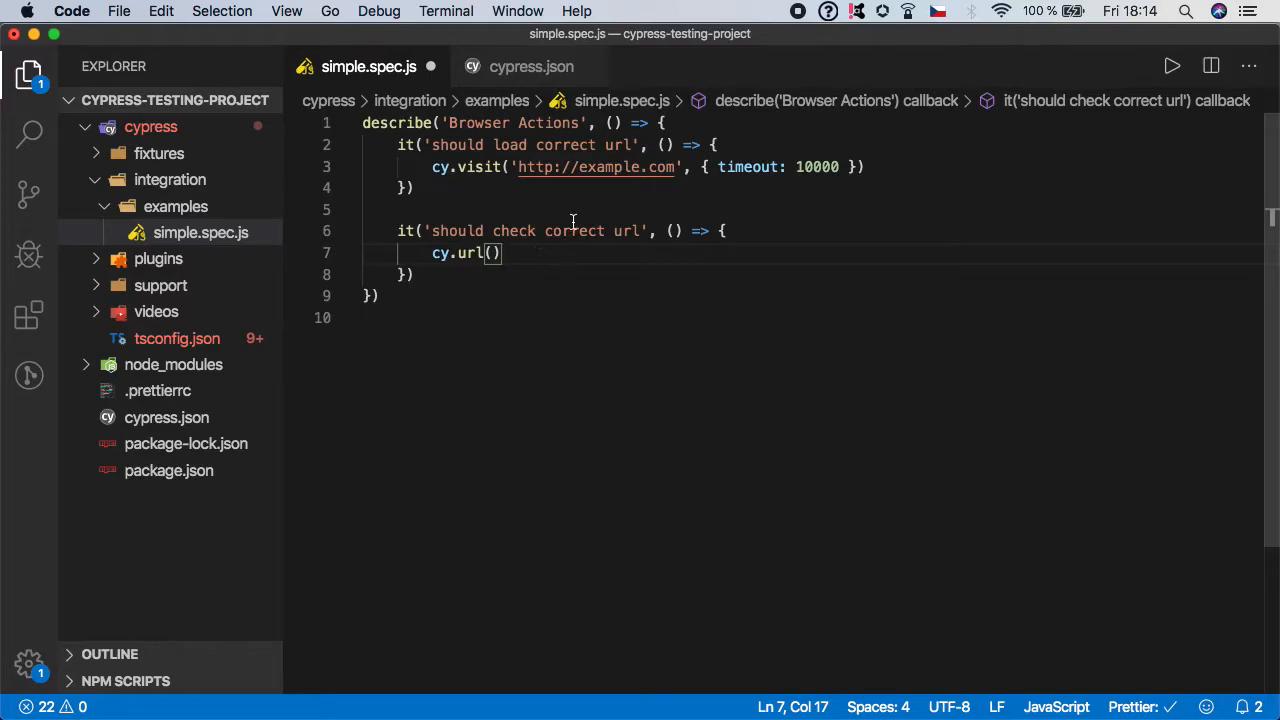
Complete the assertion as cy.url().should('include', 'example.com').
double_click(596, 168)
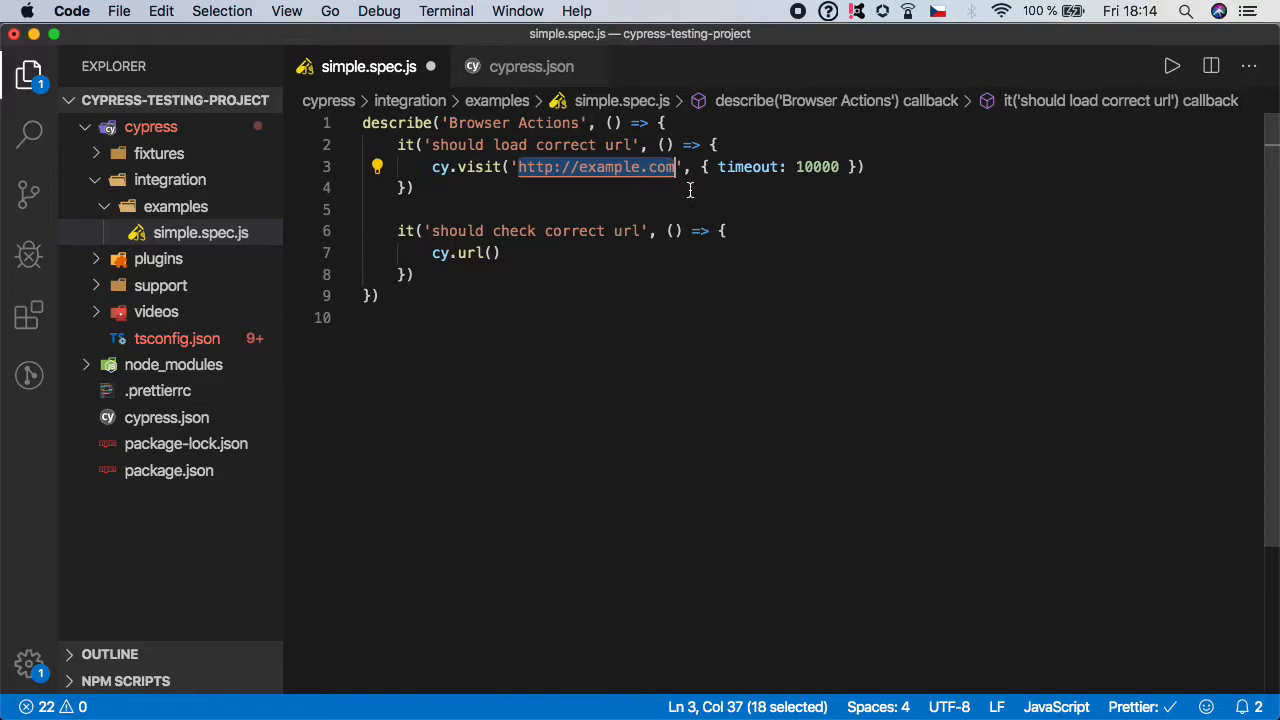
click(492, 252)
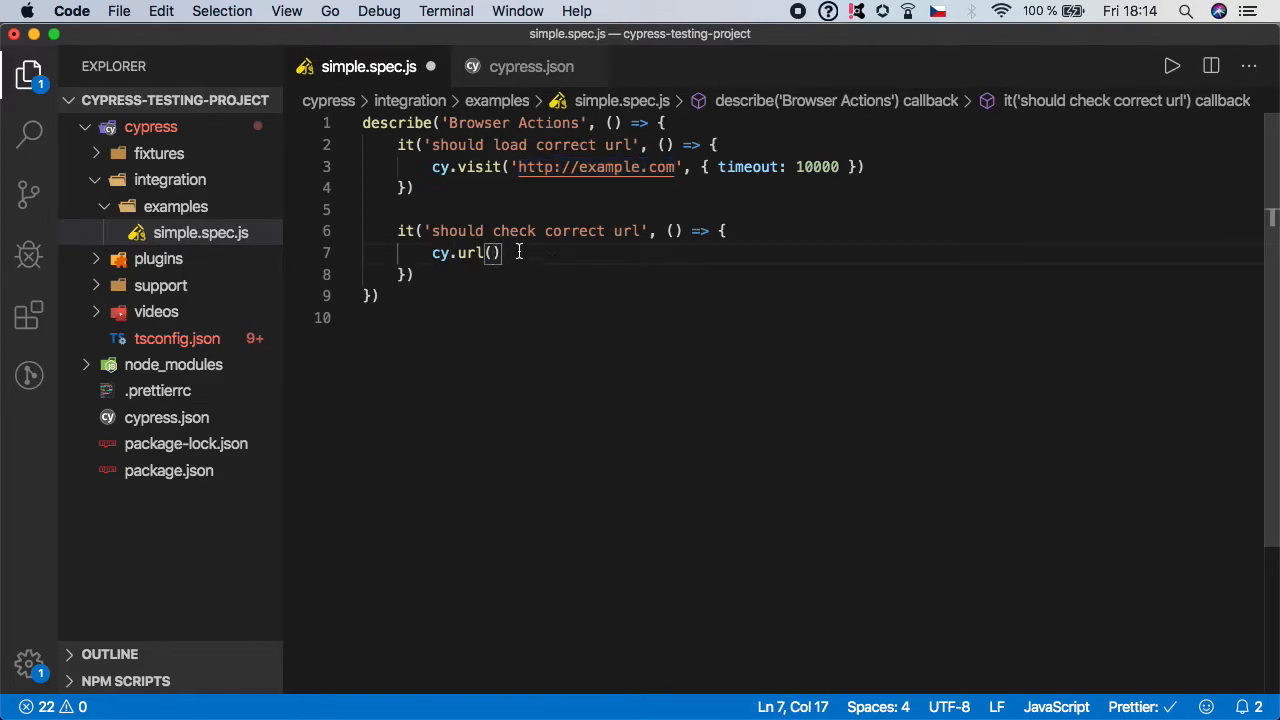
text(.should()
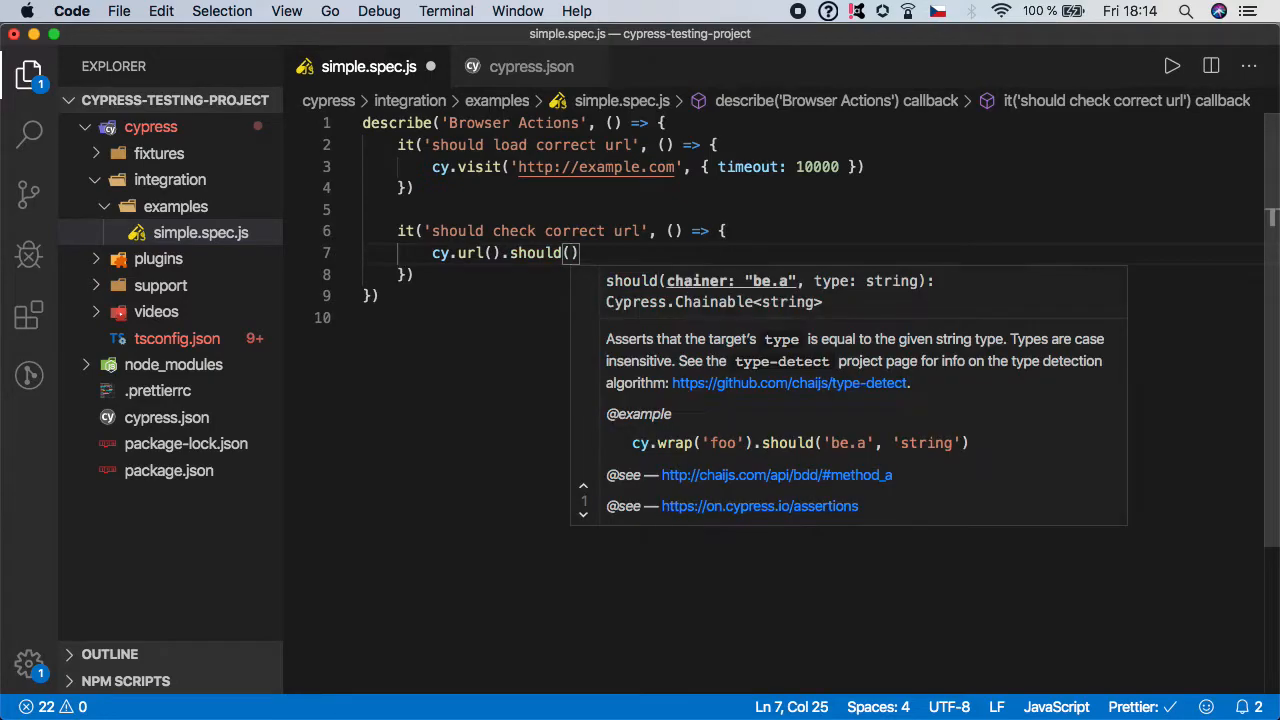
text(')
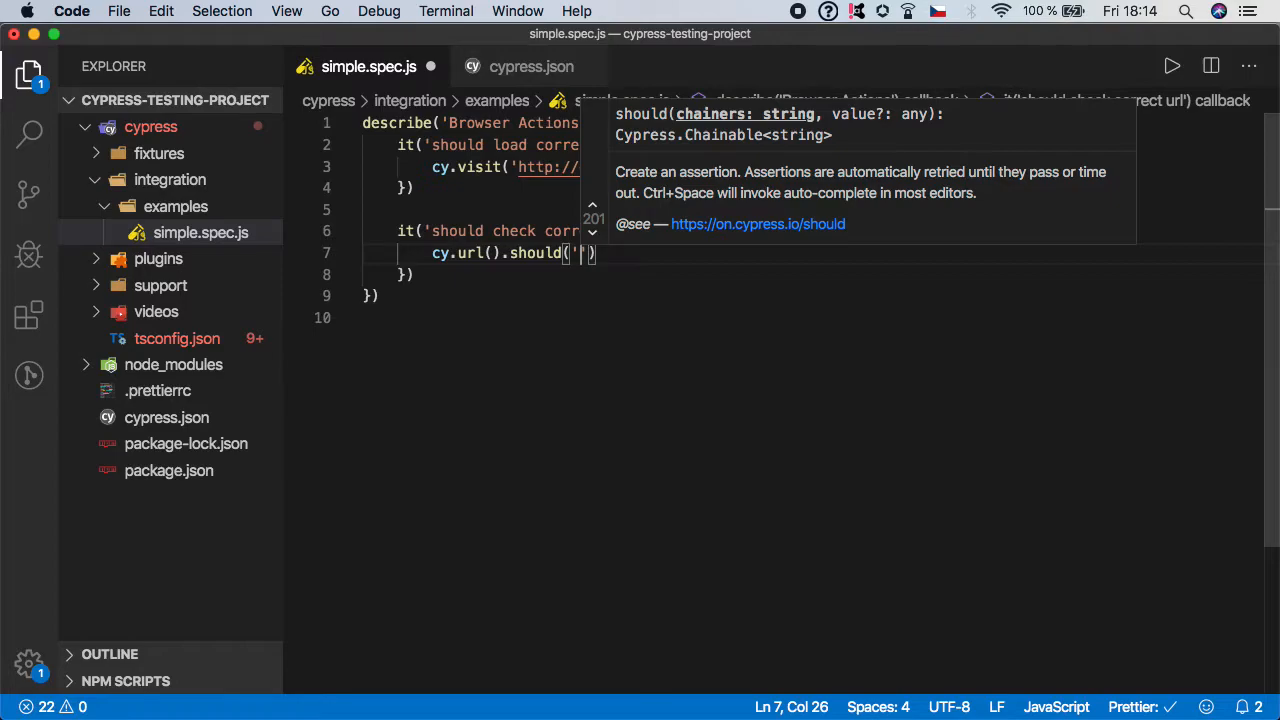
text(i)
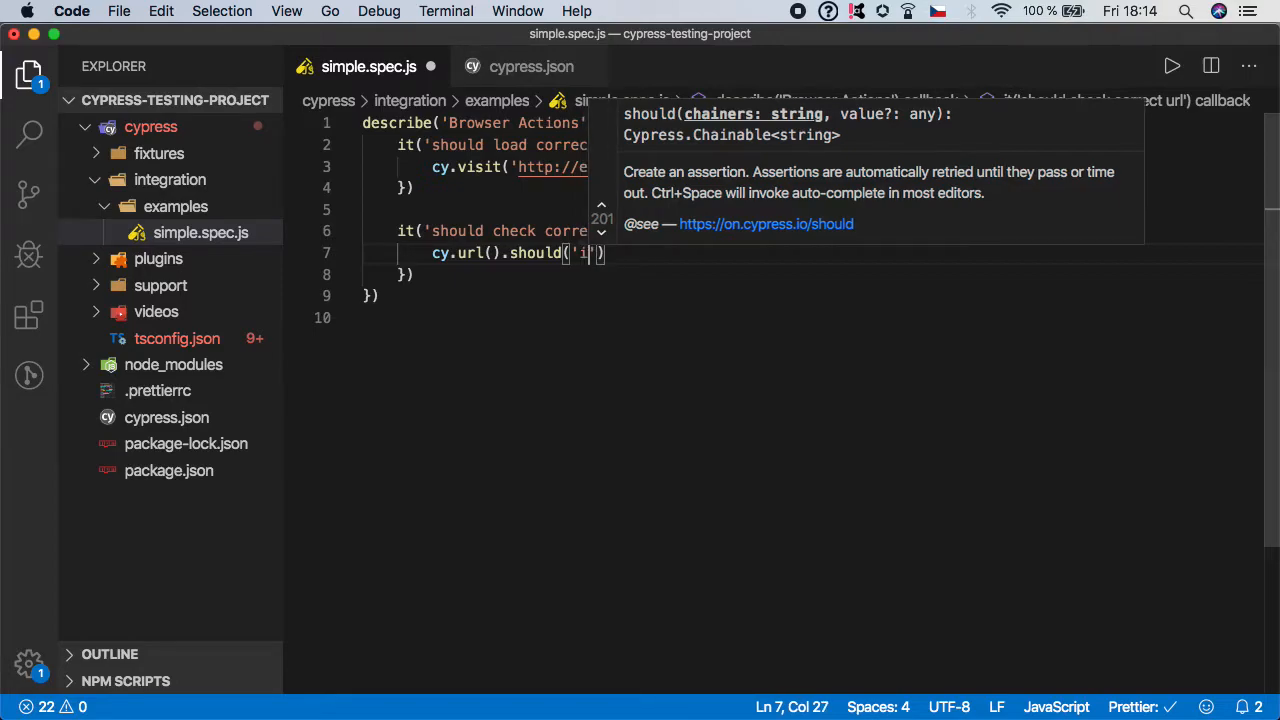
text(nclude)
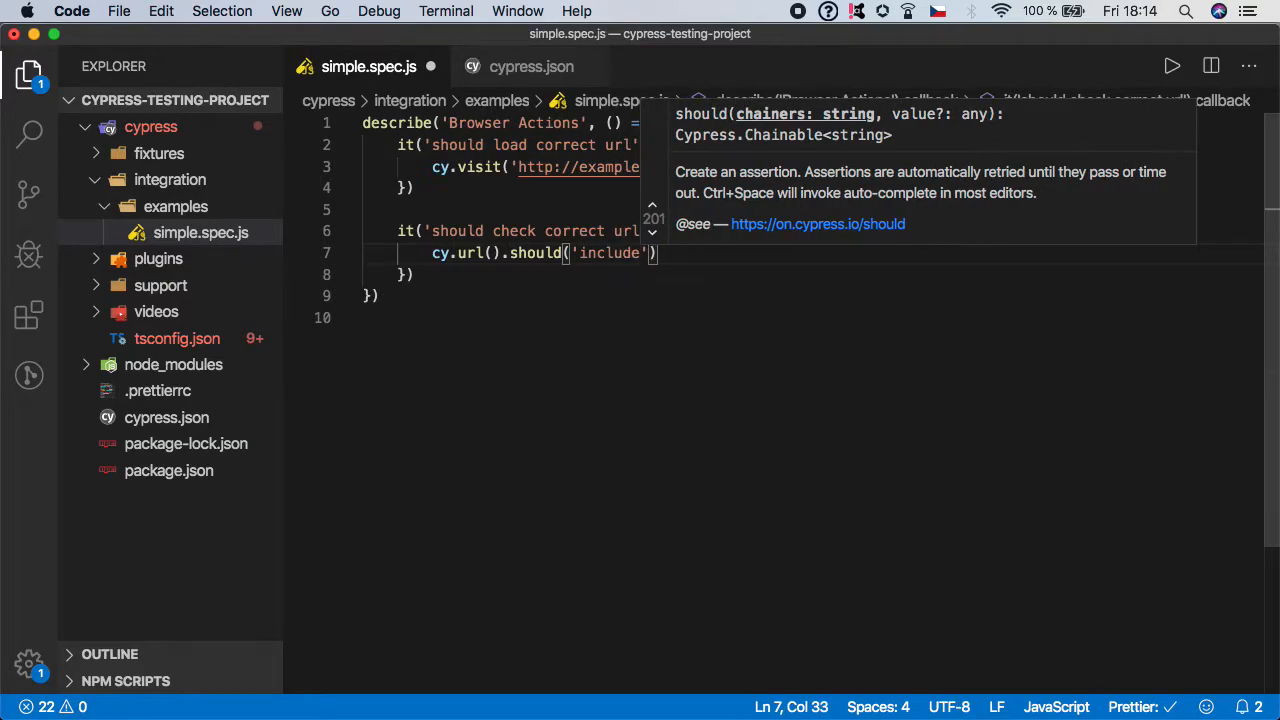
text(,)
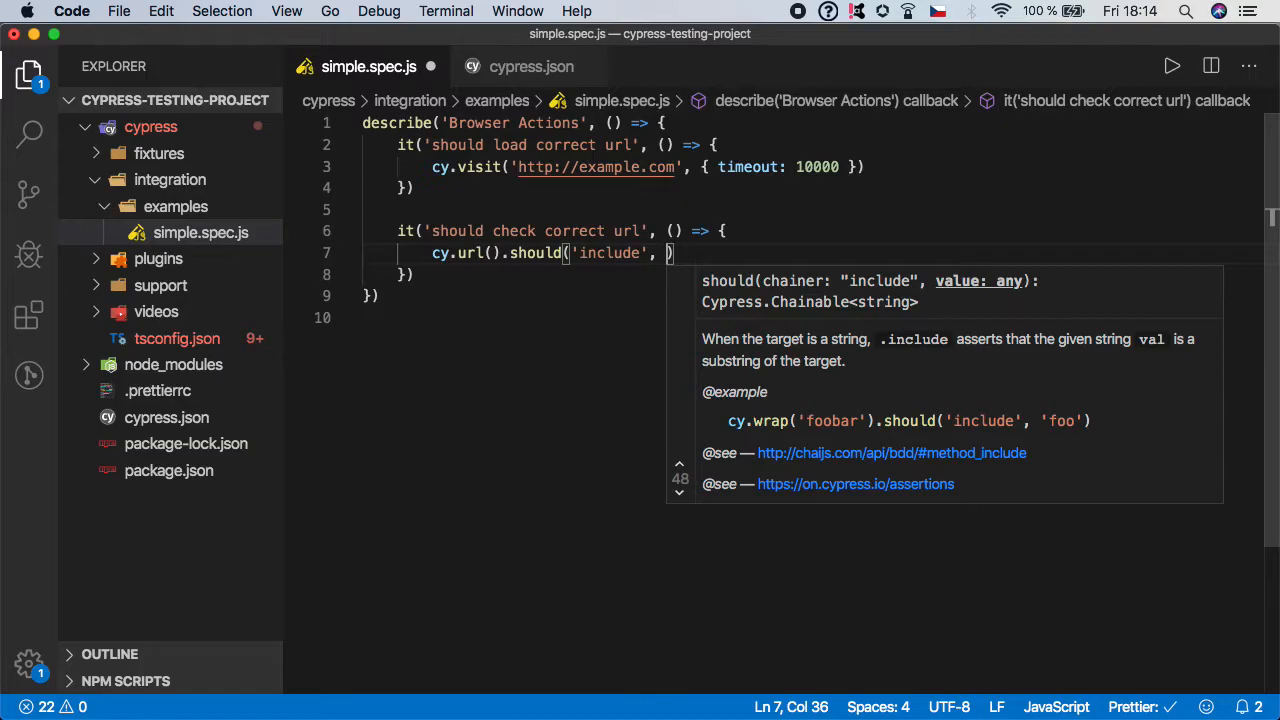
text('')
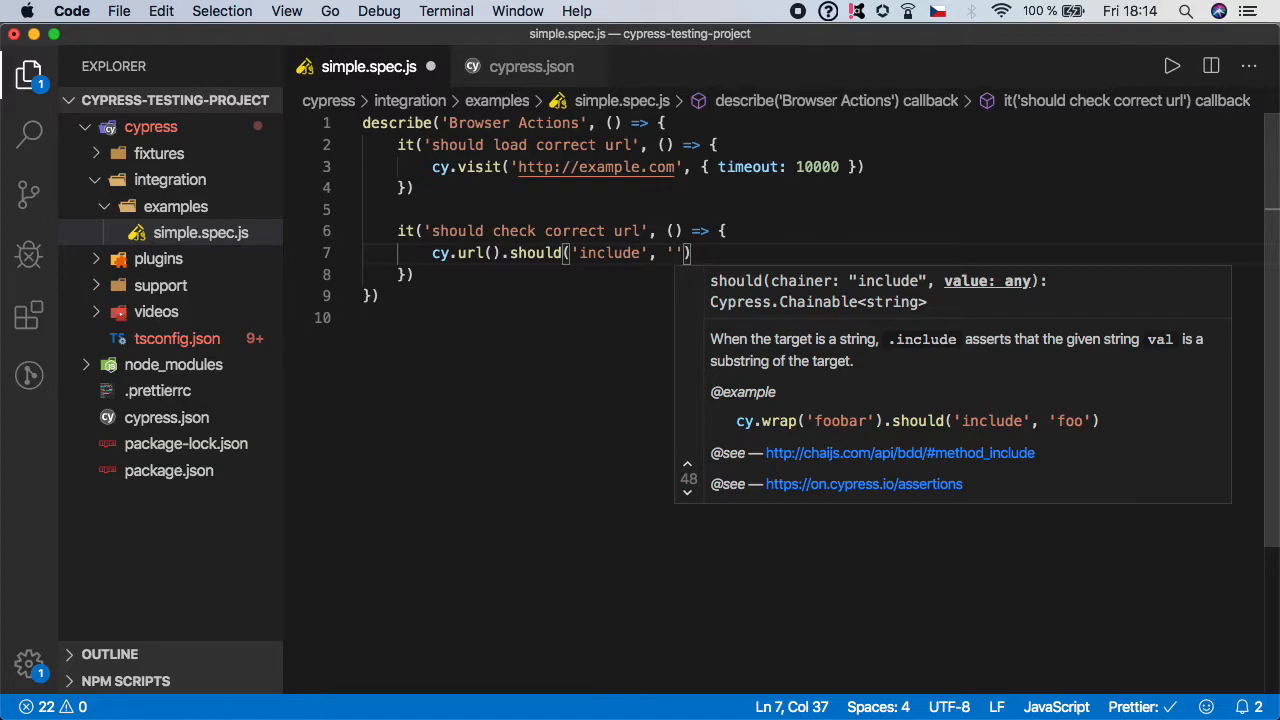
text(example)
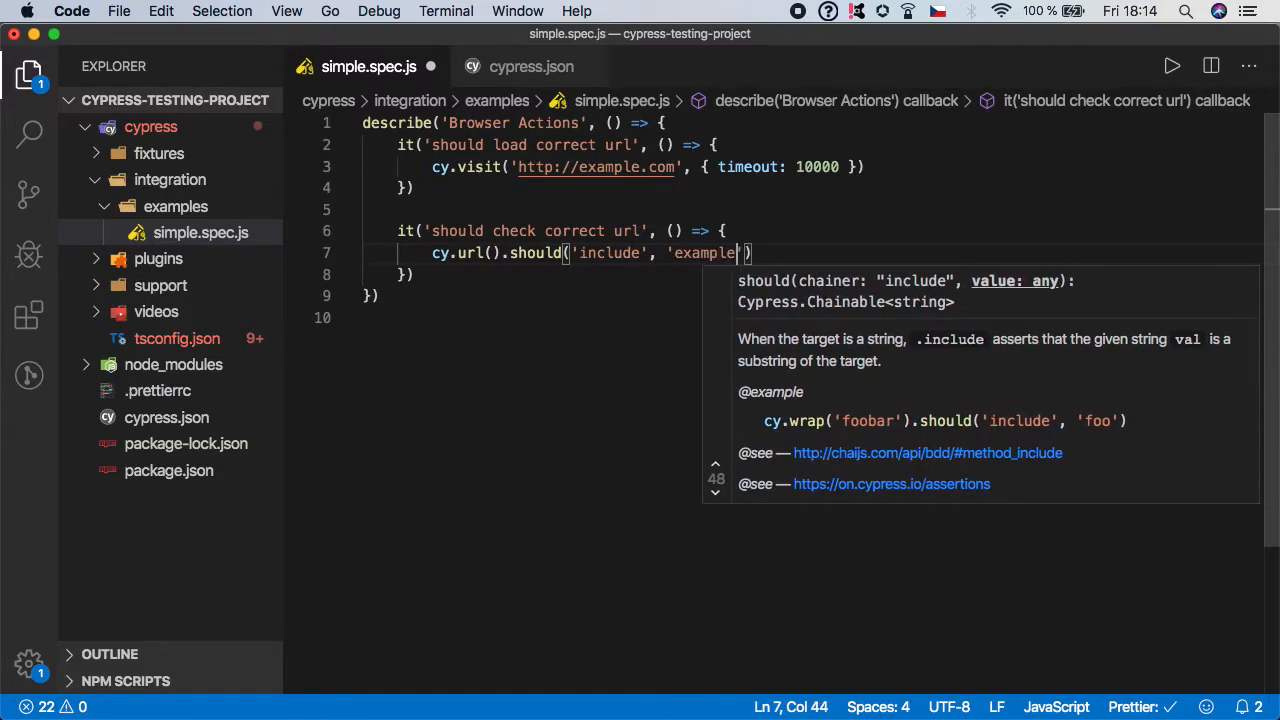
text(.com)
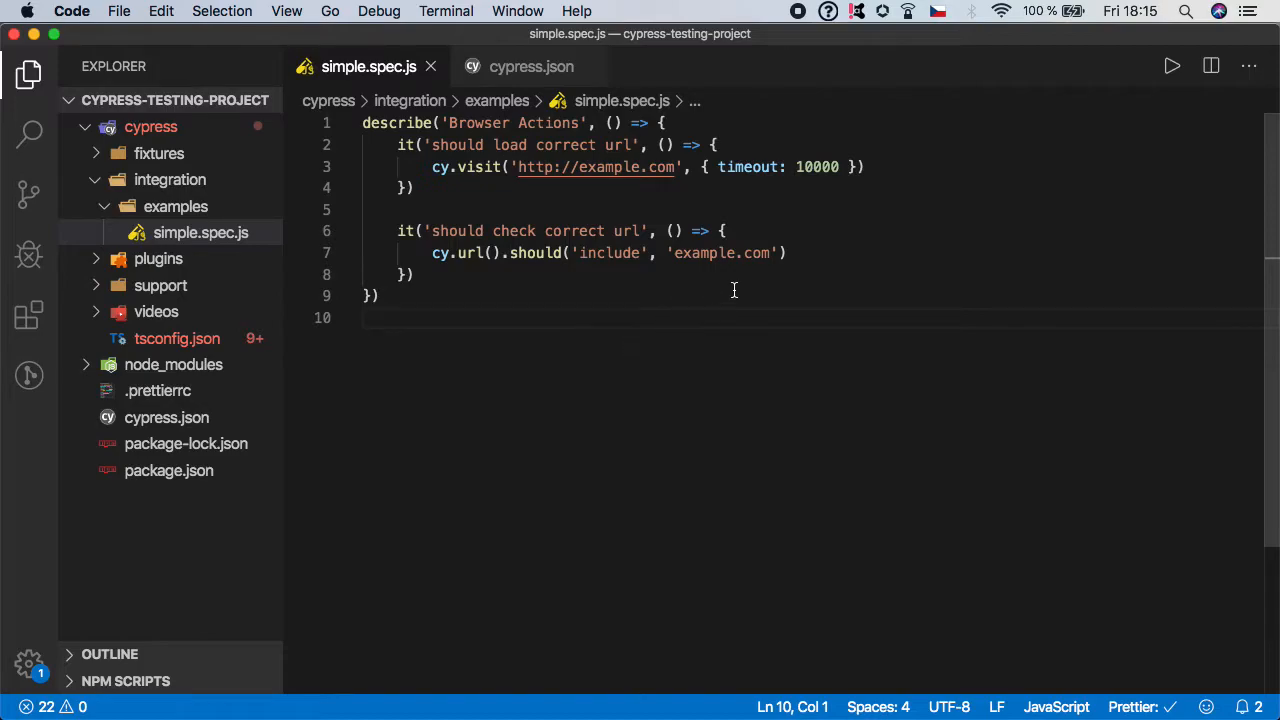
Run npm run cy:open in the integrated terminal to launch the Cypress Test Runner.
double_click(720, 252)
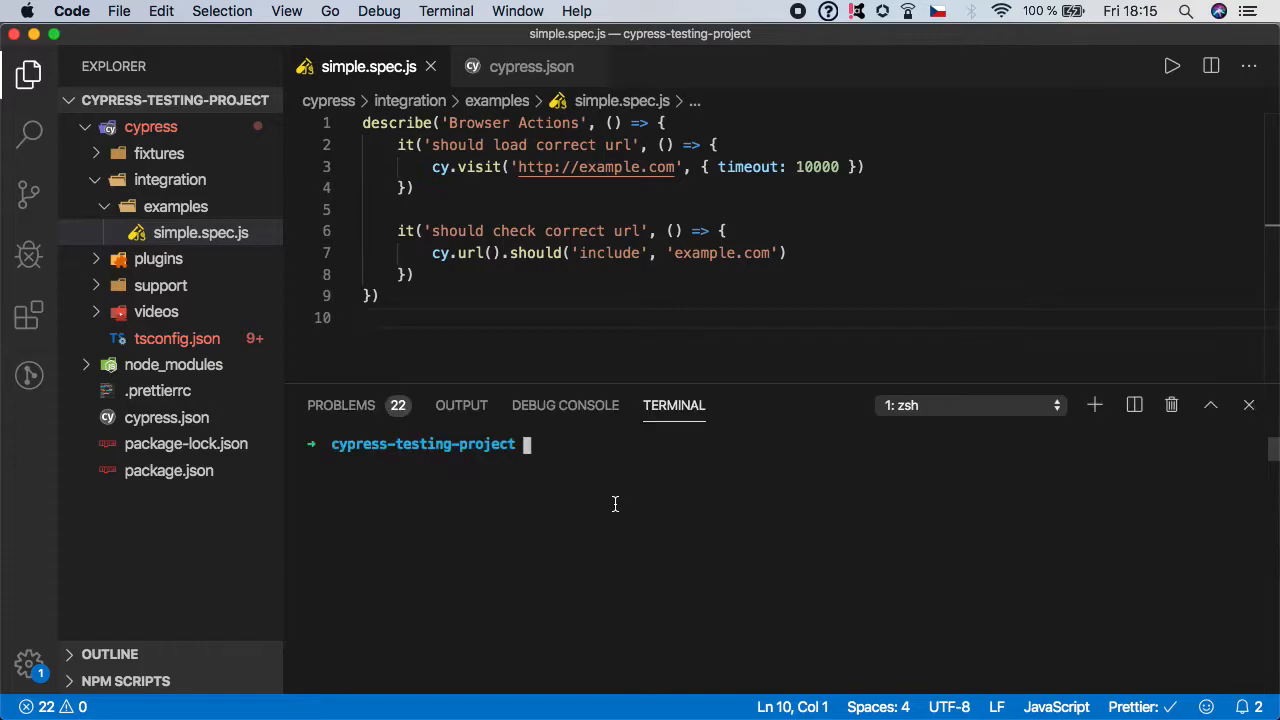
text(npm r)
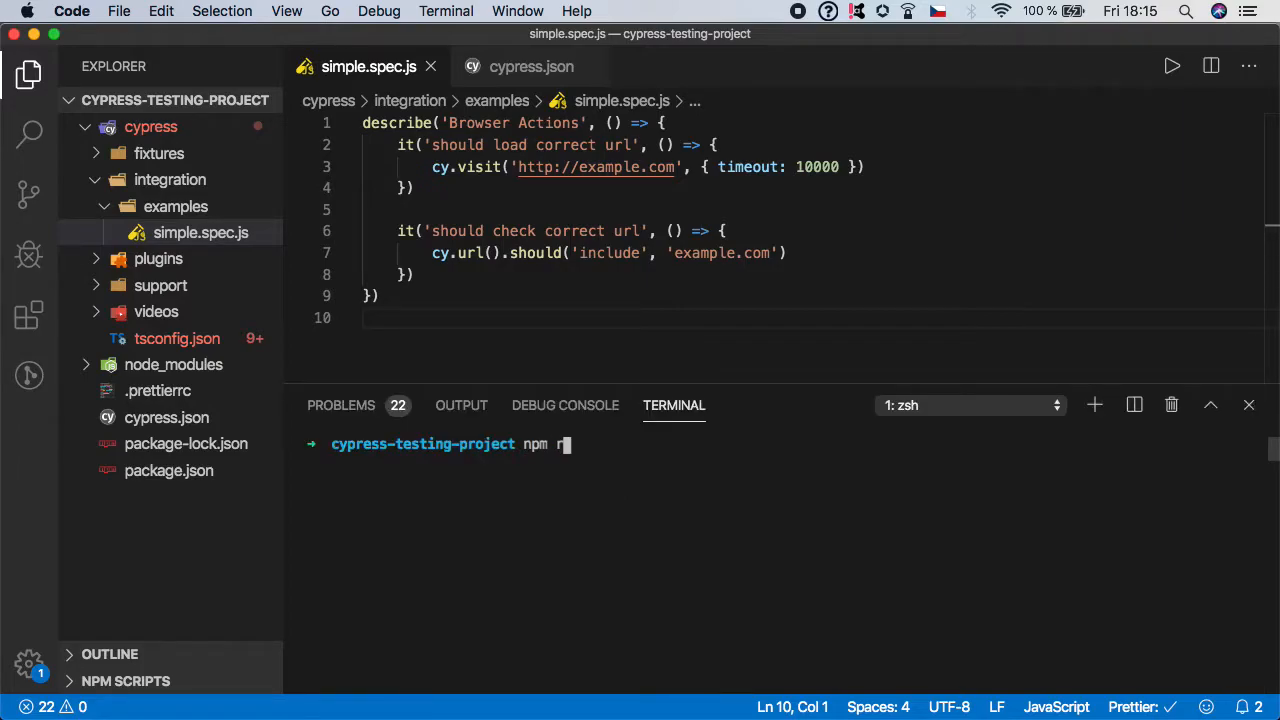
text(un cy:op)
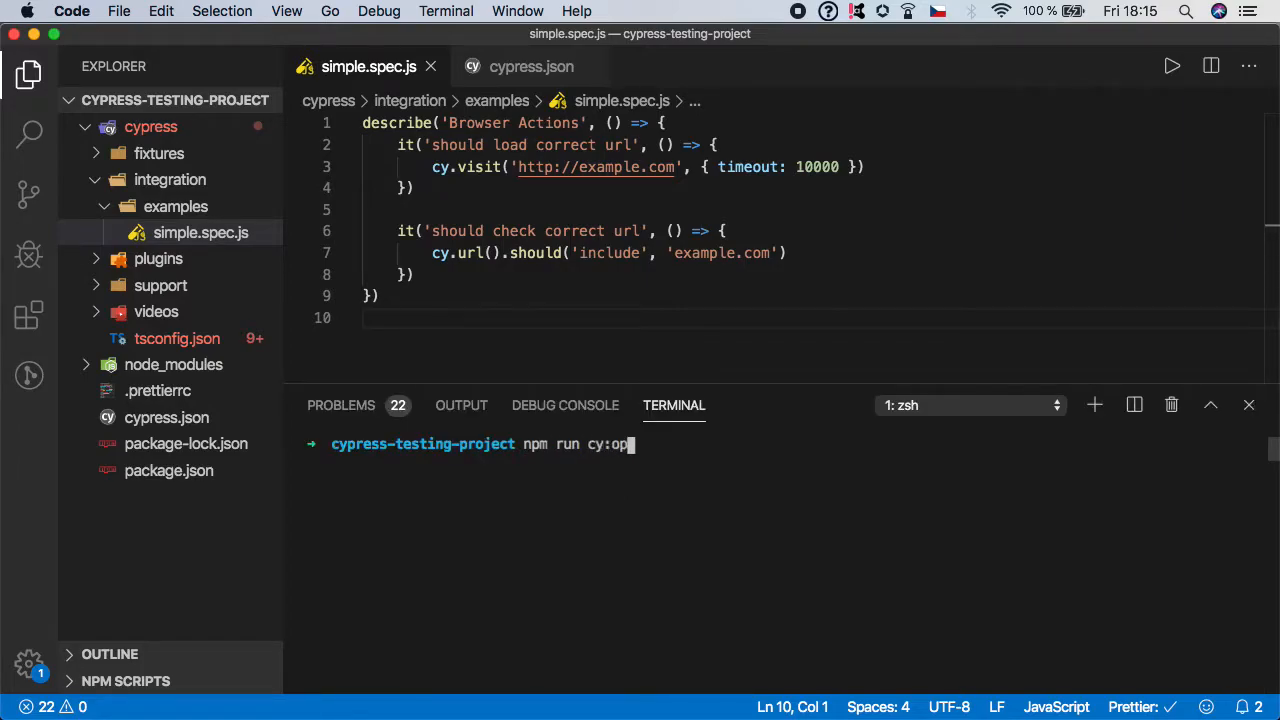
key(Return)
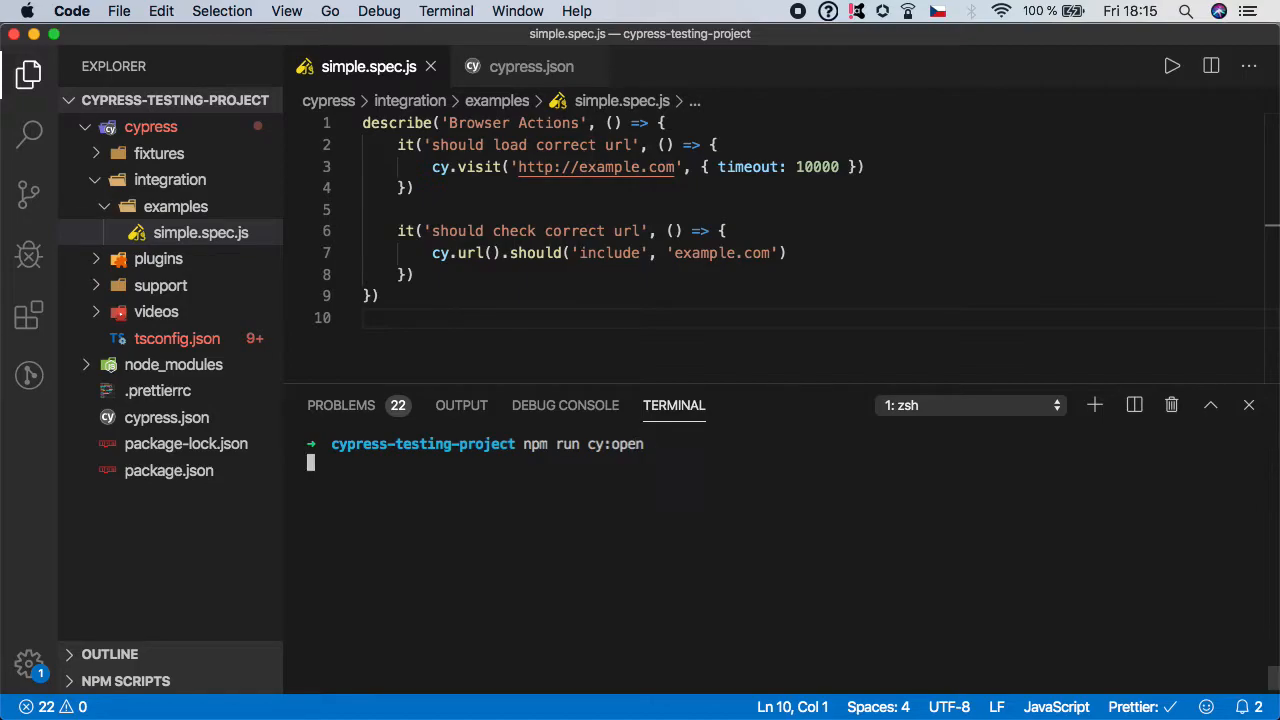
key(Return)
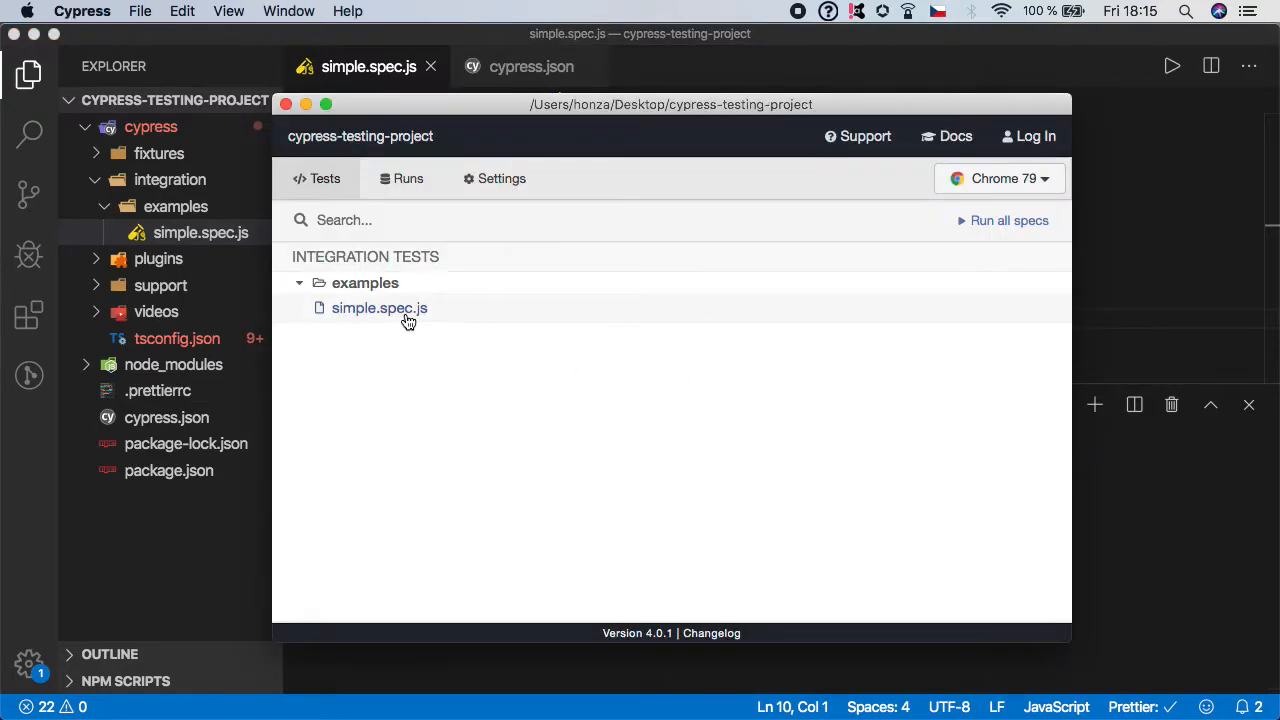
click(380, 308)
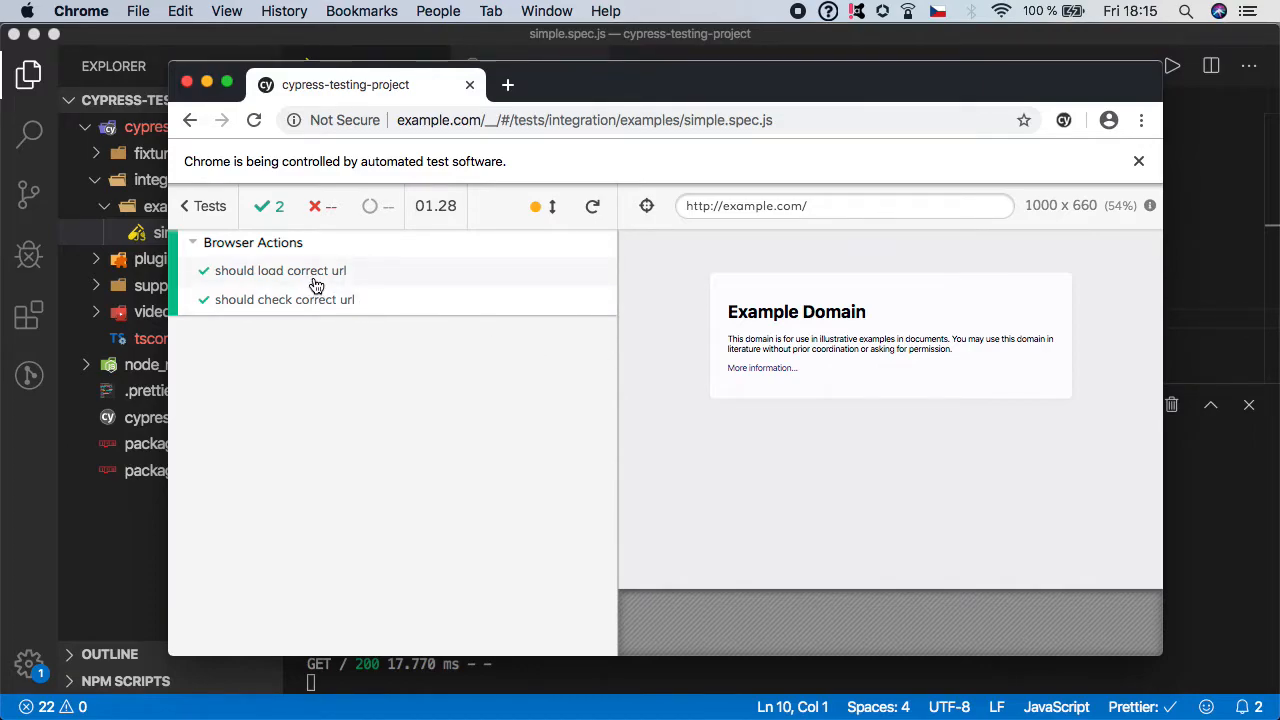
click(280, 270)
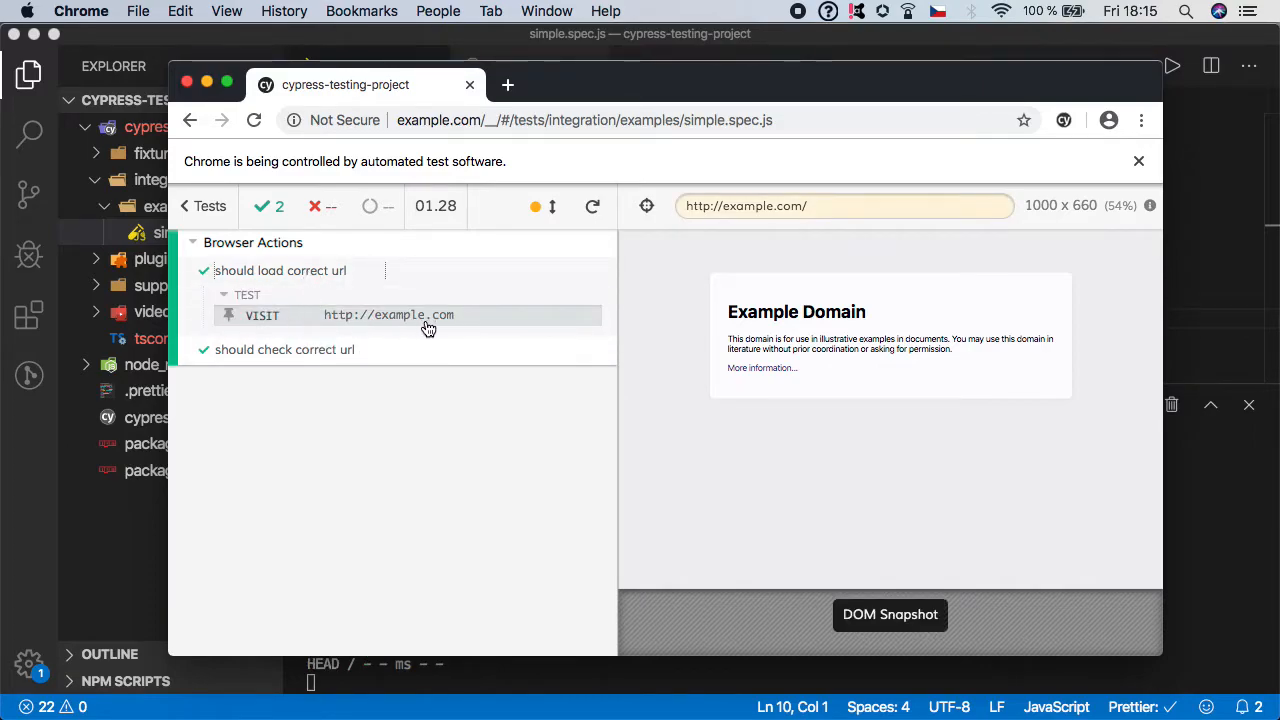
click(284, 348)
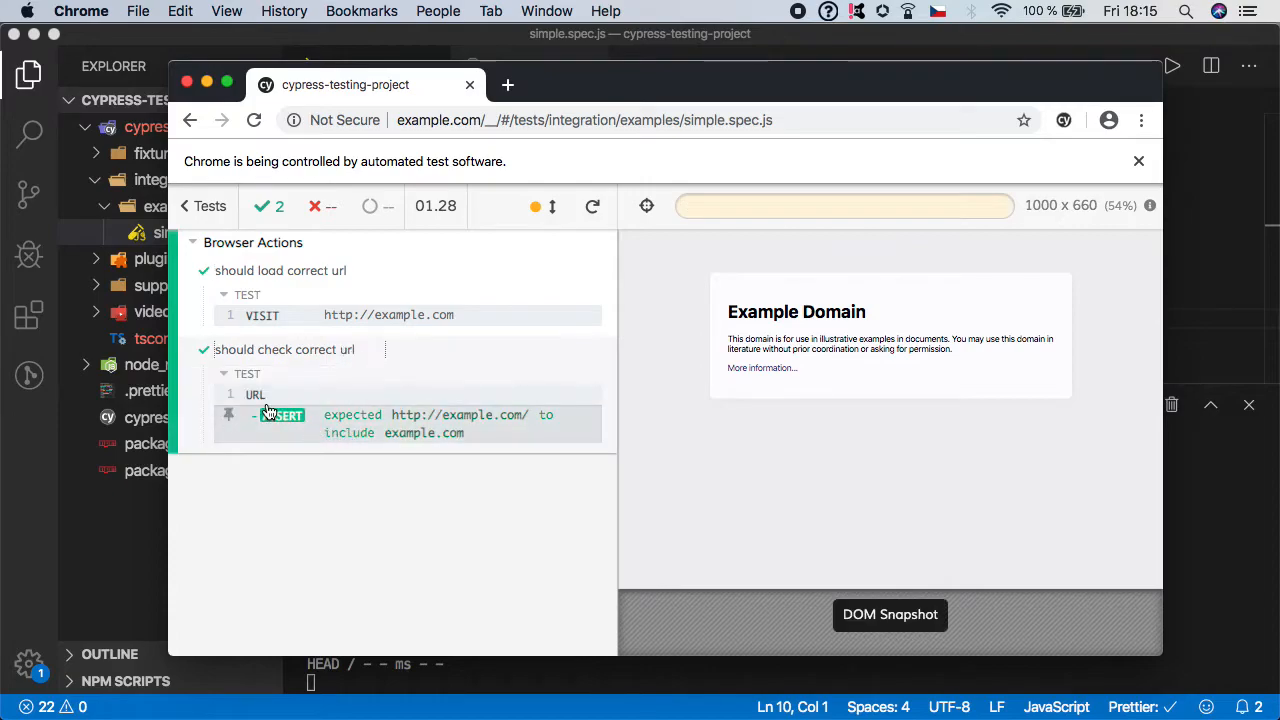
mouse_move(530, 430)
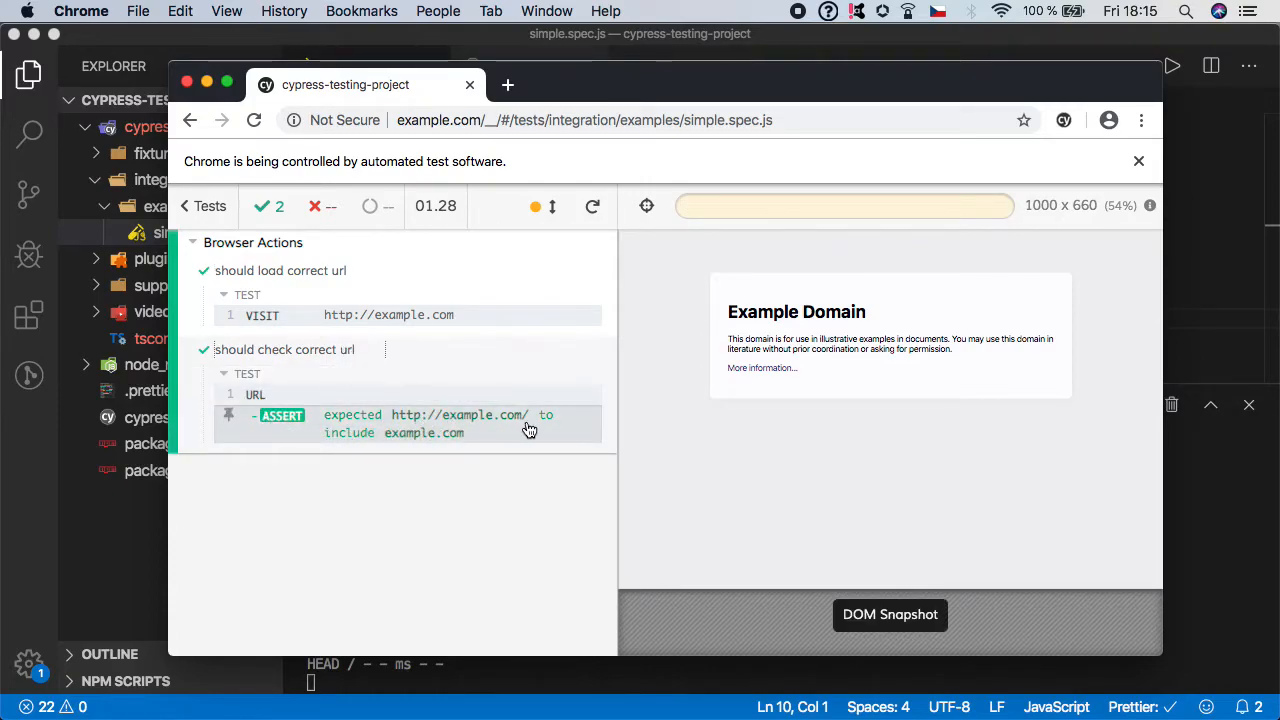
mouse_move(492, 444)
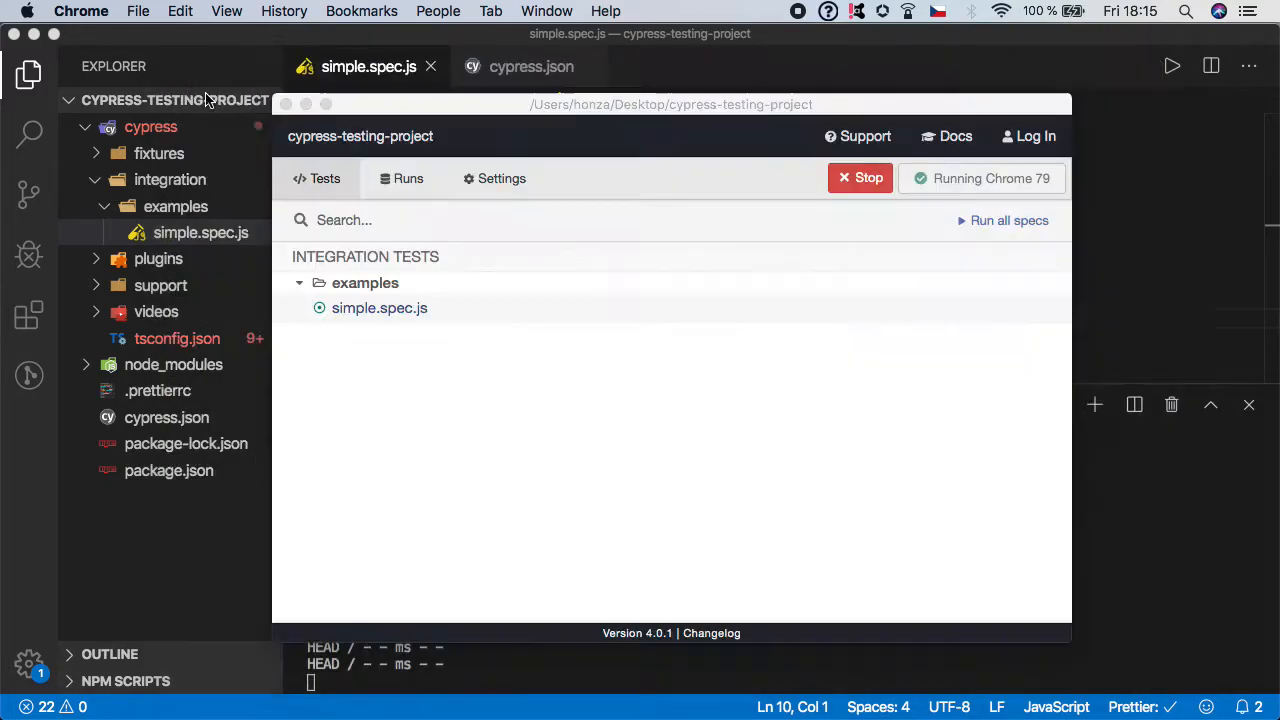
click(860, 178)
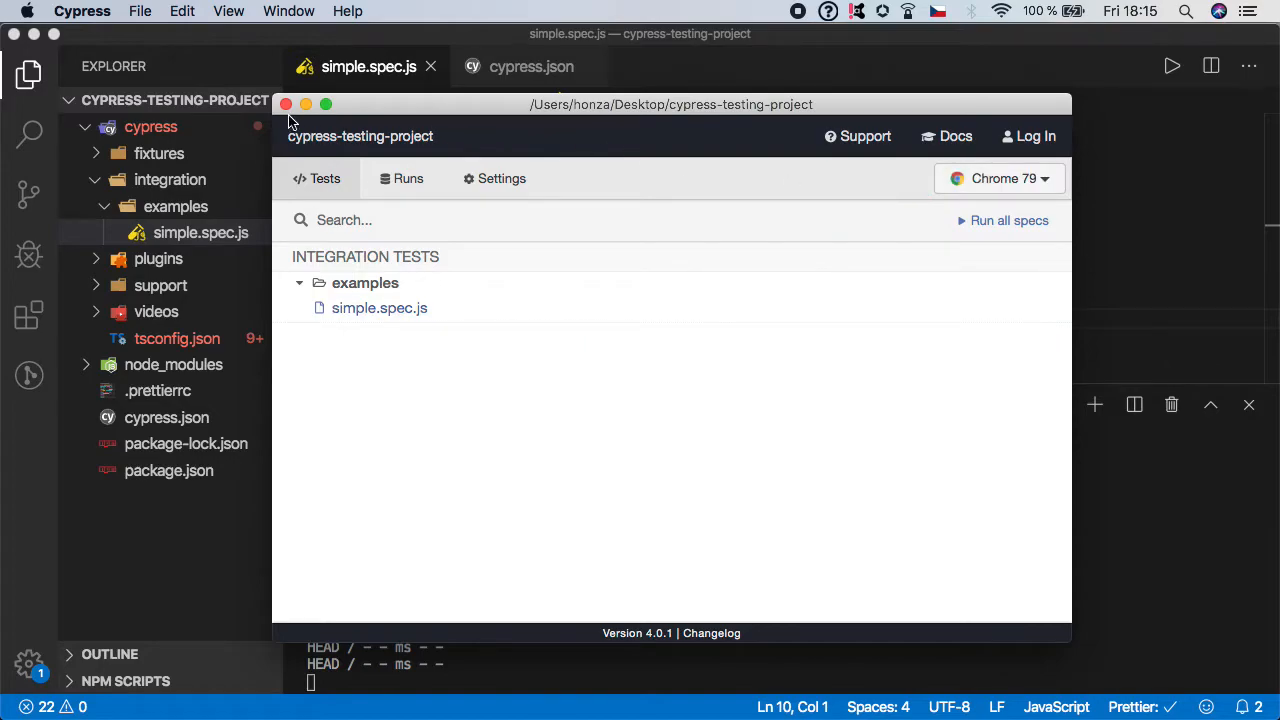
Close Cypress and start a third test titled 'should check for corrent element on the page'.
click(286, 104)
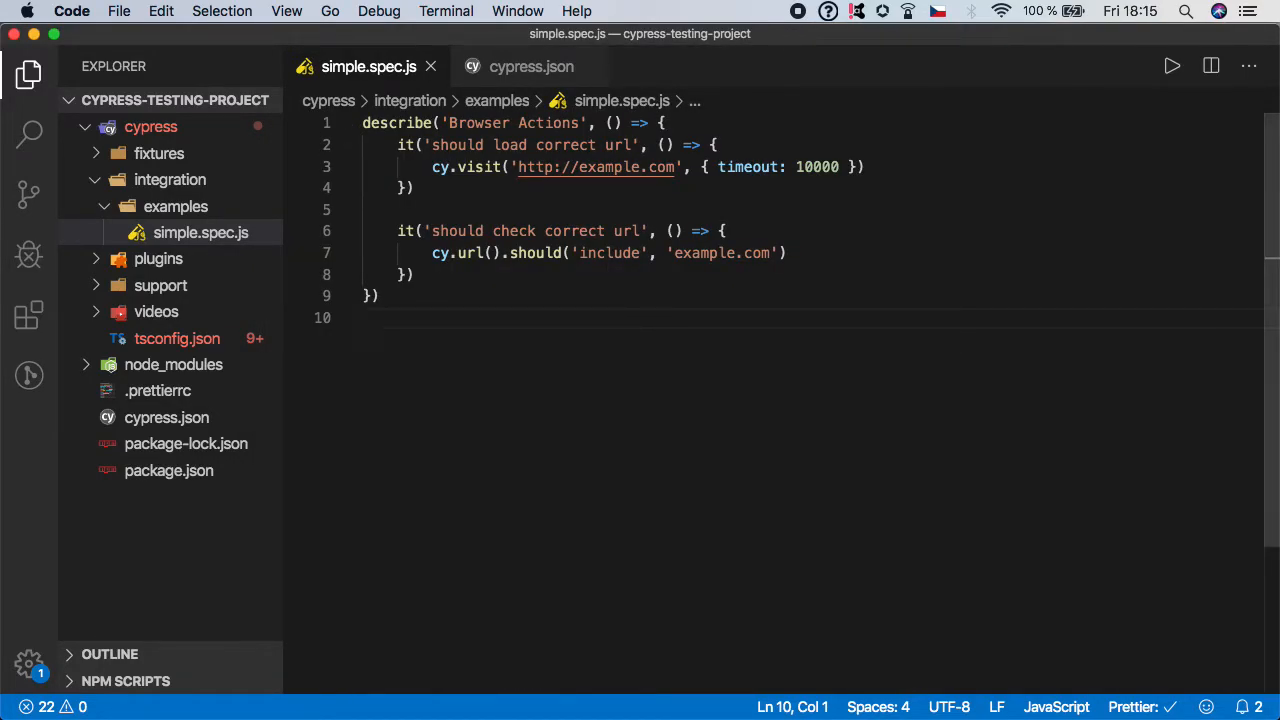
click(416, 276)
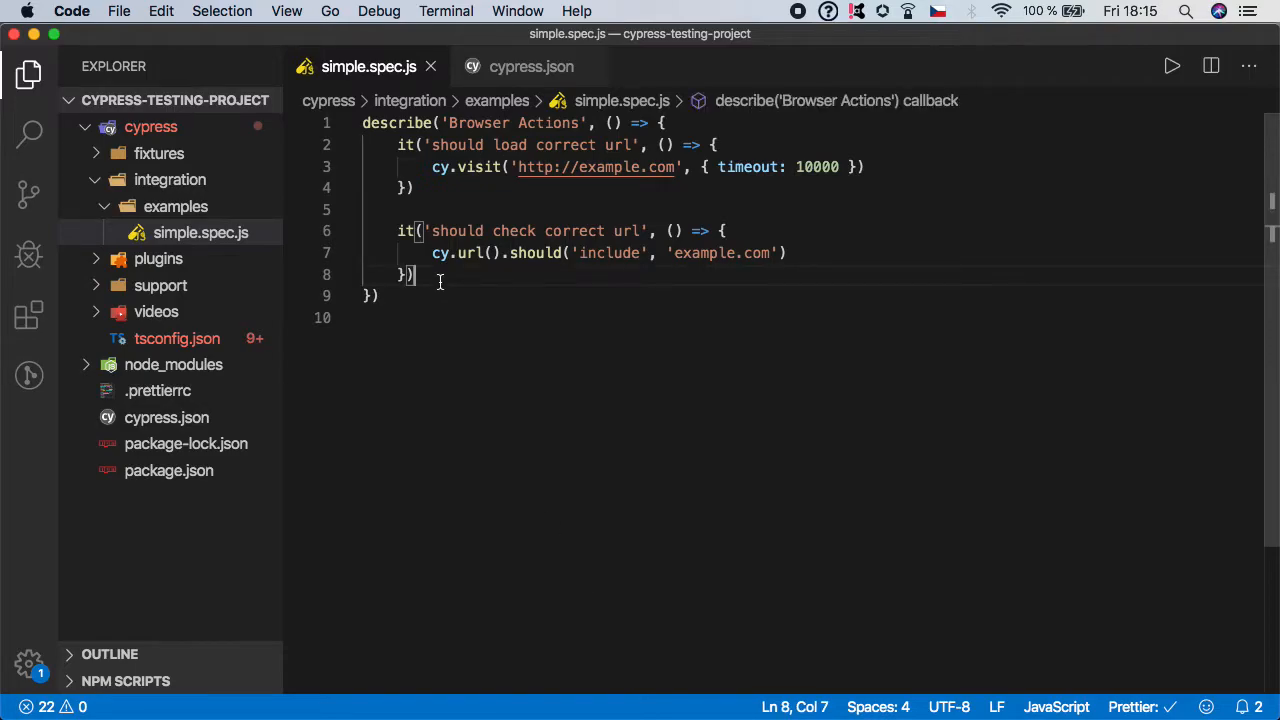
key(enter)
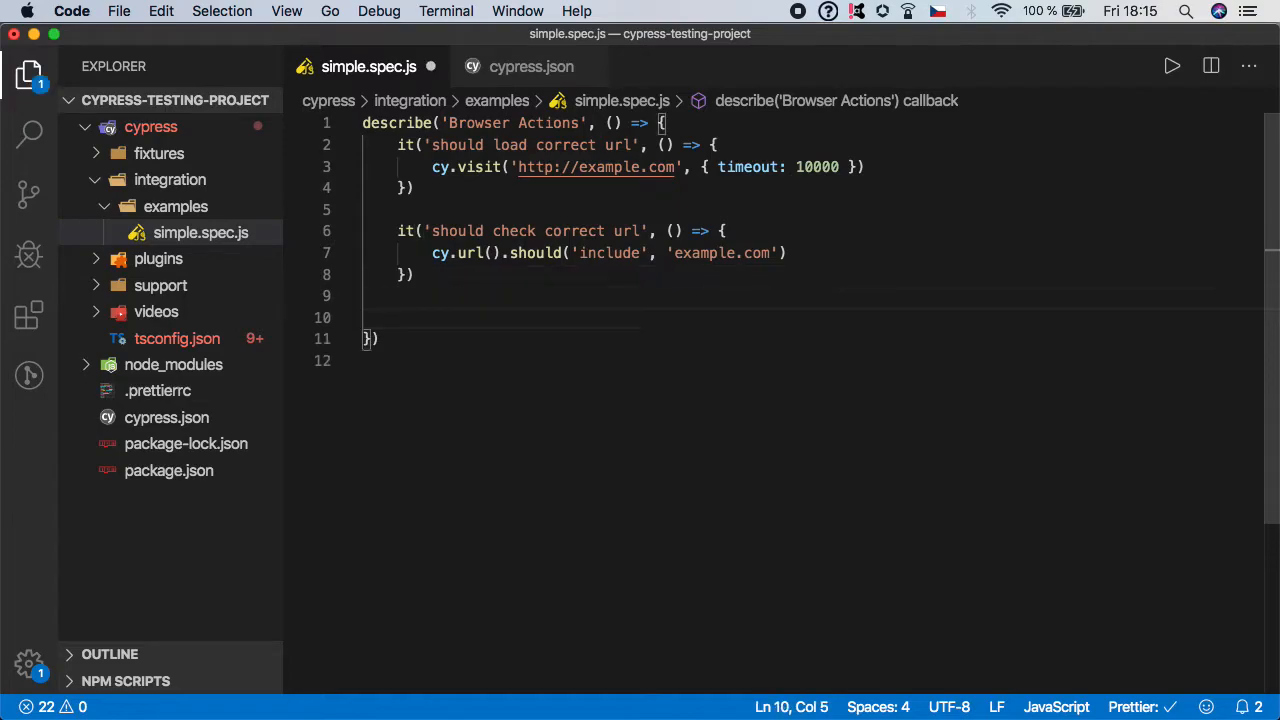
text(it()
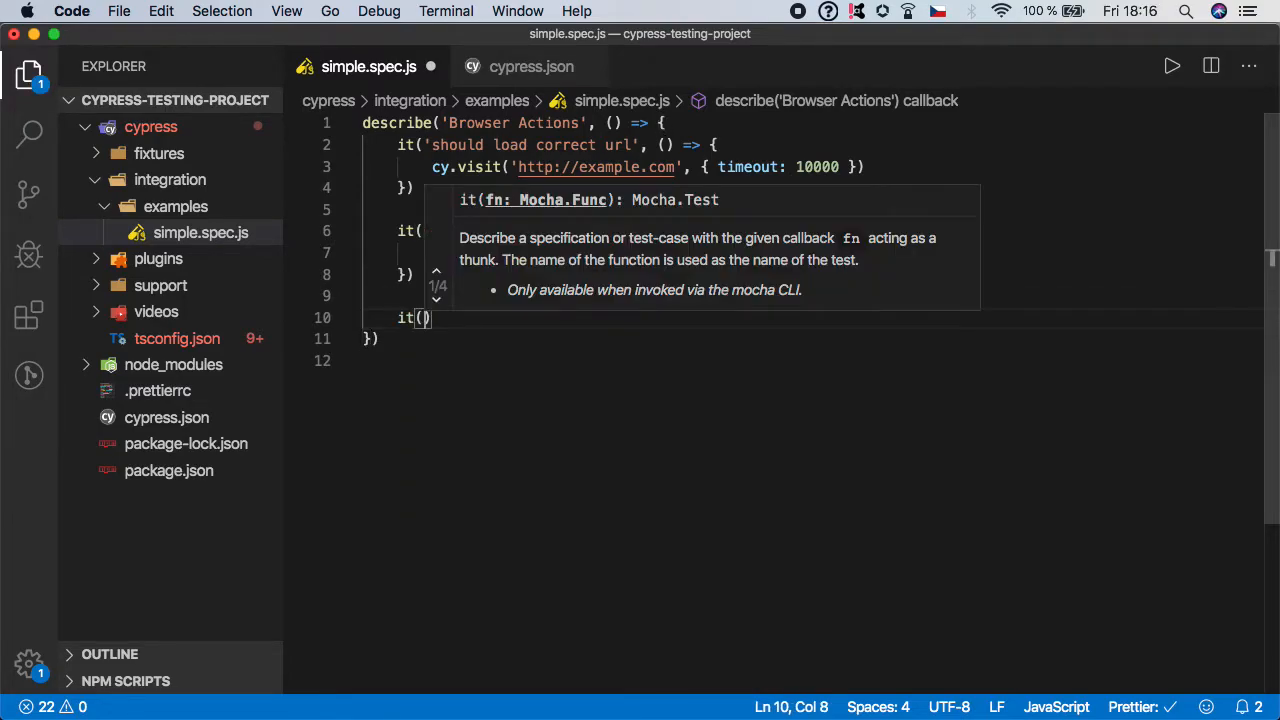
text('should)
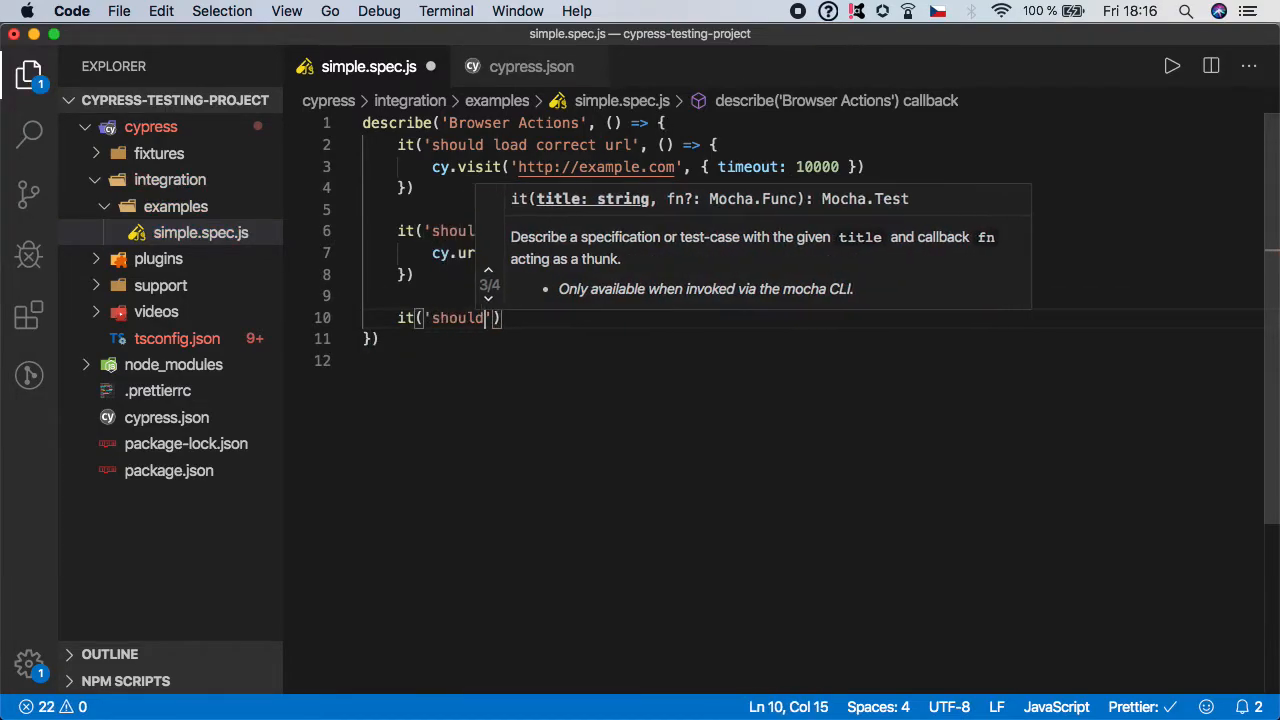
text(co)
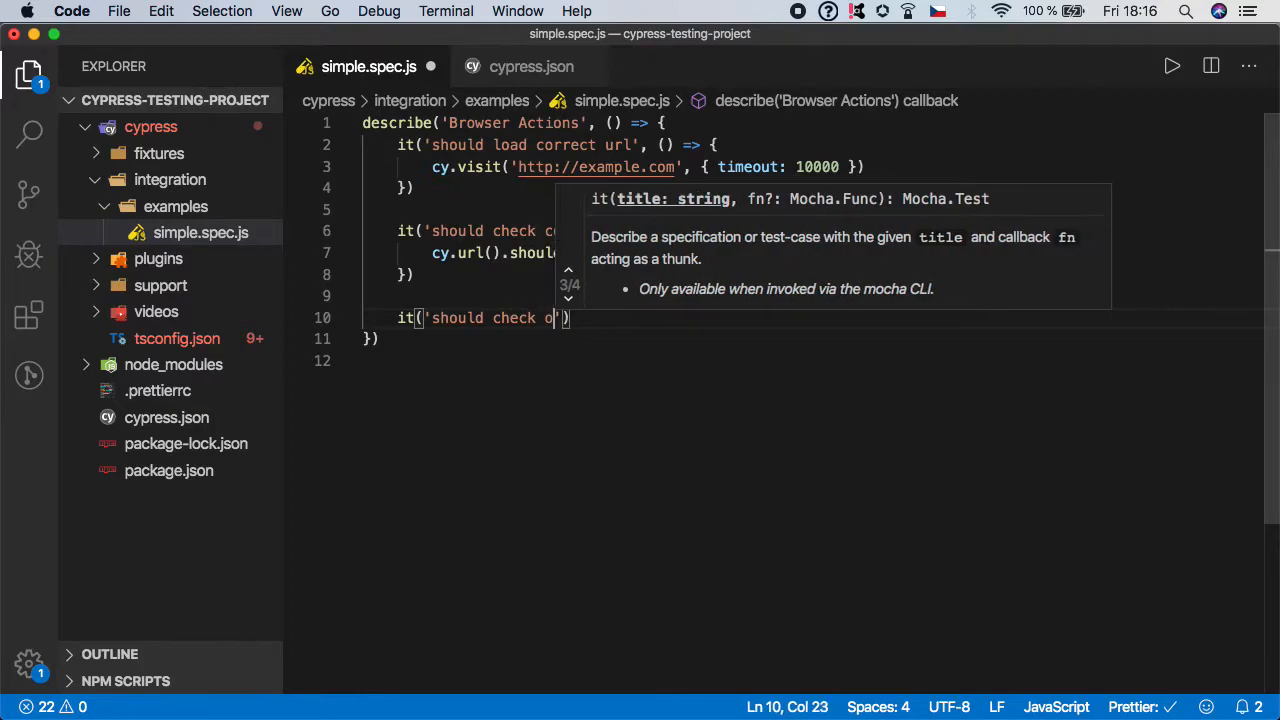
text(for corrent)
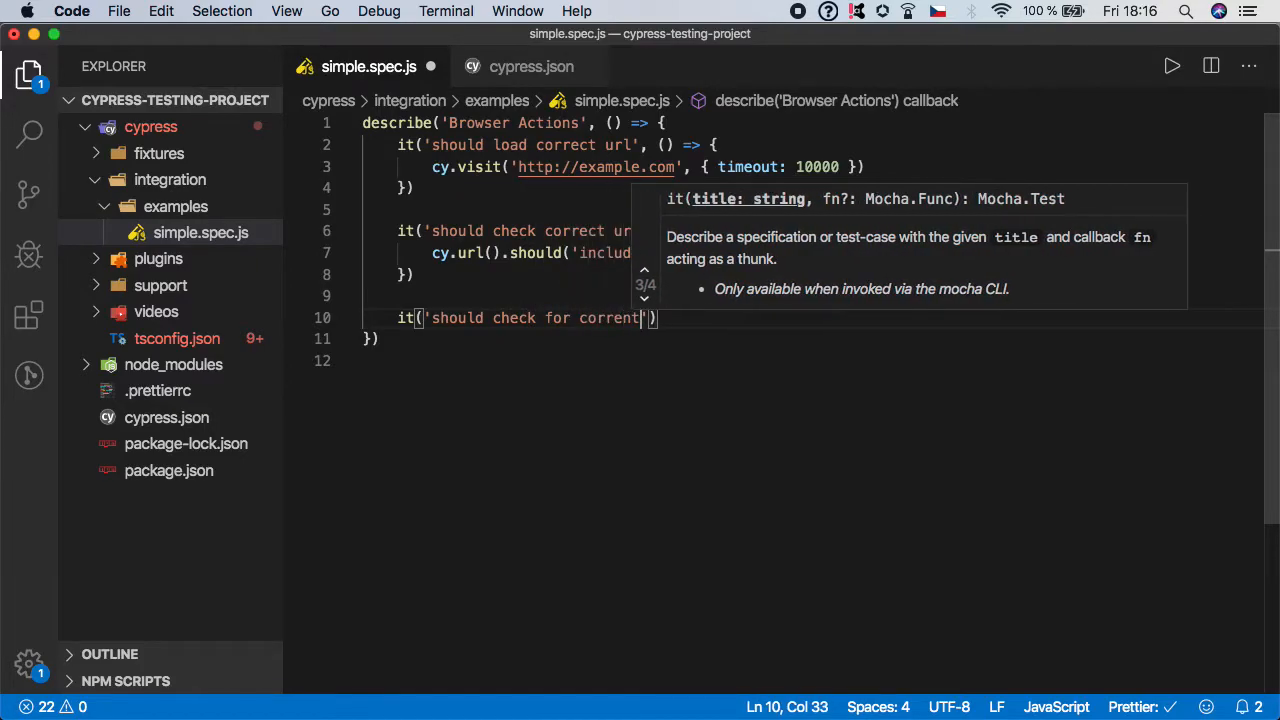
text(elm)
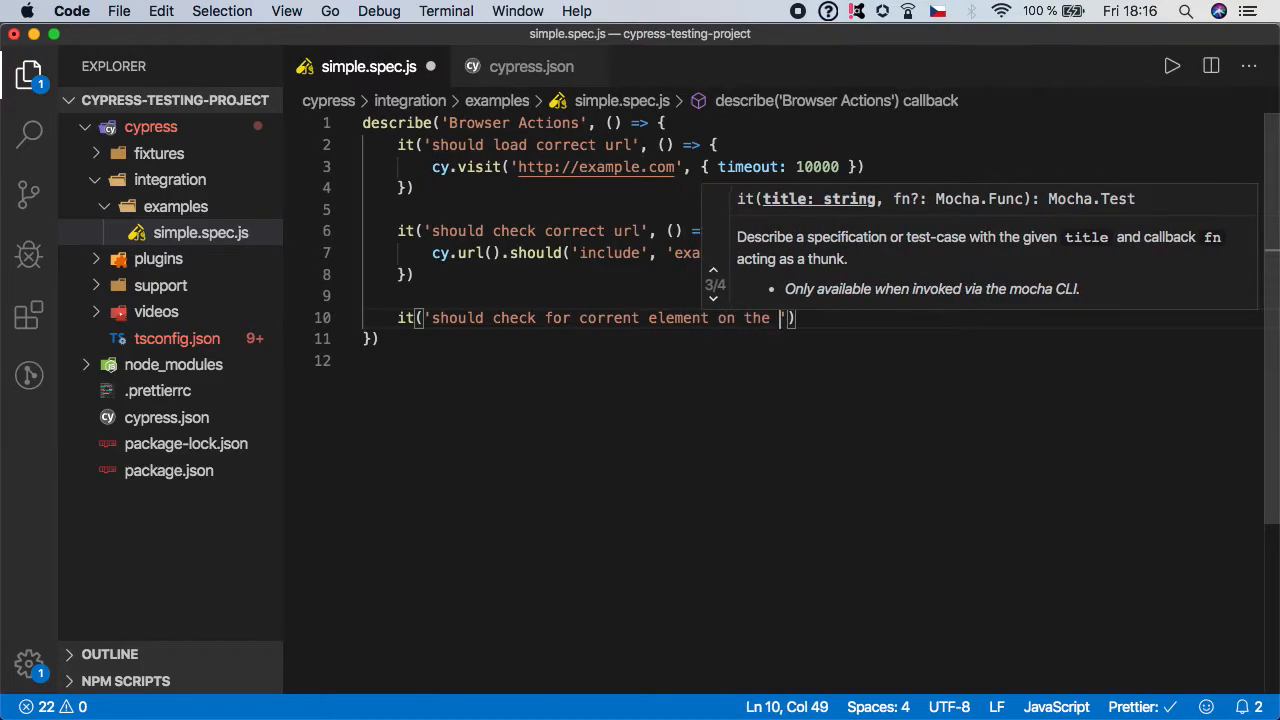
text(page', ())
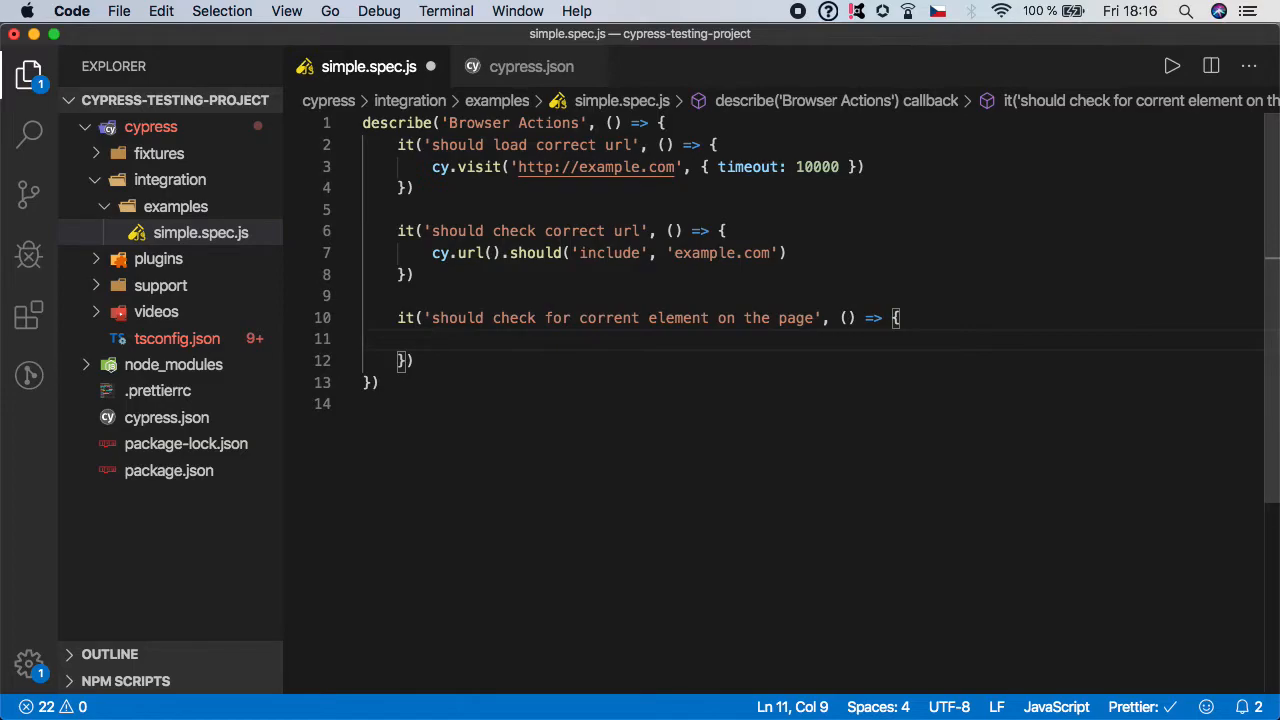
Add an empty cy.get() call inside the third test's body.
text(cy)
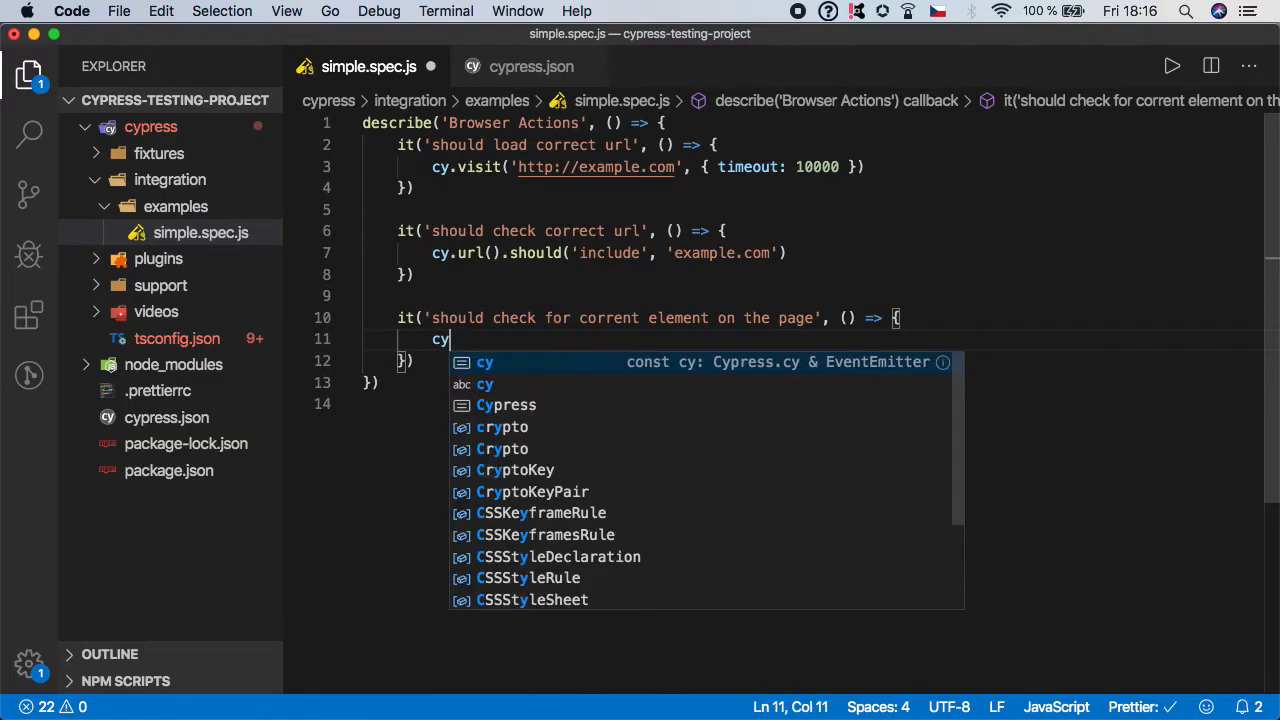
text(.get())
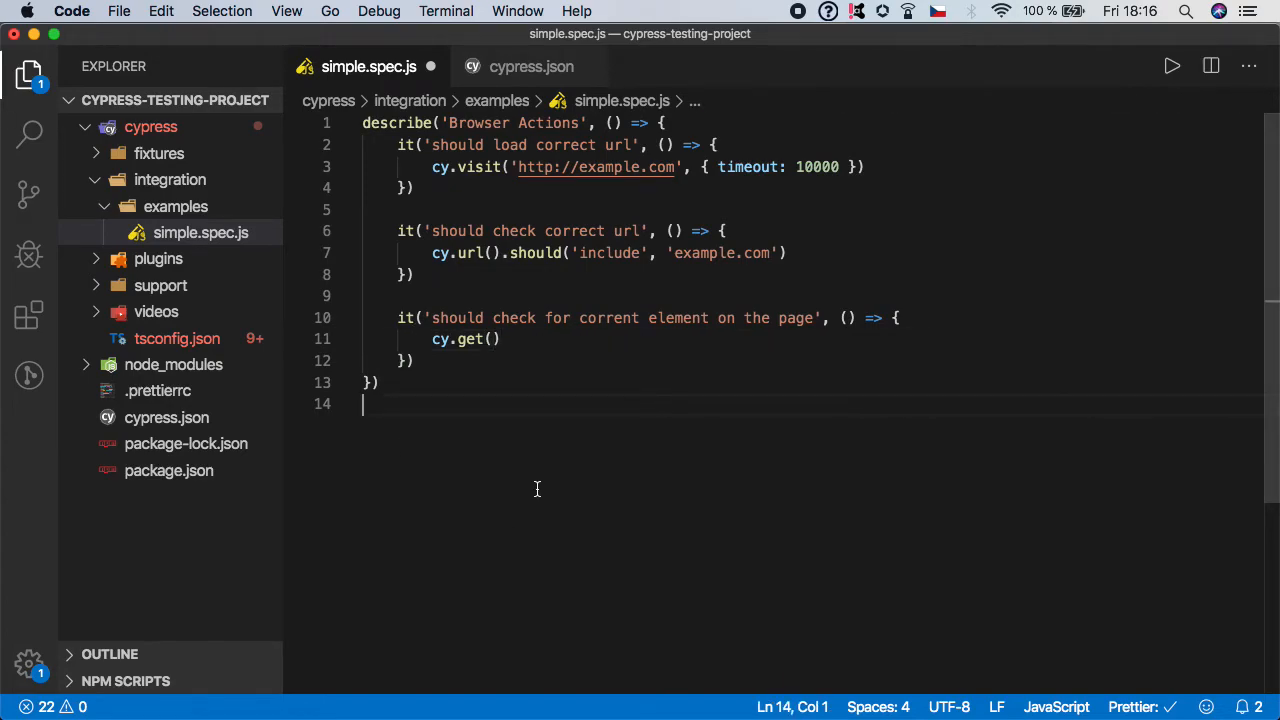
mouse_move(470, 252)
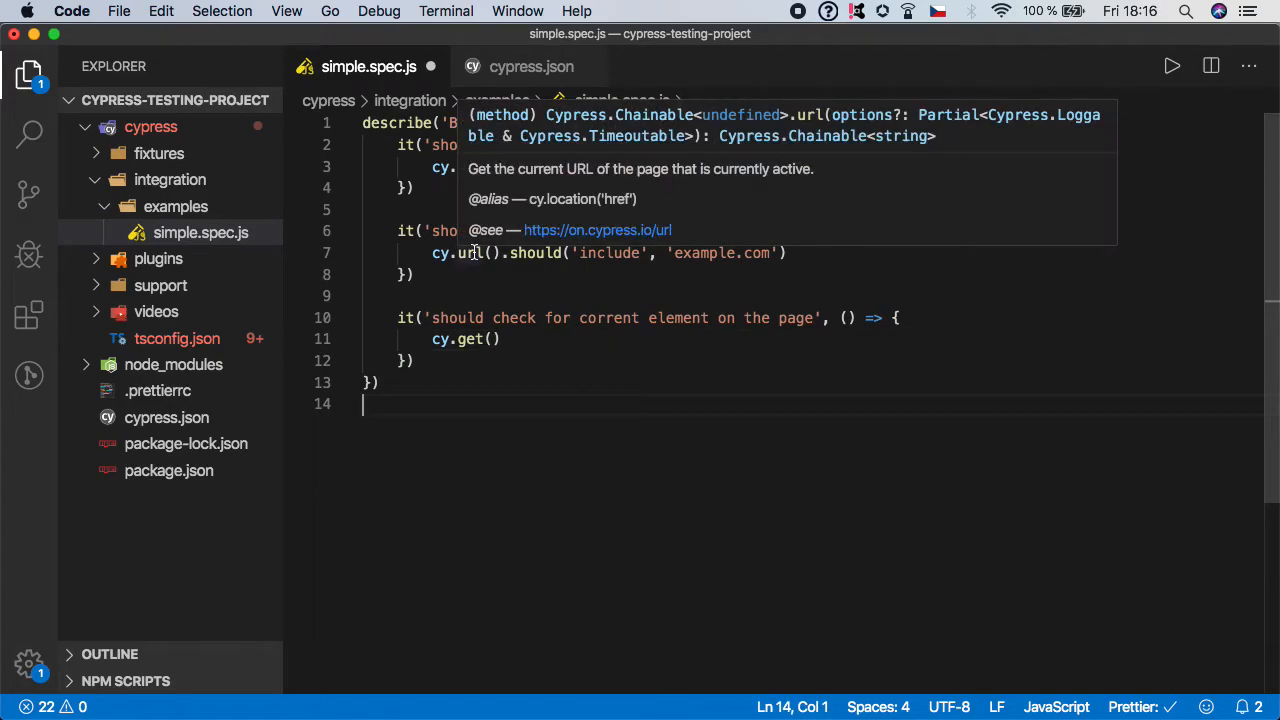
click(516, 408)
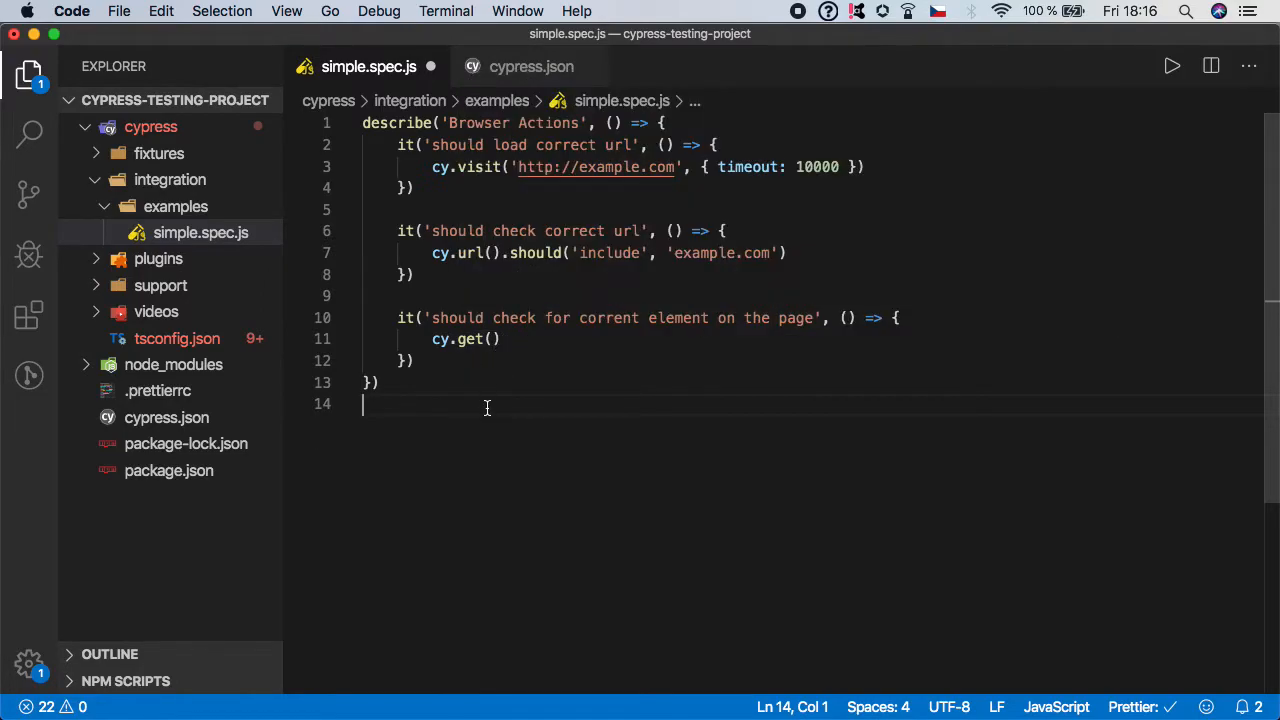
click(492, 340)
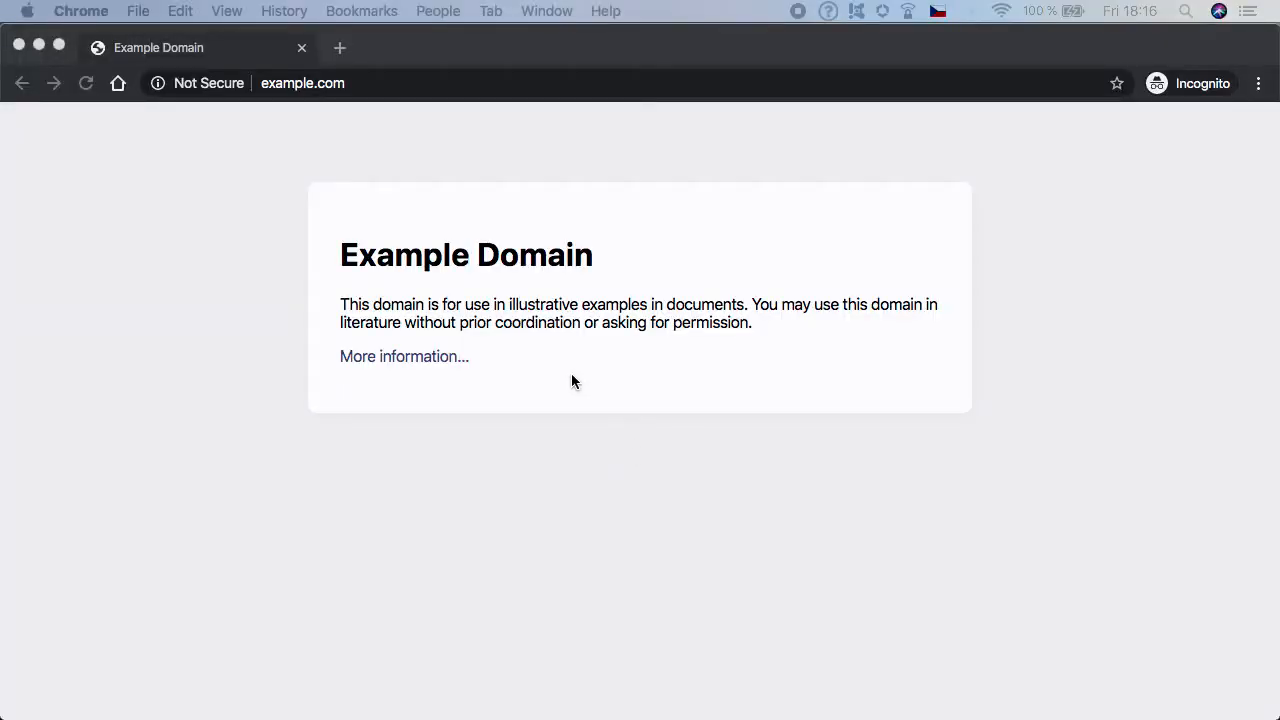
Inspect example.com in Chrome DevTools, confirm the Example Domain heading is an h1, then close DevTools.
right_click(572, 380)
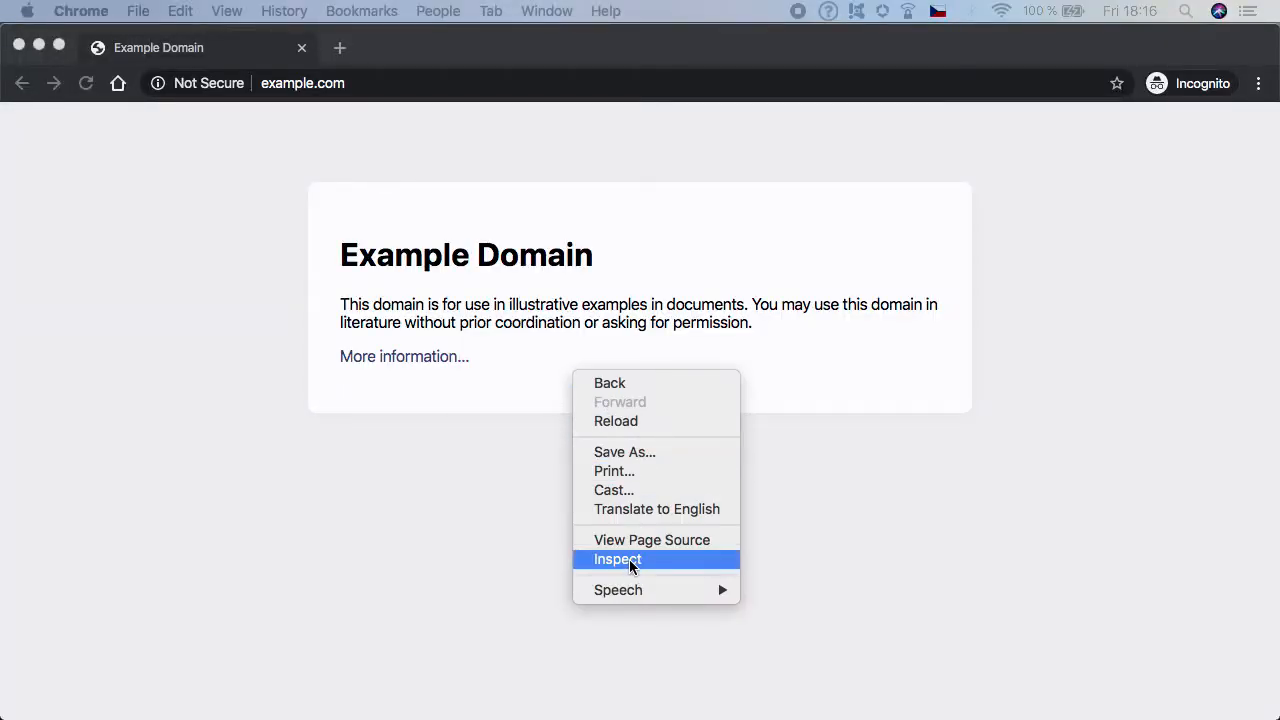
click(618, 560)
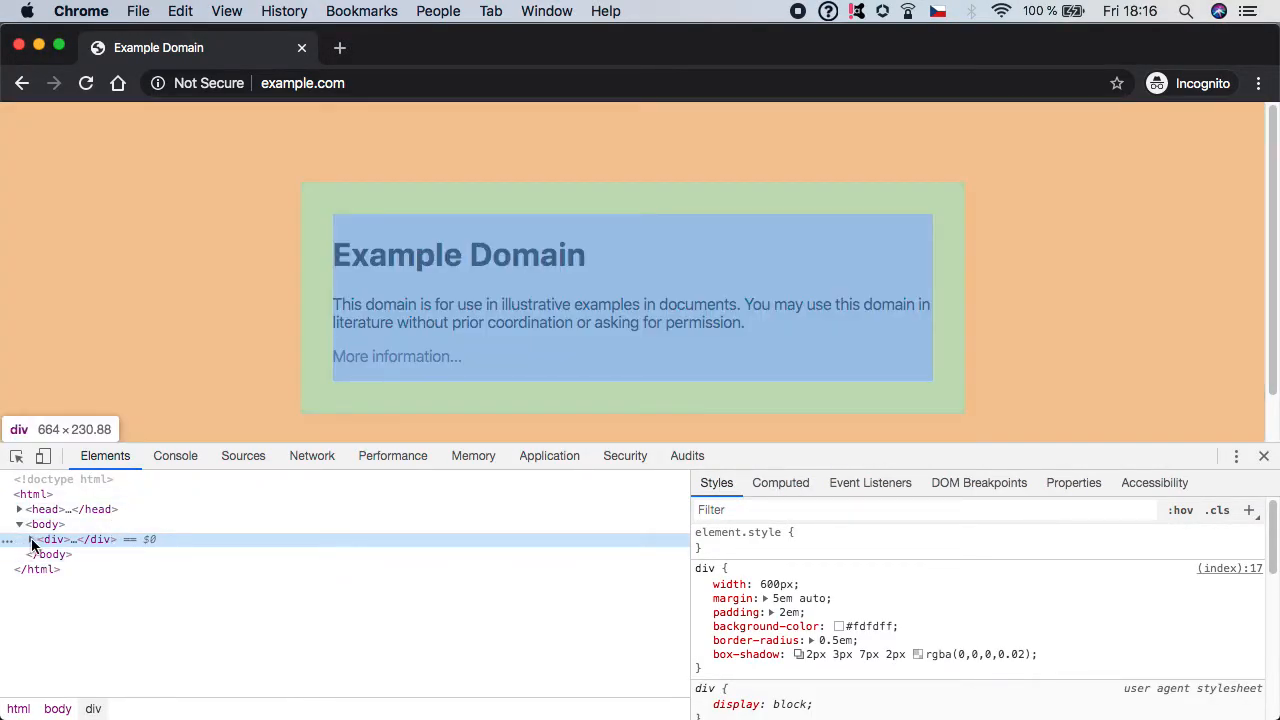
click(18, 540)
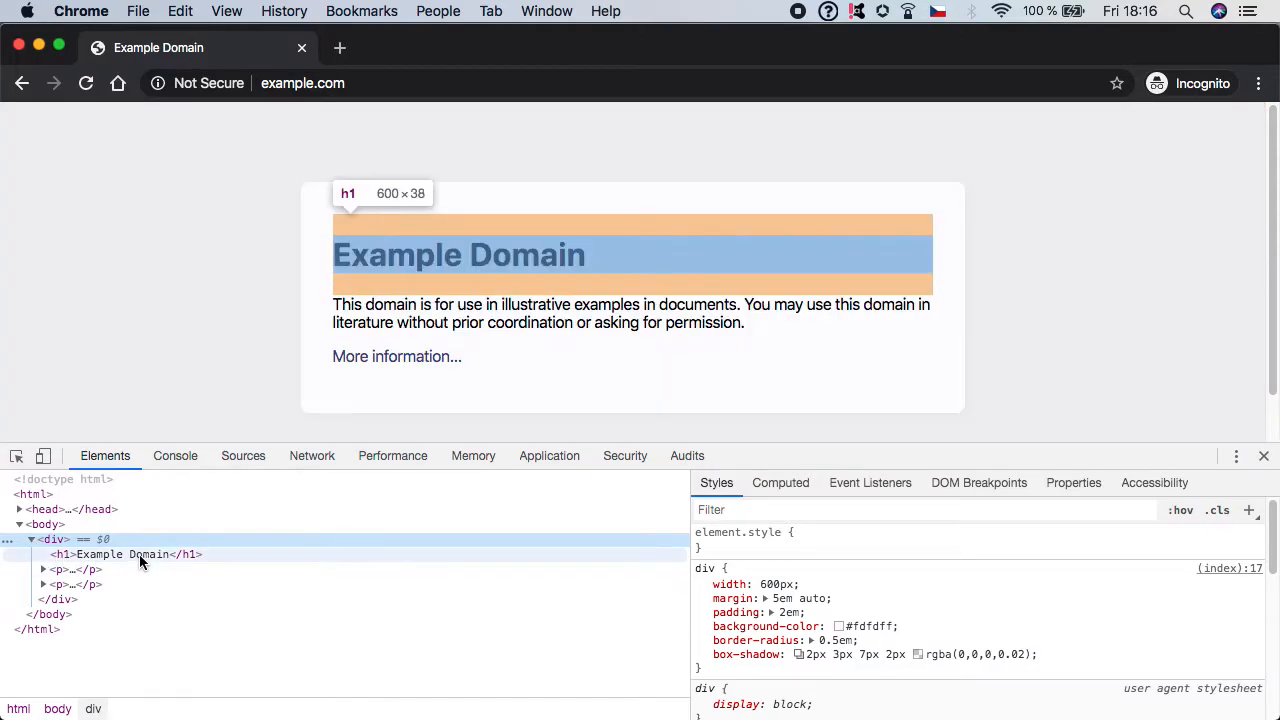
mouse_move(98, 562)
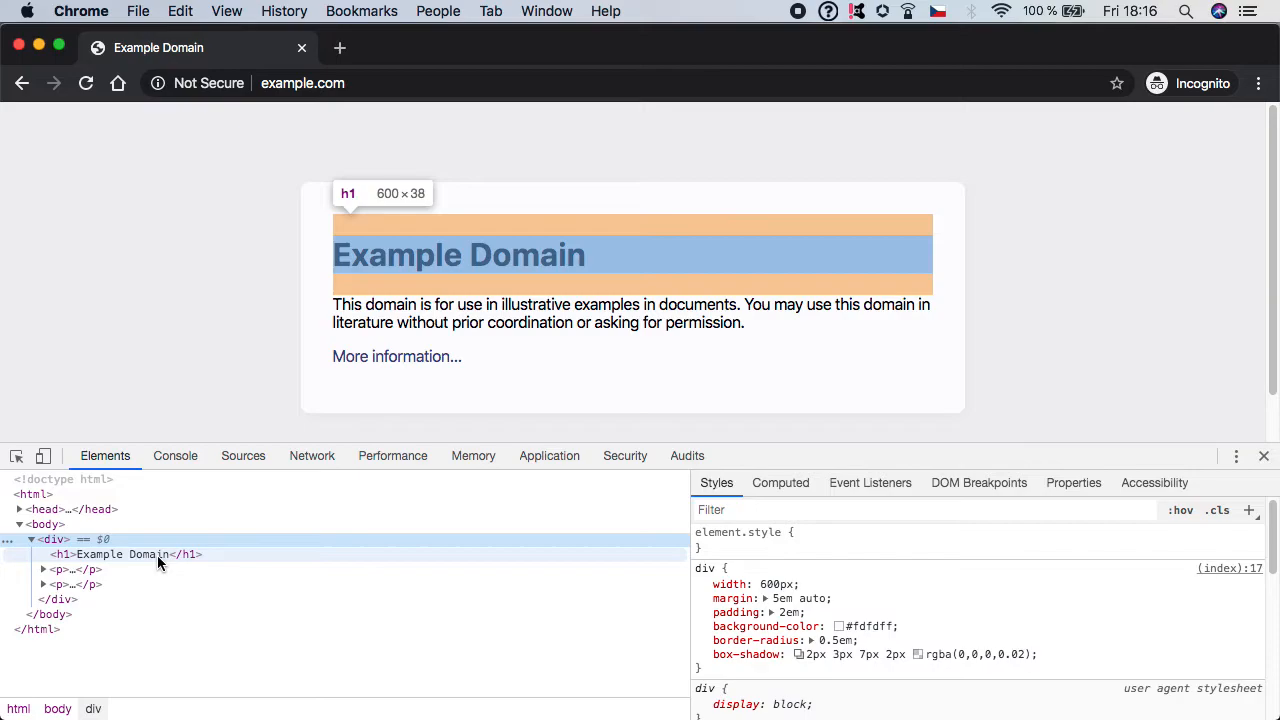
click(116, 554)
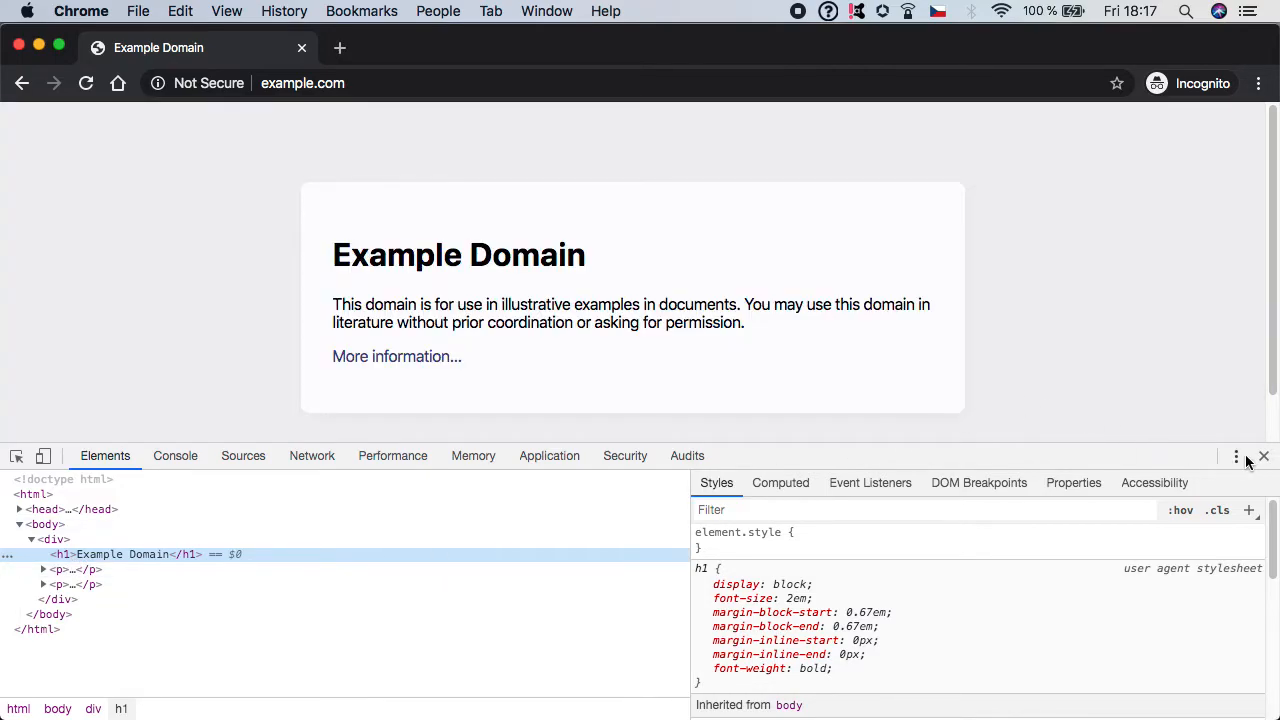
click(1264, 456)
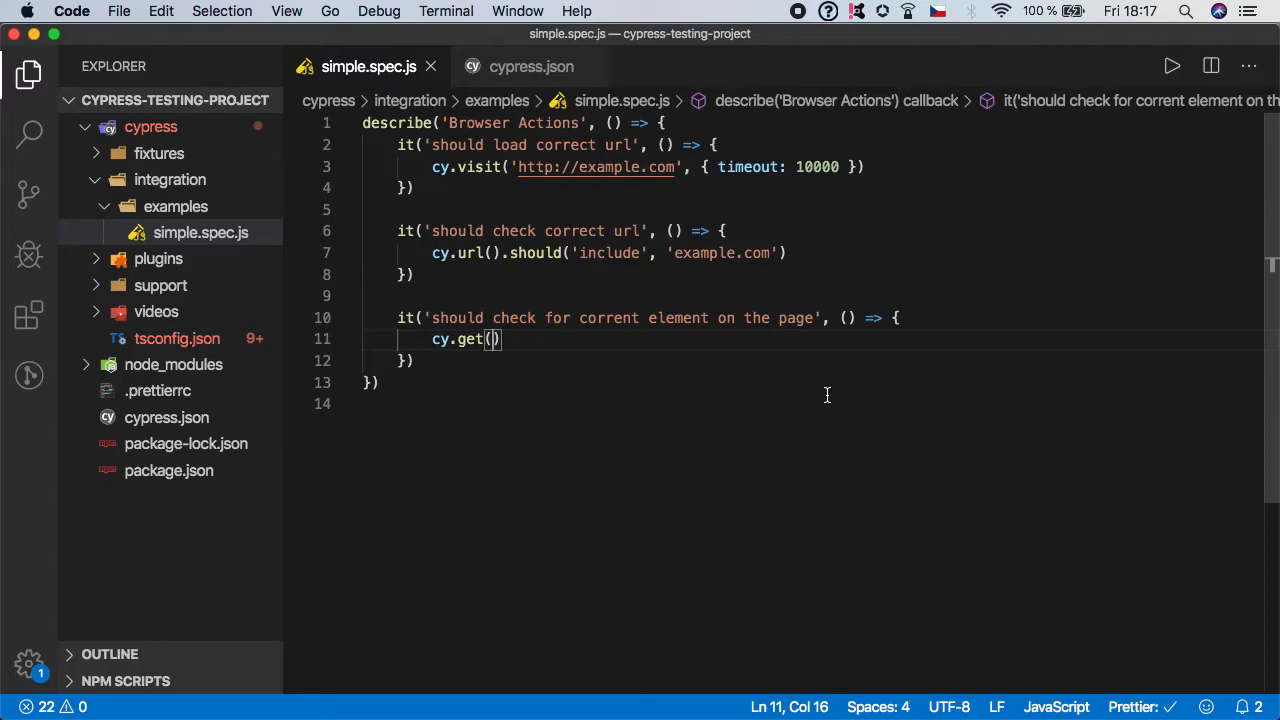
Complete the line as cy.get('h1').should('be.visible') using the be.visible autocomplete.
text('')
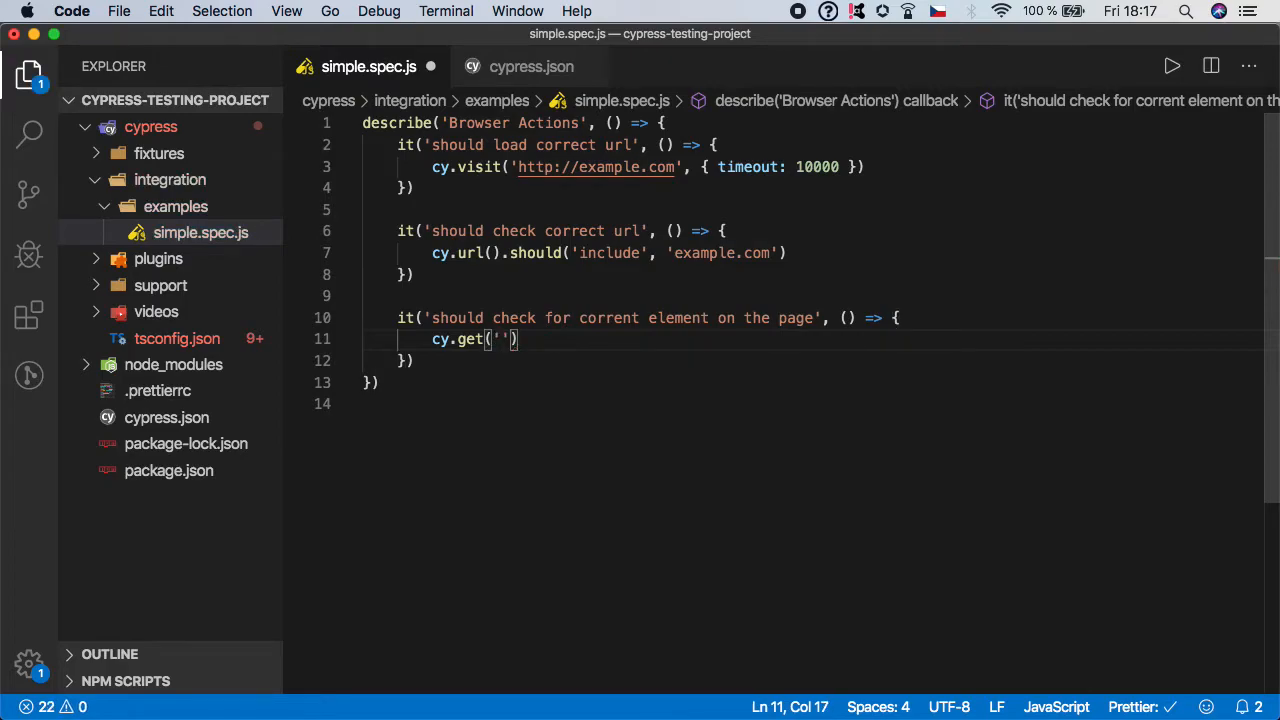
text(h1)
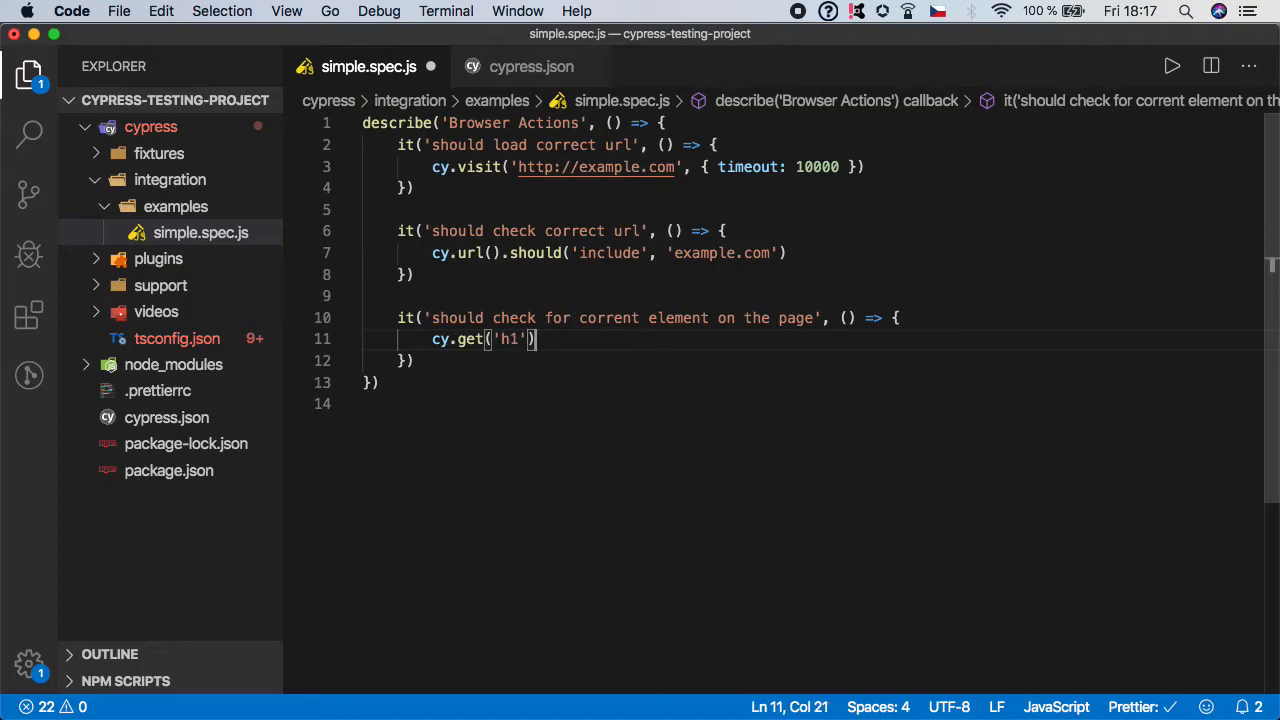
text(.should()
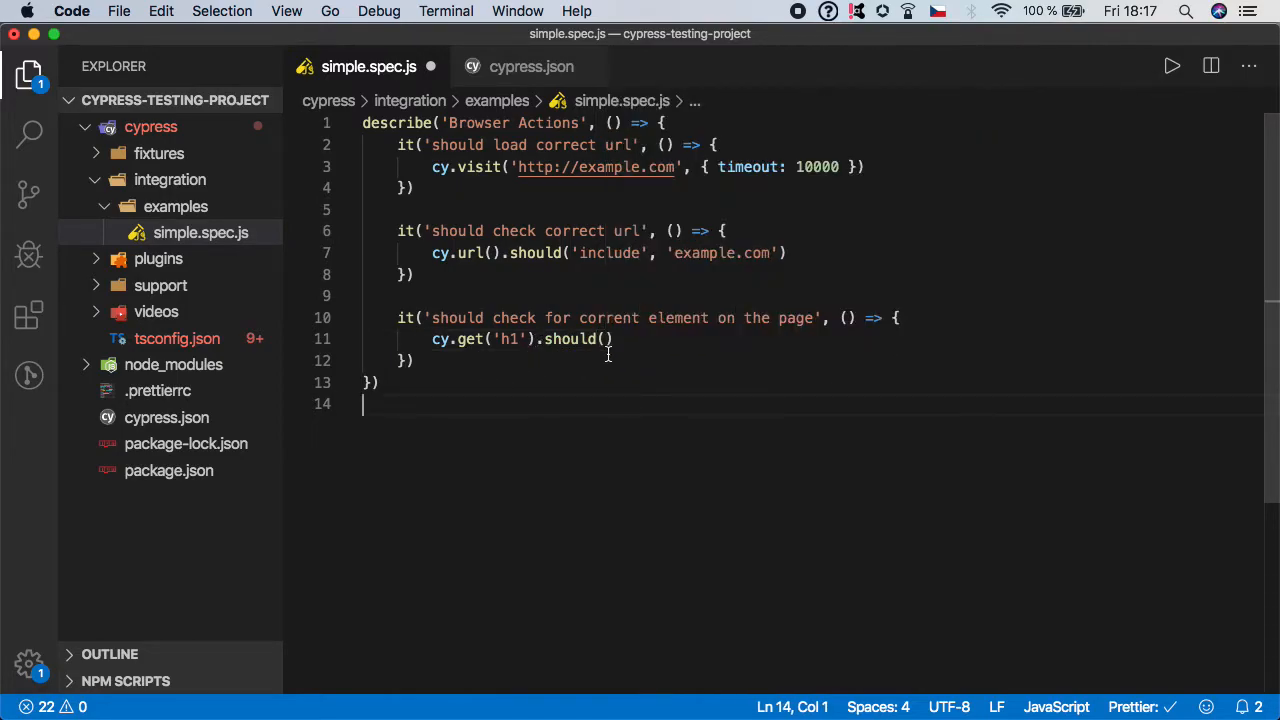
click(608, 338)
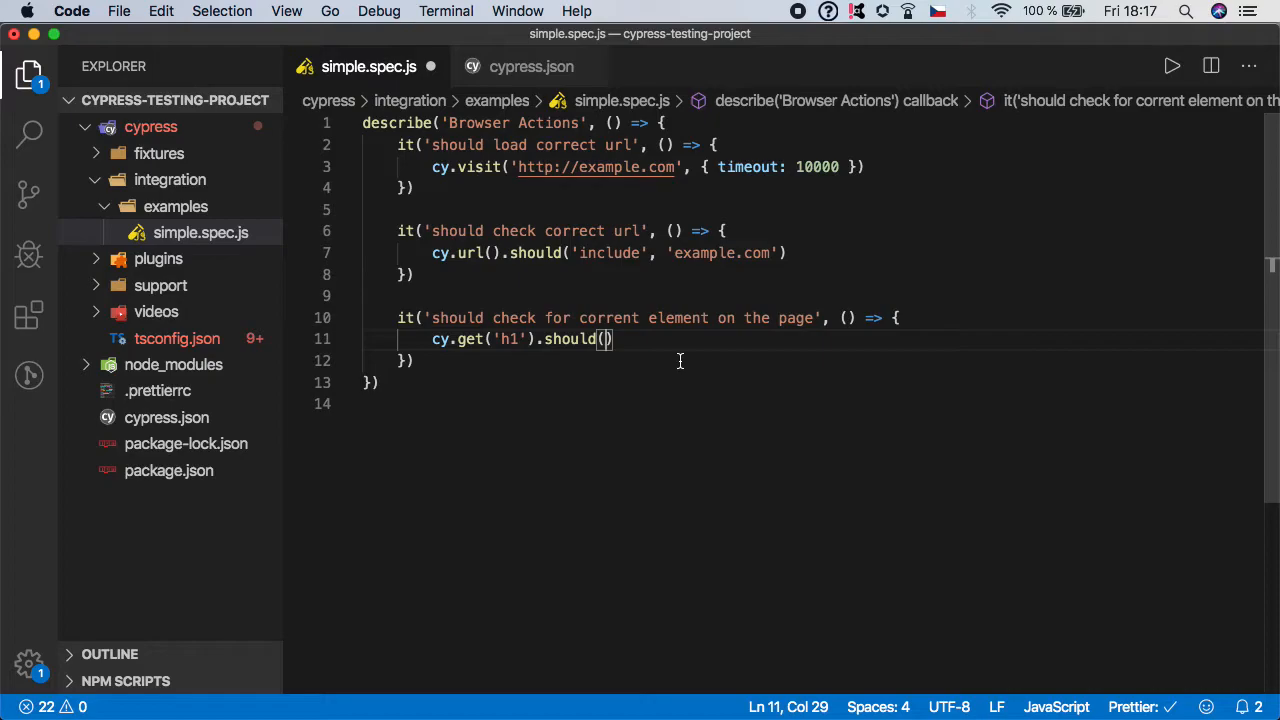
text(')
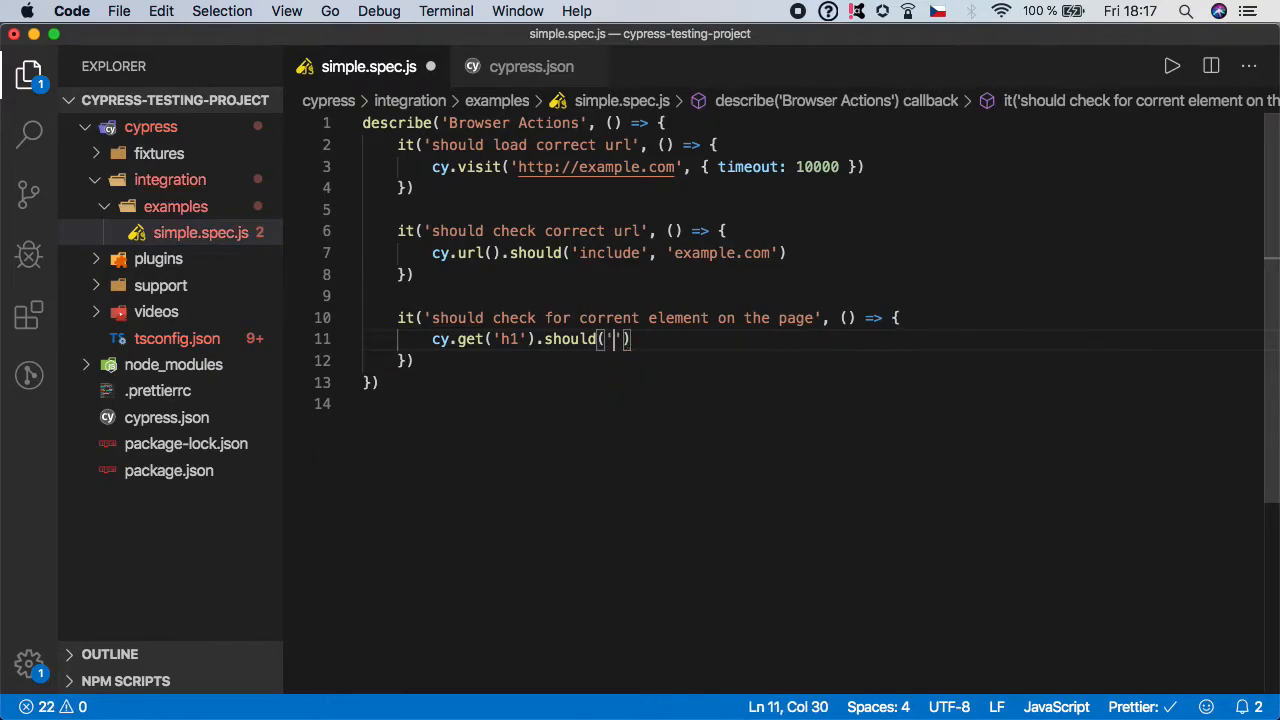
text(be.)
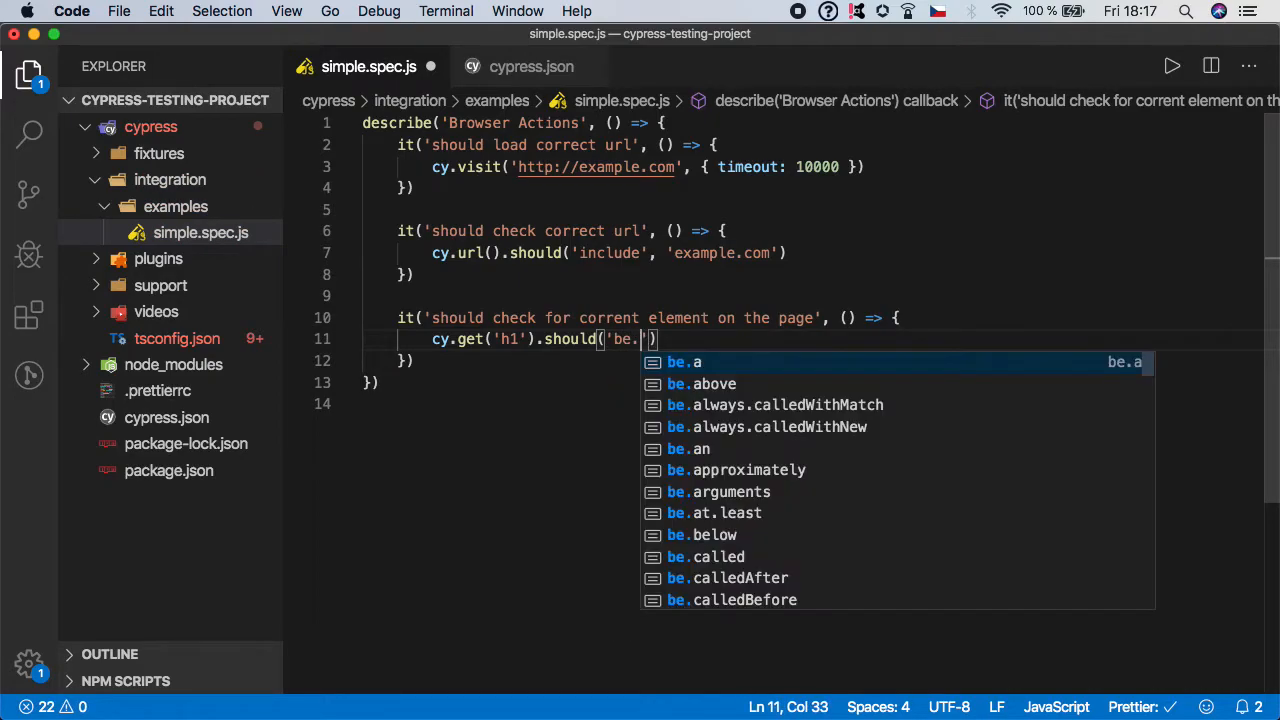
text(visible)
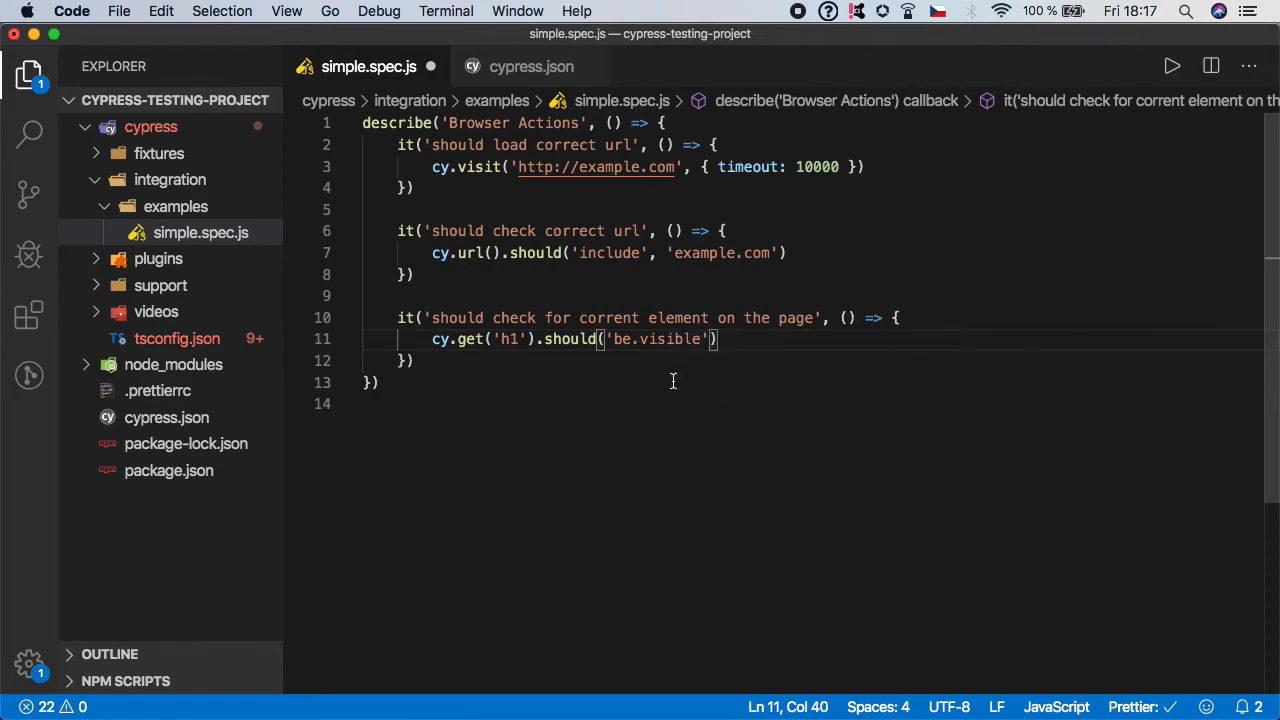
click(560, 432)
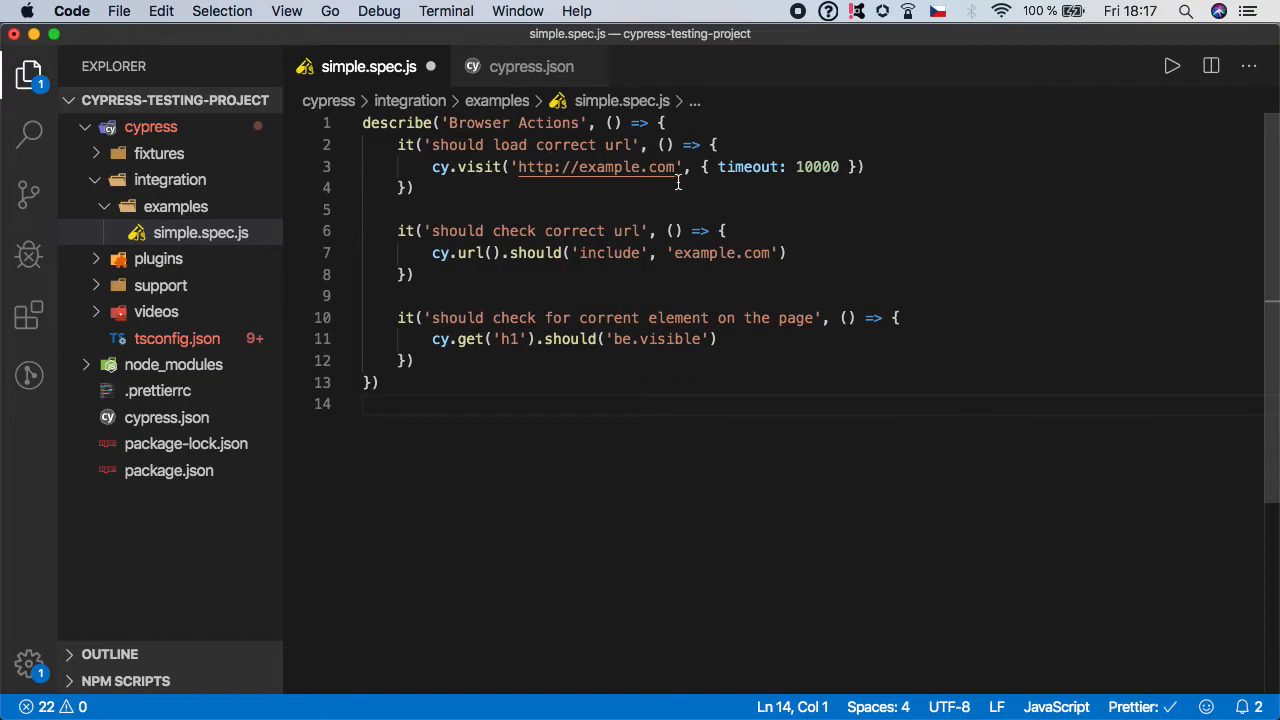
click(788, 252)
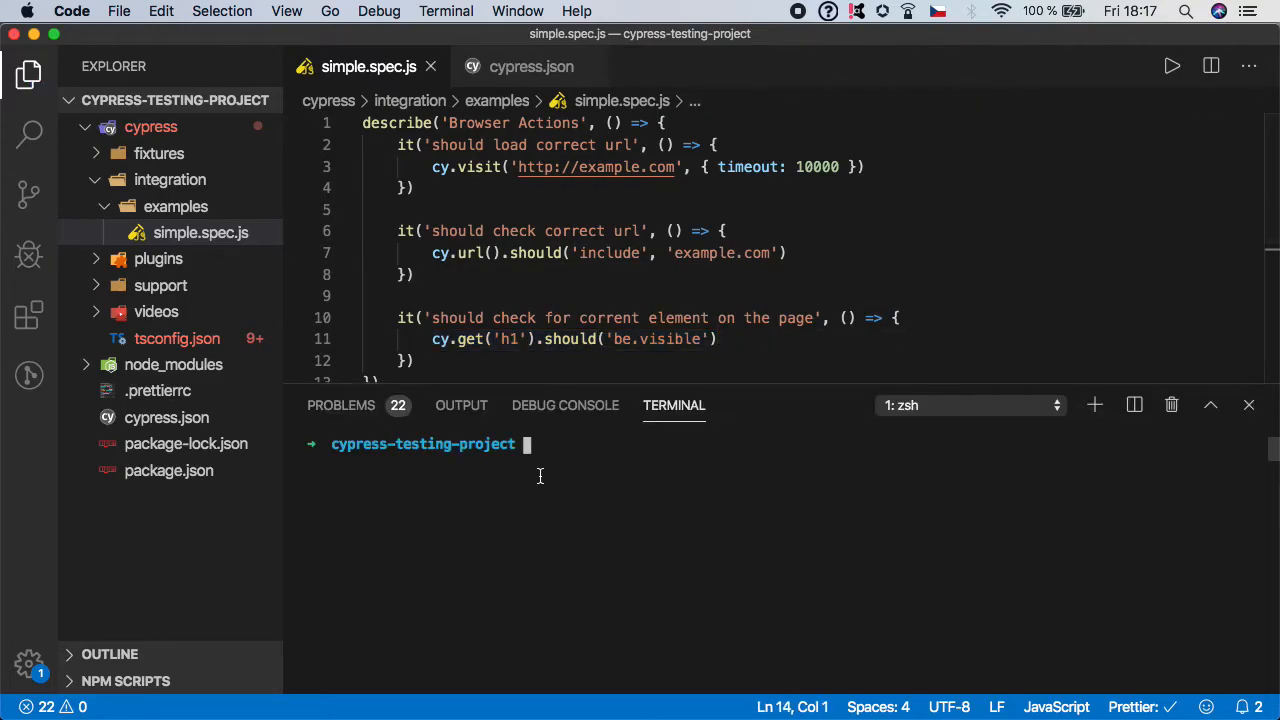
Enter npm run cy:open in the terminal to launch Cypress.
text(npm)
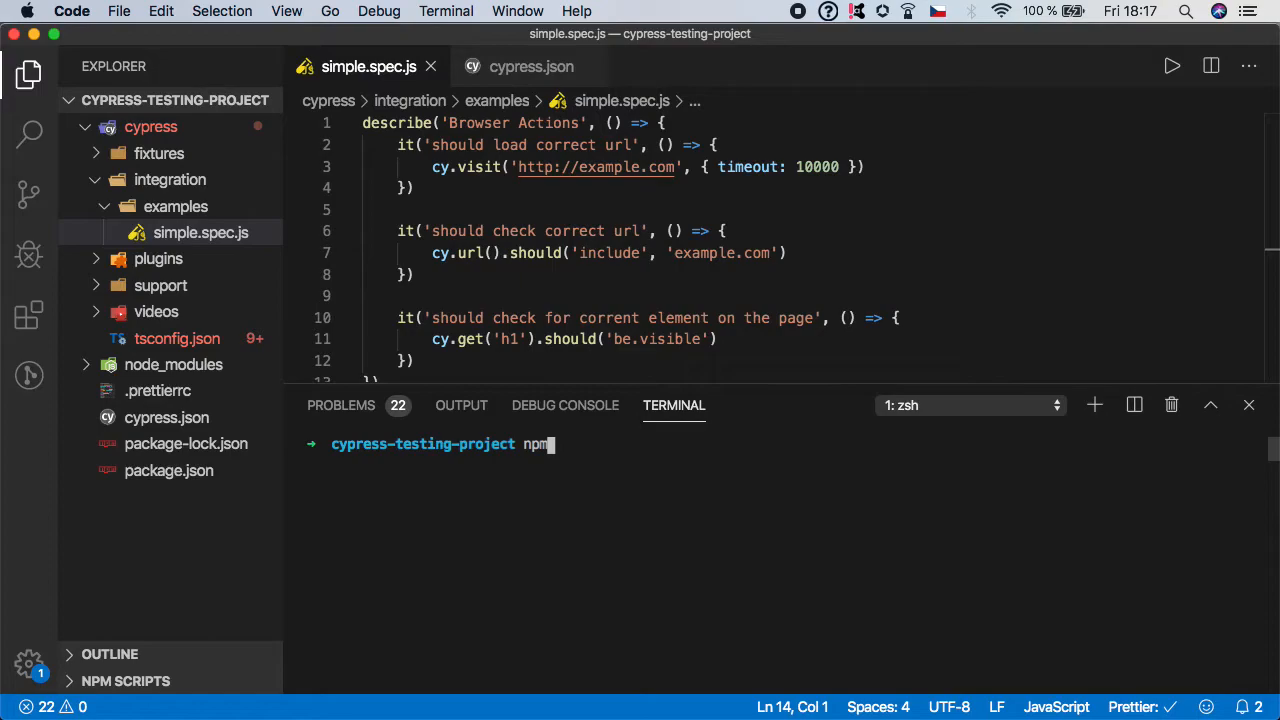
text(rn)
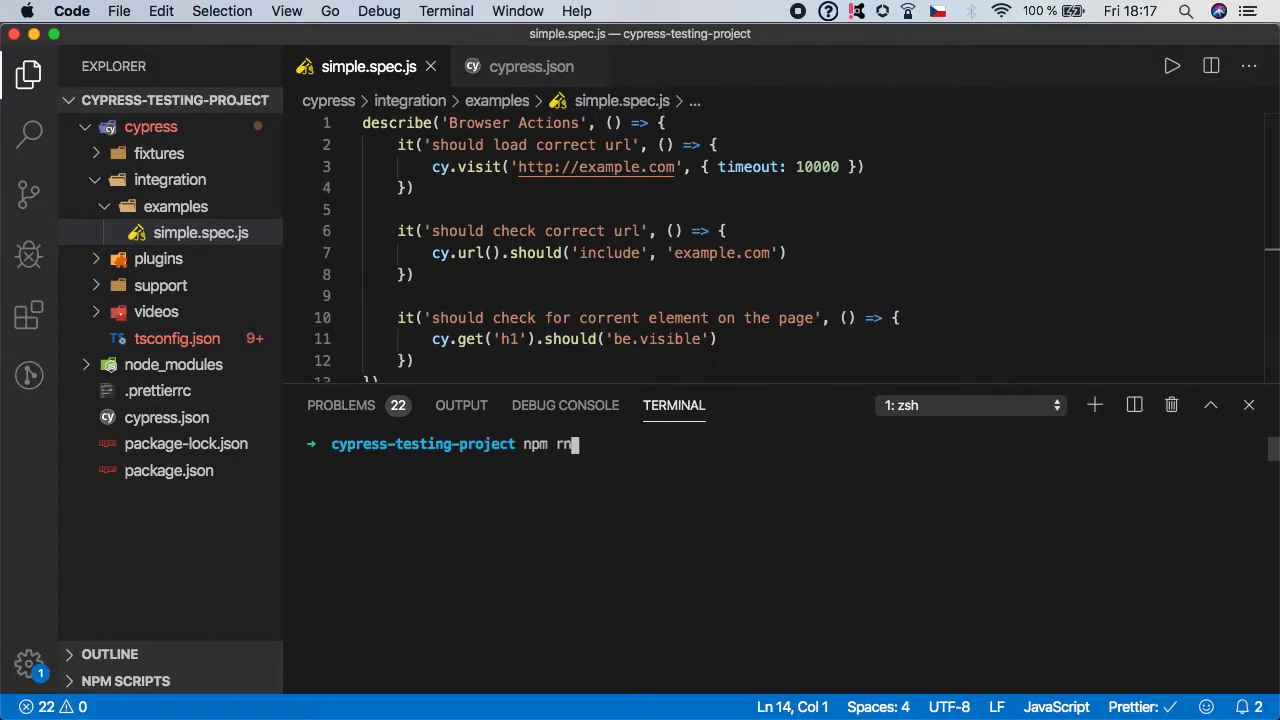
text(un c)
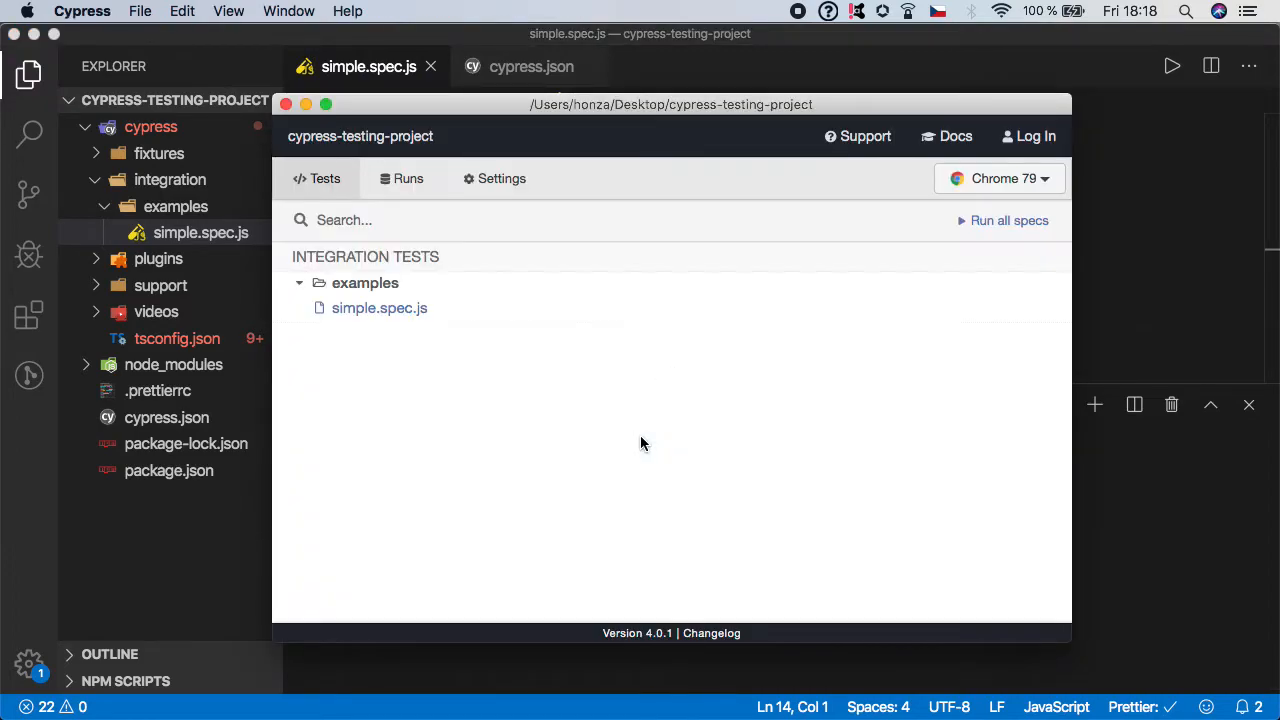
mouse_move(380, 308)
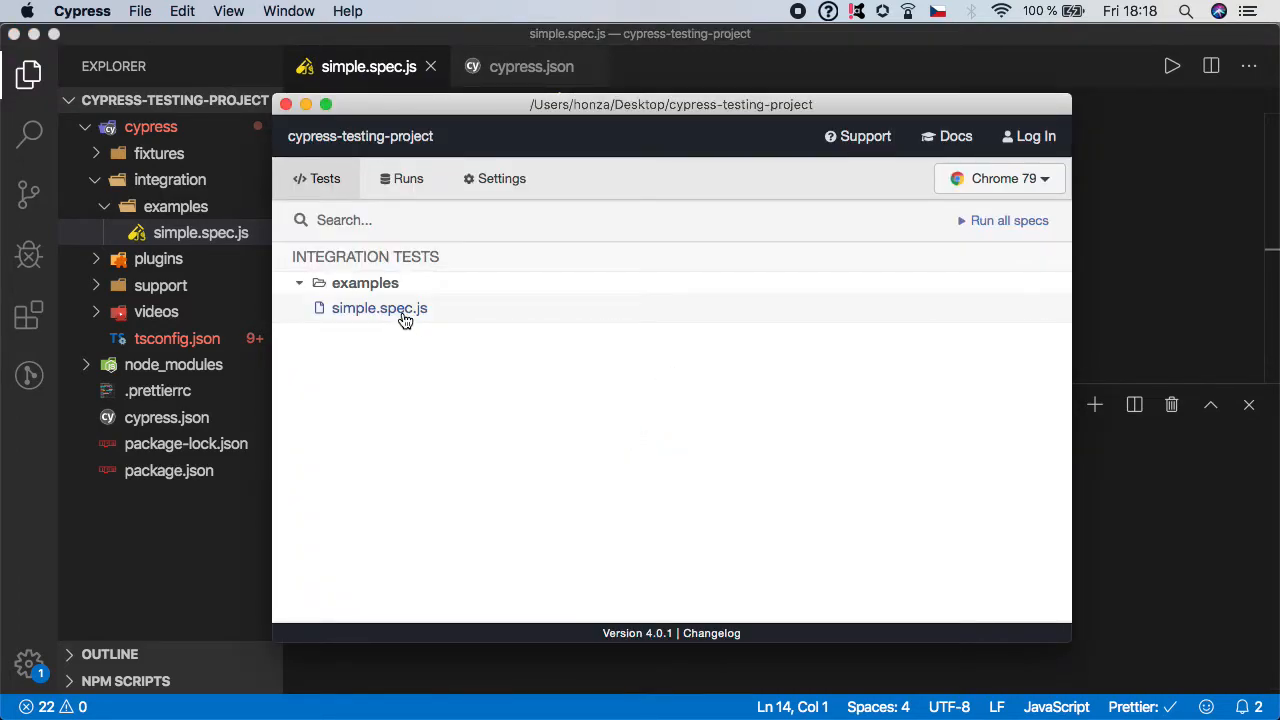
Run simple.spec.js, expand the command logs of all three passing tests, then close the test browser.
click(380, 308)
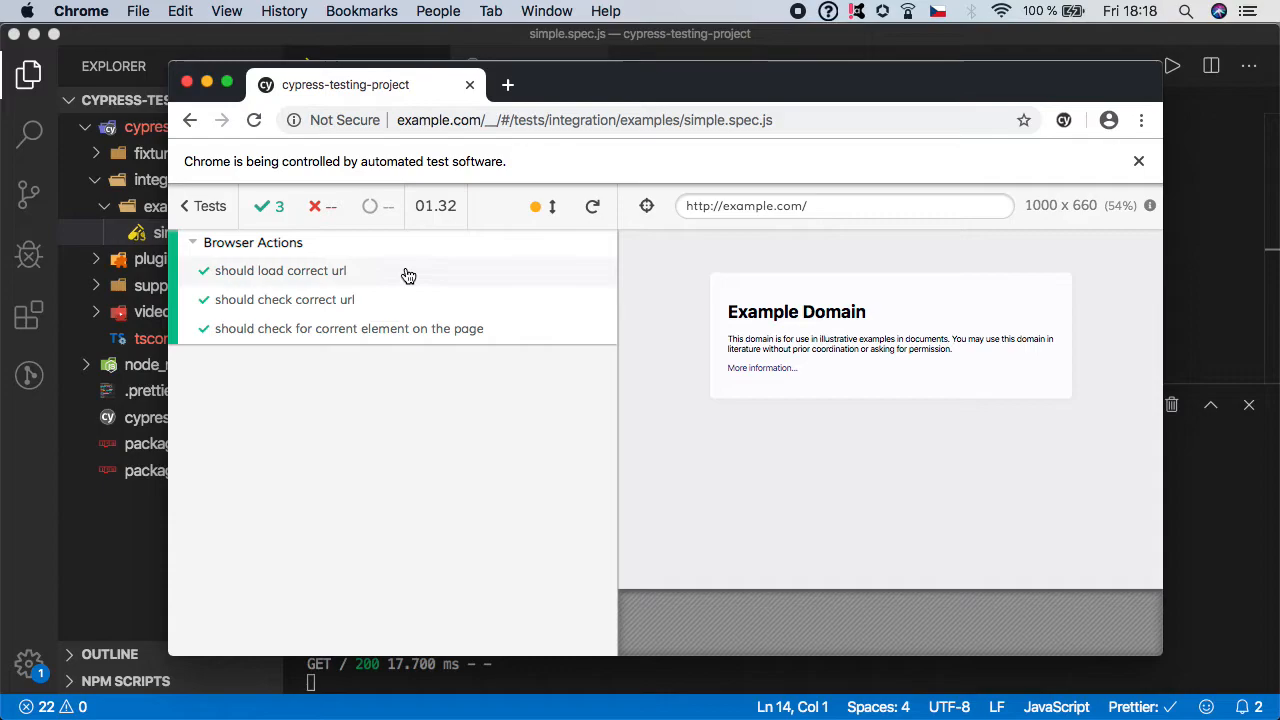
mouse_move(348, 328)
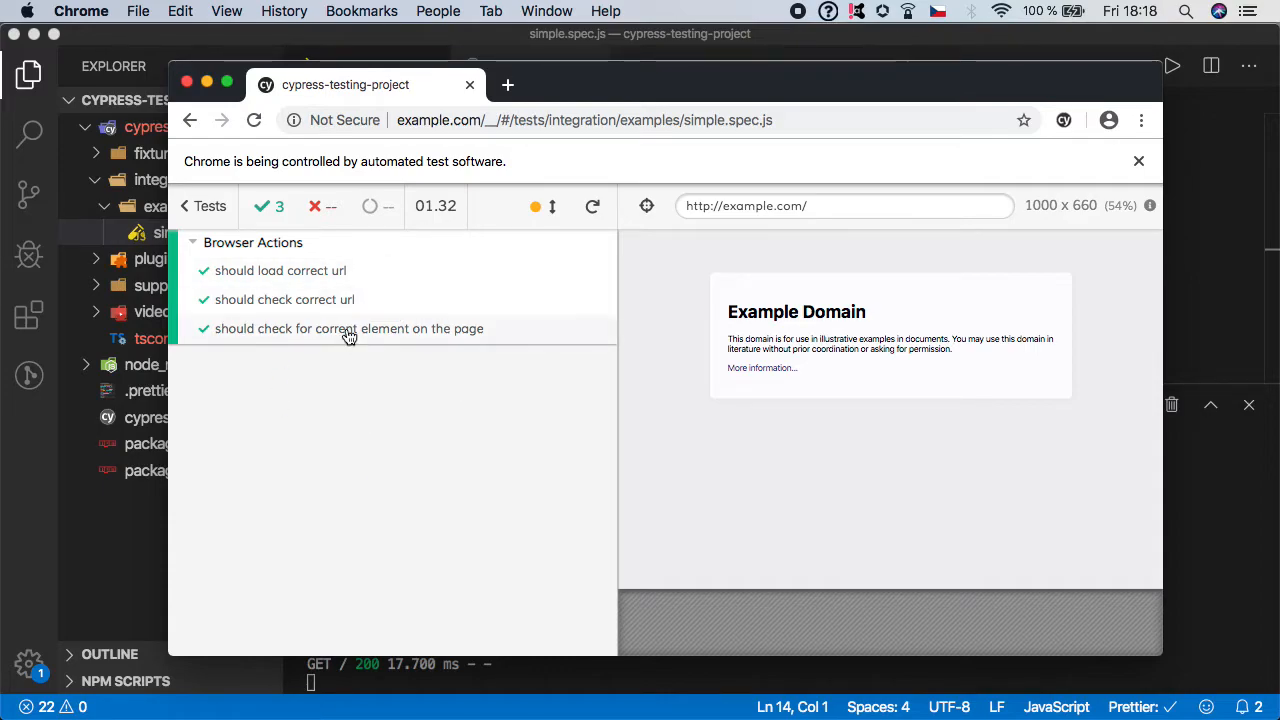
click(280, 270)
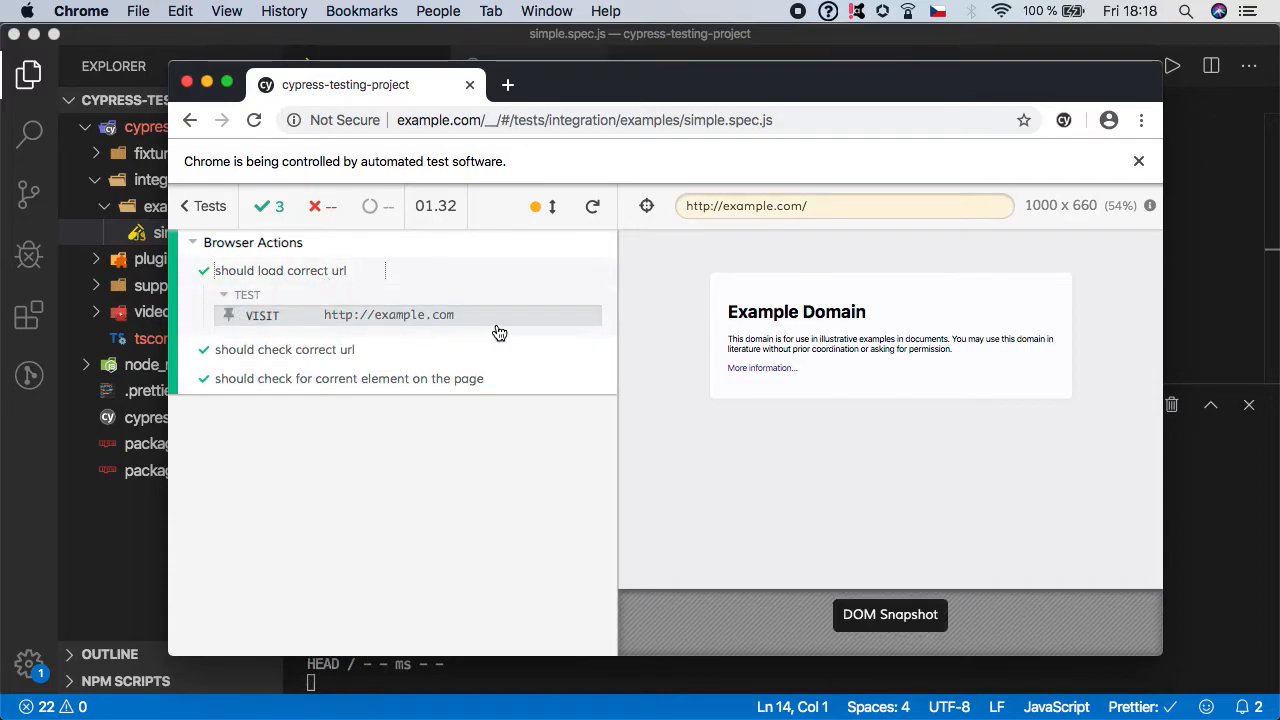
click(284, 348)
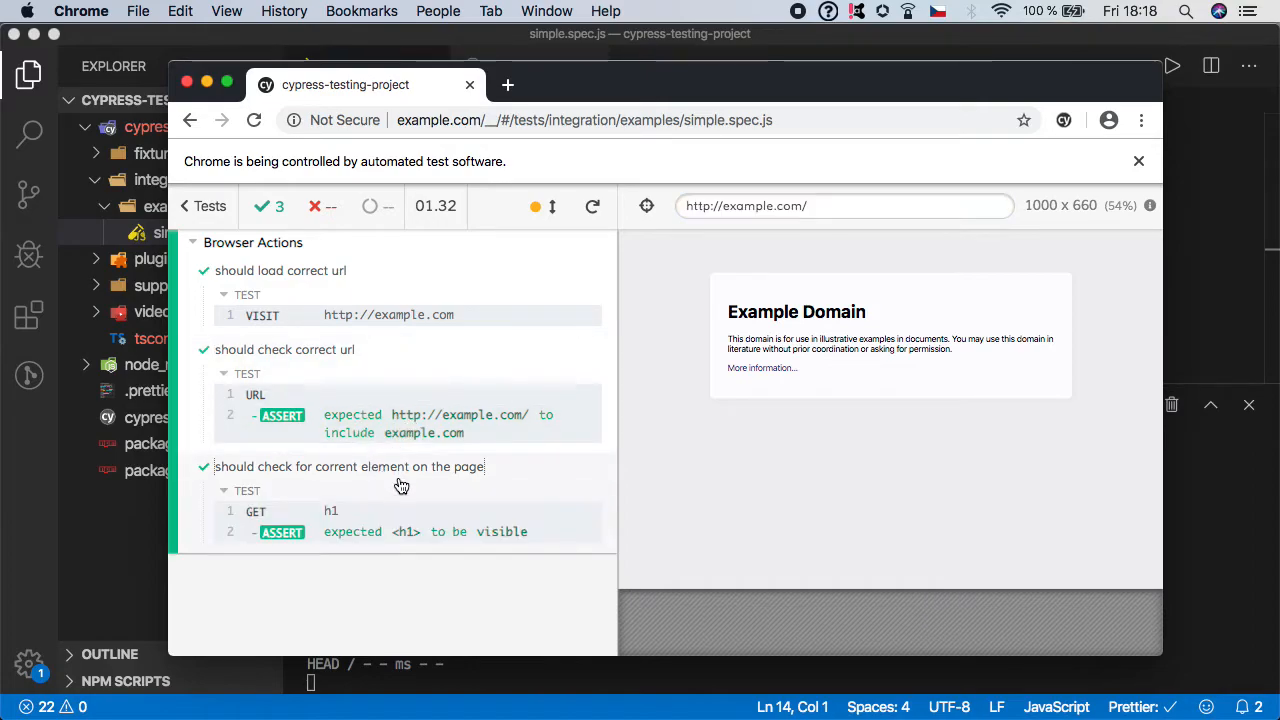
click(352, 532)
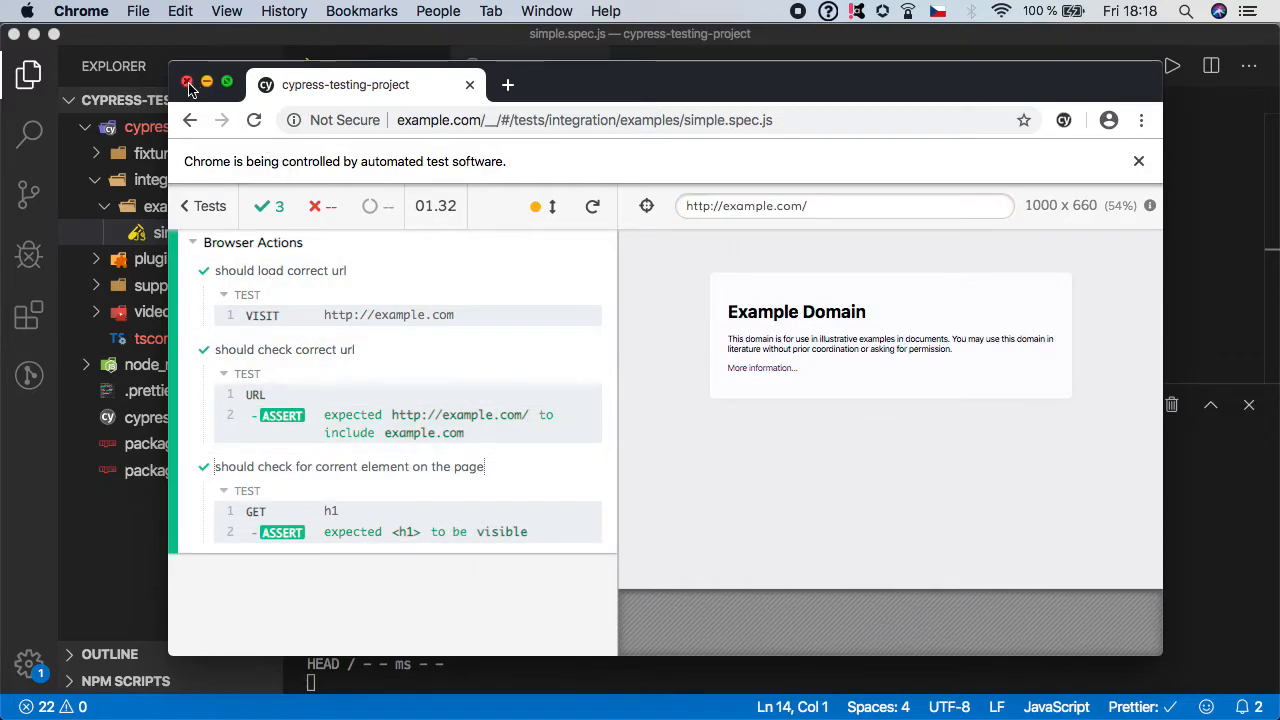
click(188, 82)
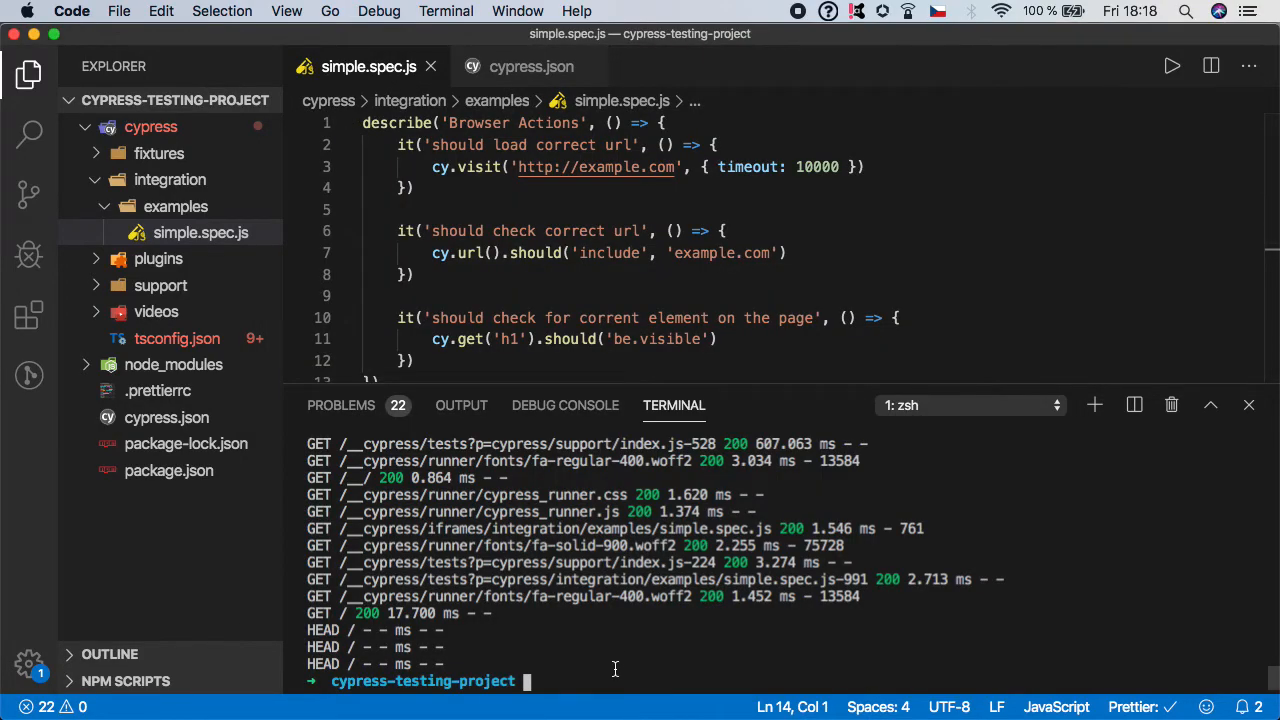
Change cy.get('h1') to cy.get('h6') and relaunch Cypress with npm run cy:open.
click(1248, 404)
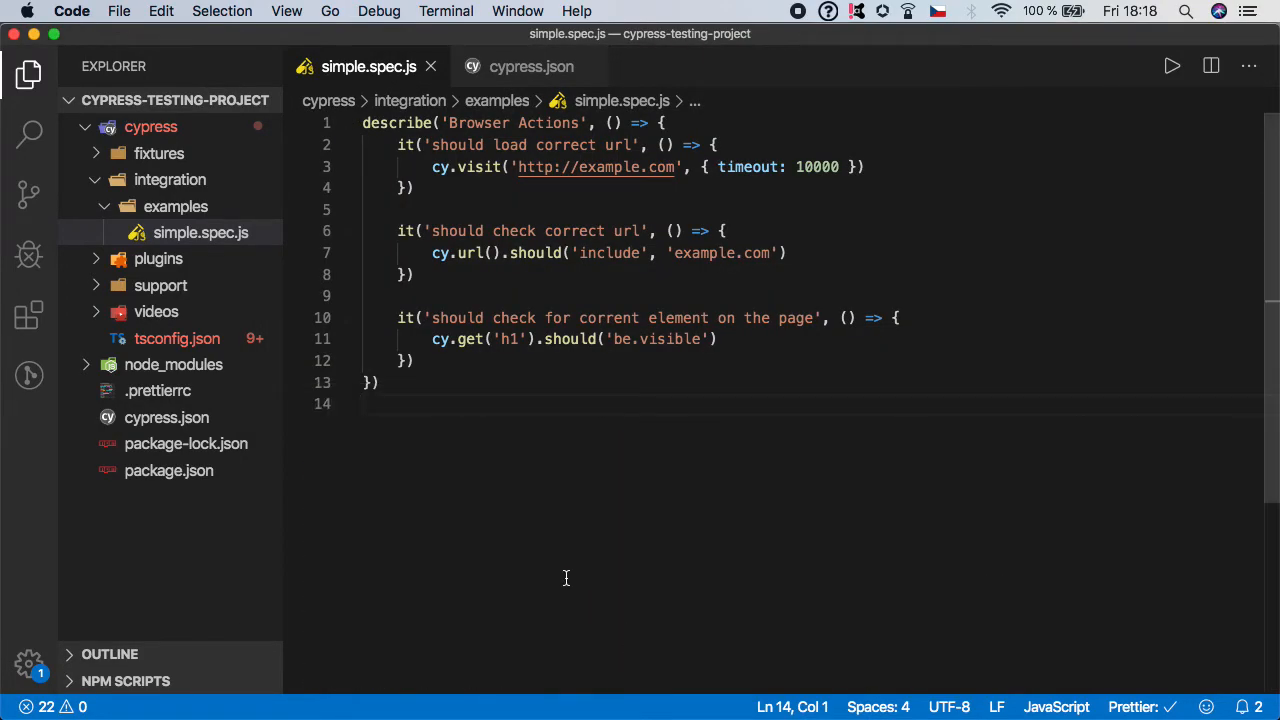
mouse_move(568, 338)
text(6)
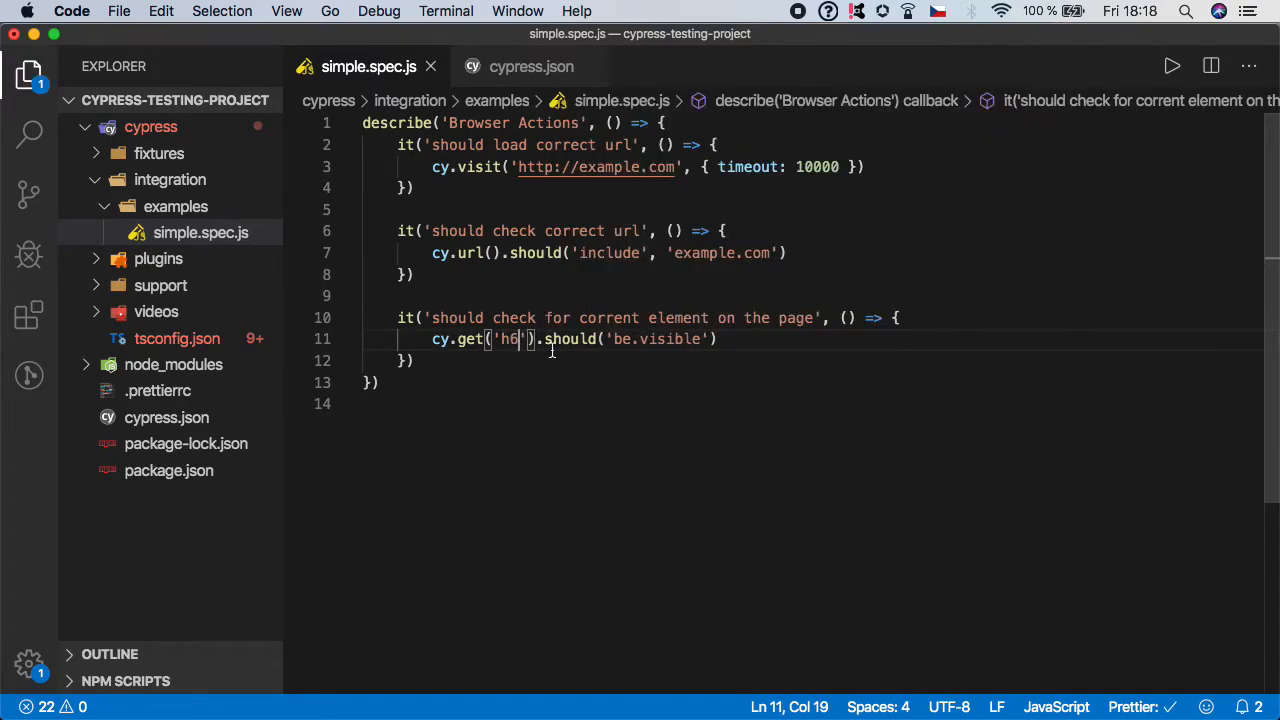
click(492, 524)
text(npm run cy:open)
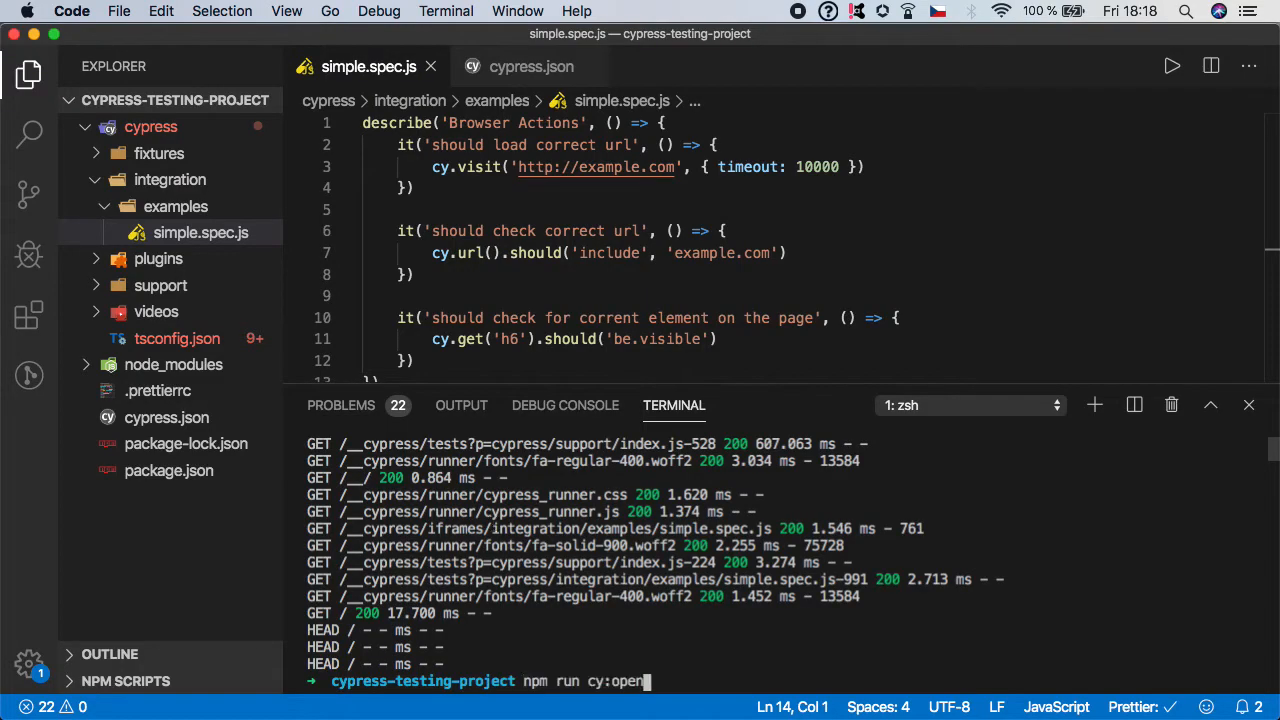
key(Return)
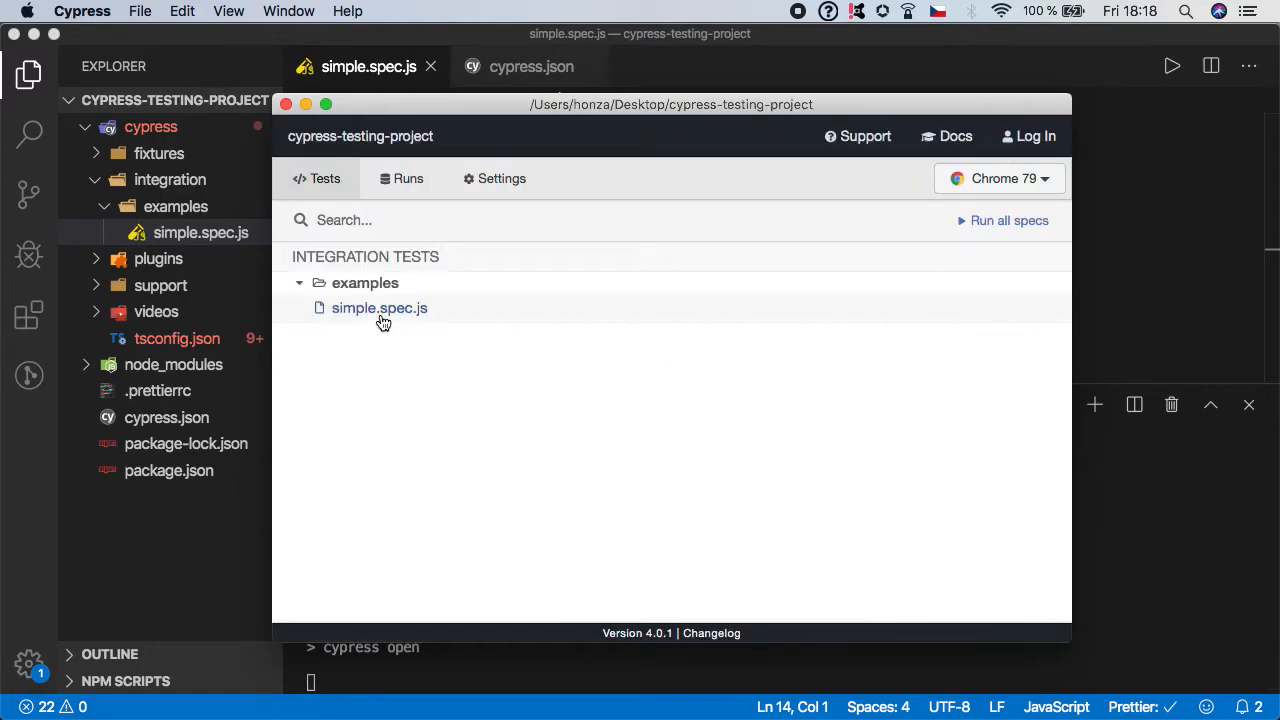
Run simple.spec.js again and see the third test fail with no h6 element found.
click(380, 308)
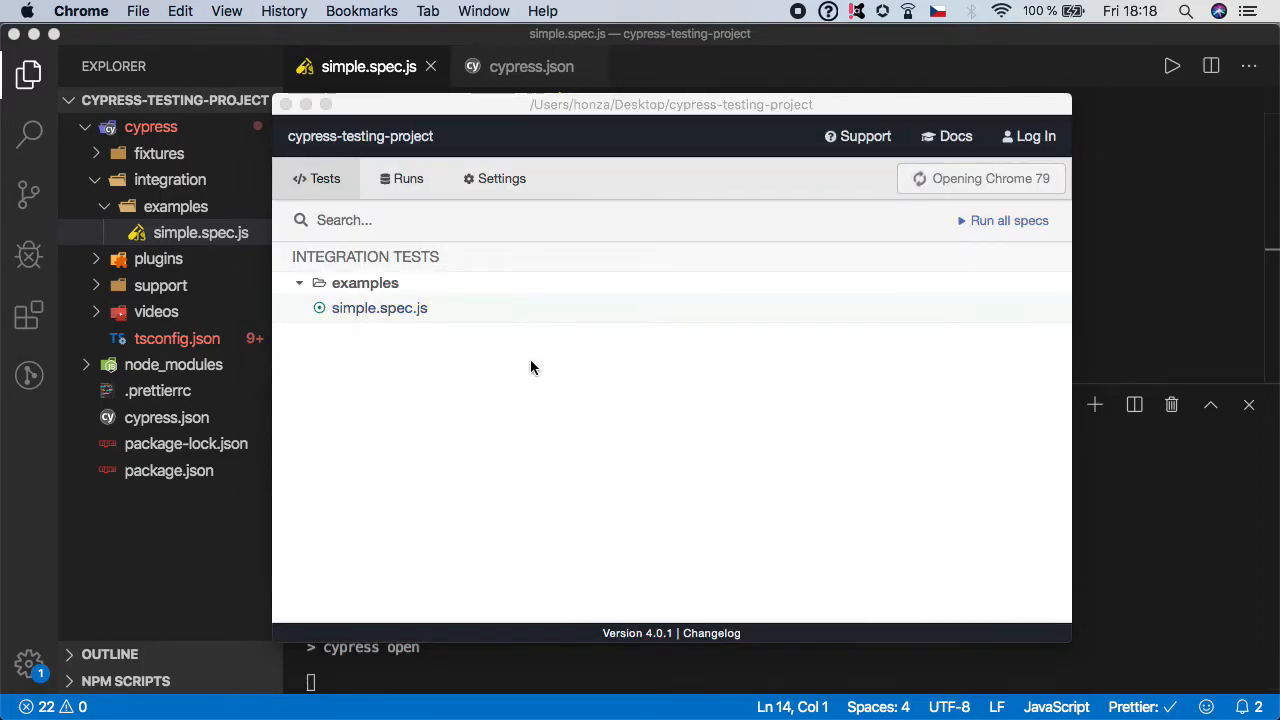
click(380, 308)
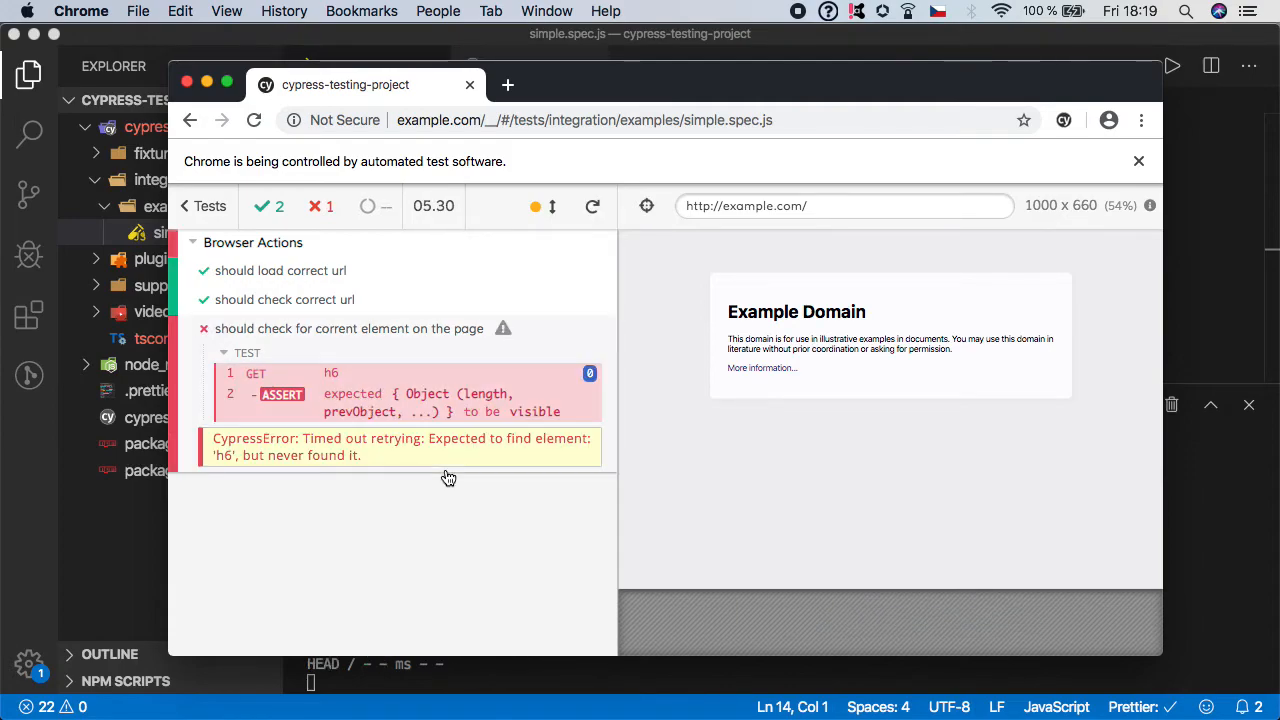
mouse_move(424, 536)
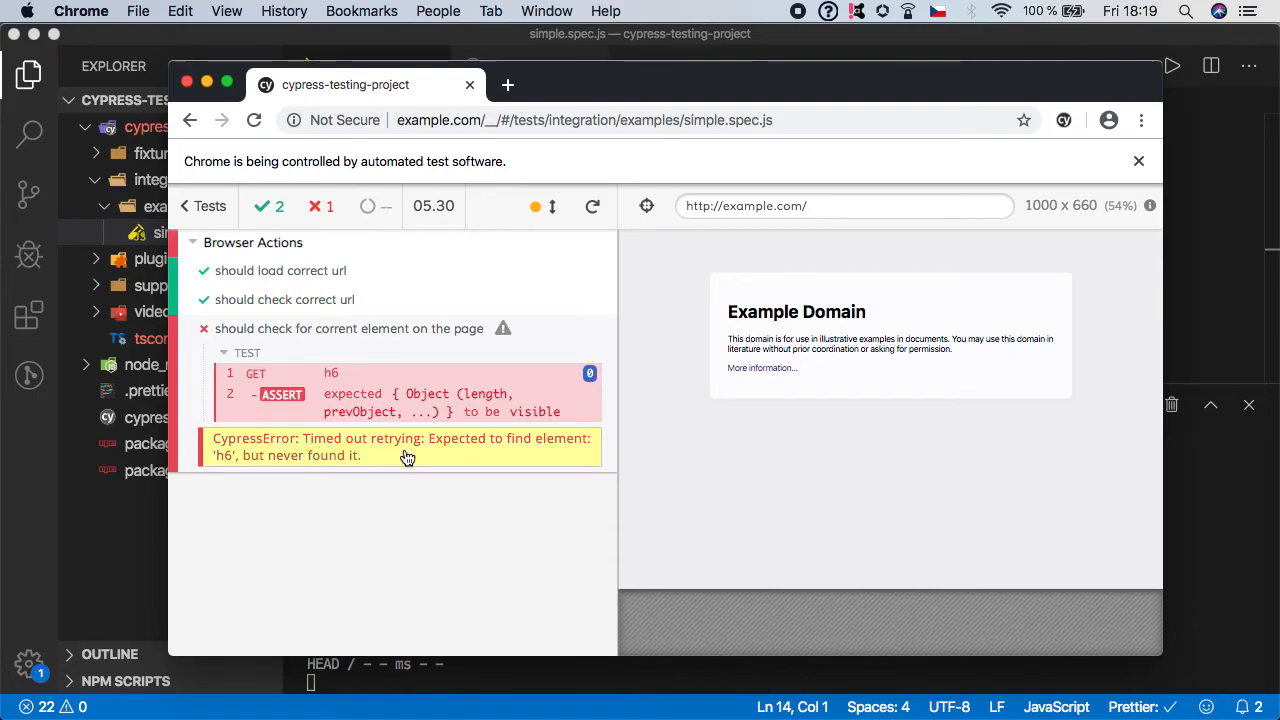
mouse_move(596, 452)
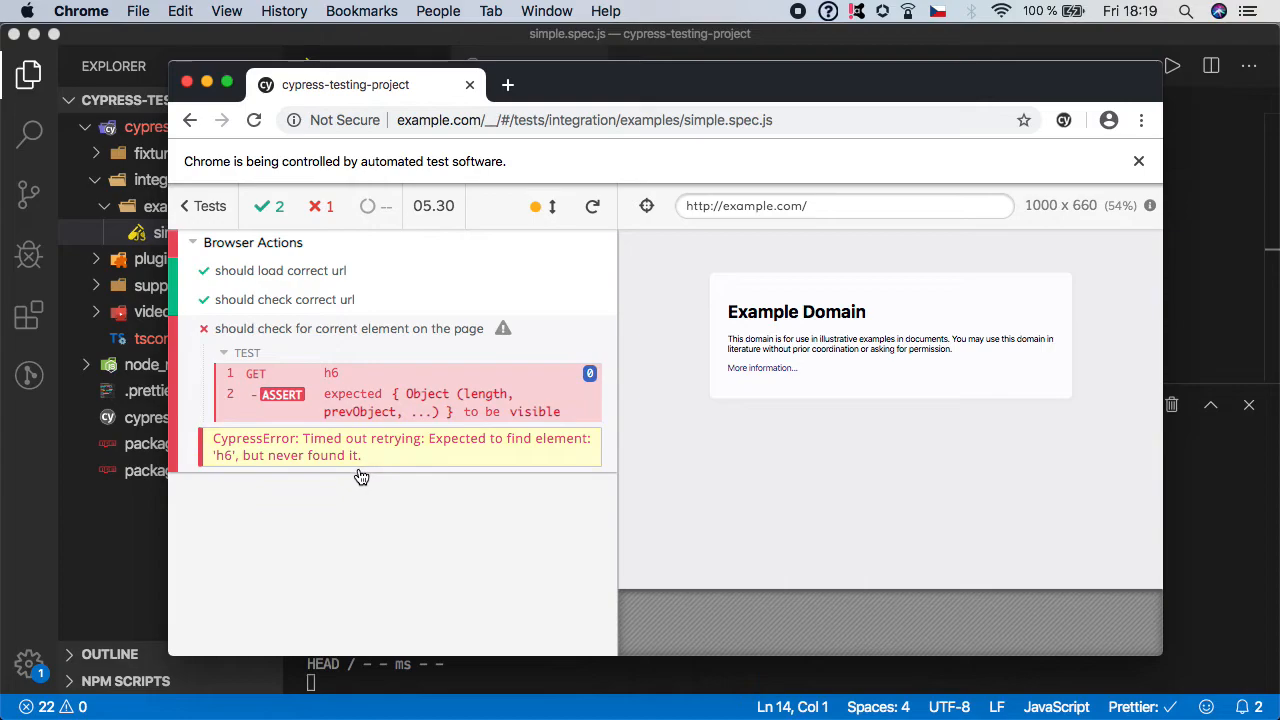
mouse_move(796, 416)
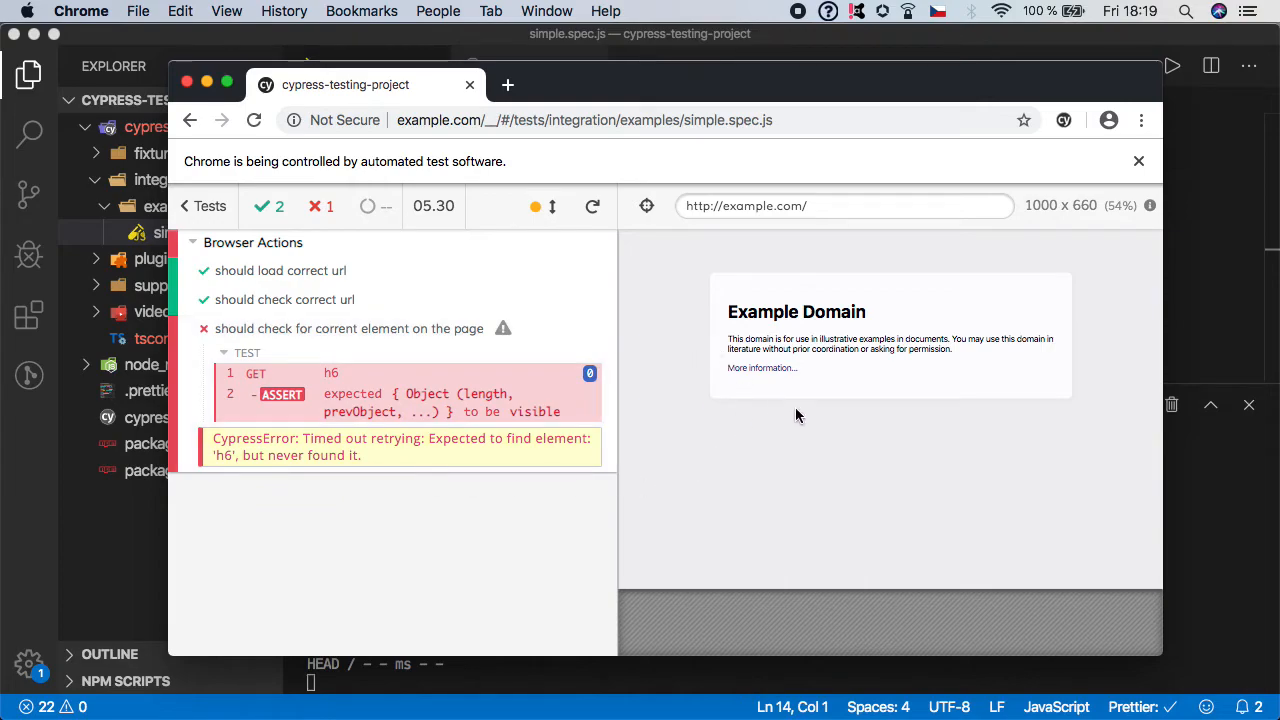
mouse_move(808, 412)
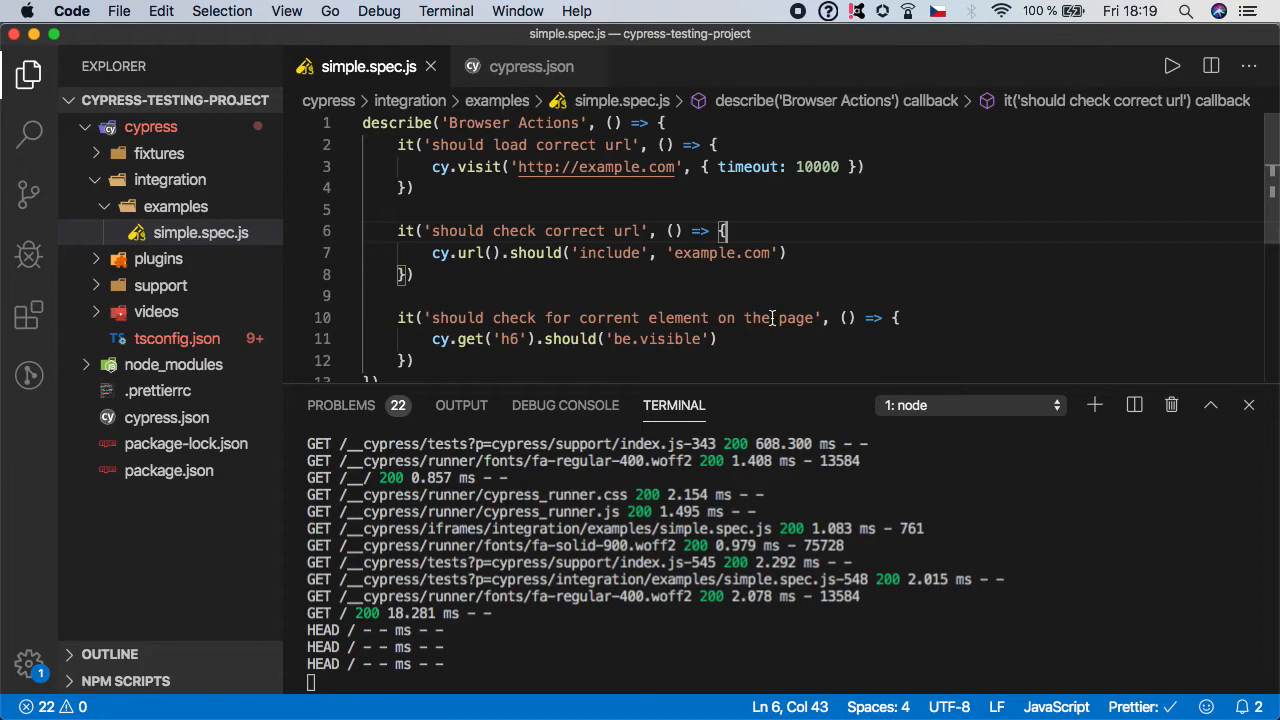
Change the selector back to 'h1' in cy.get() so all three tests pass.
scroll(down, 3)
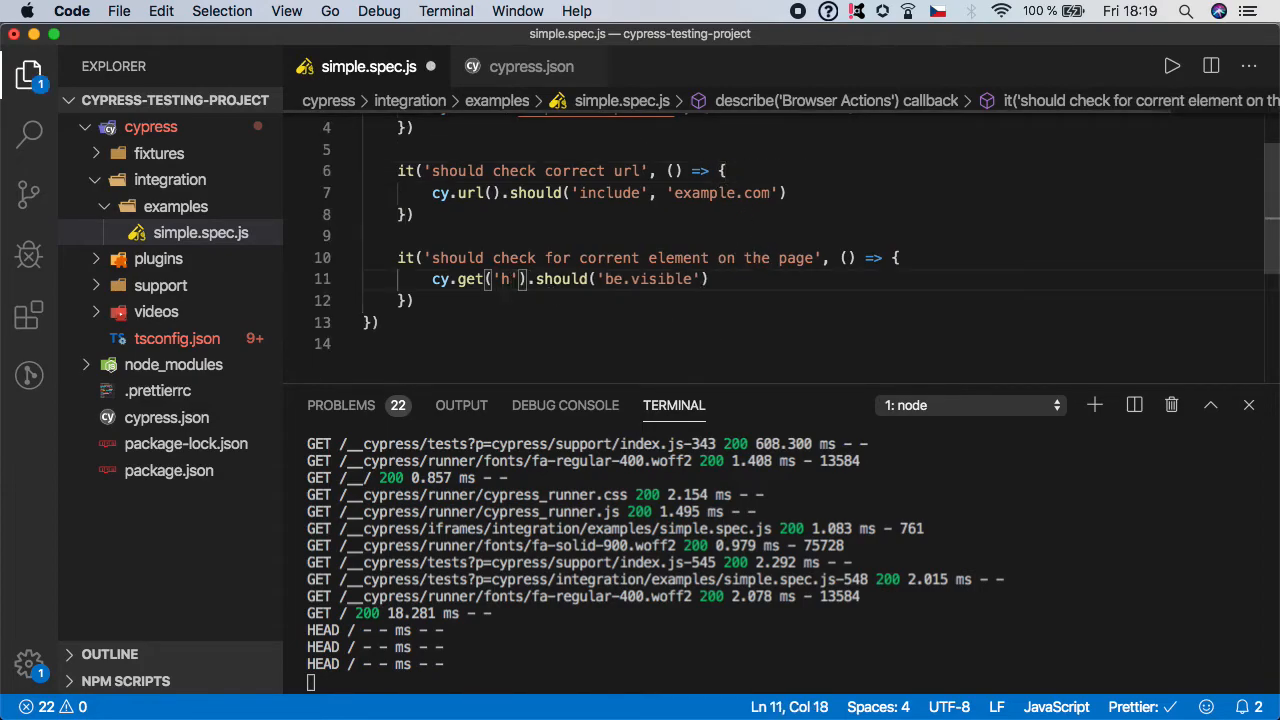
text(1)
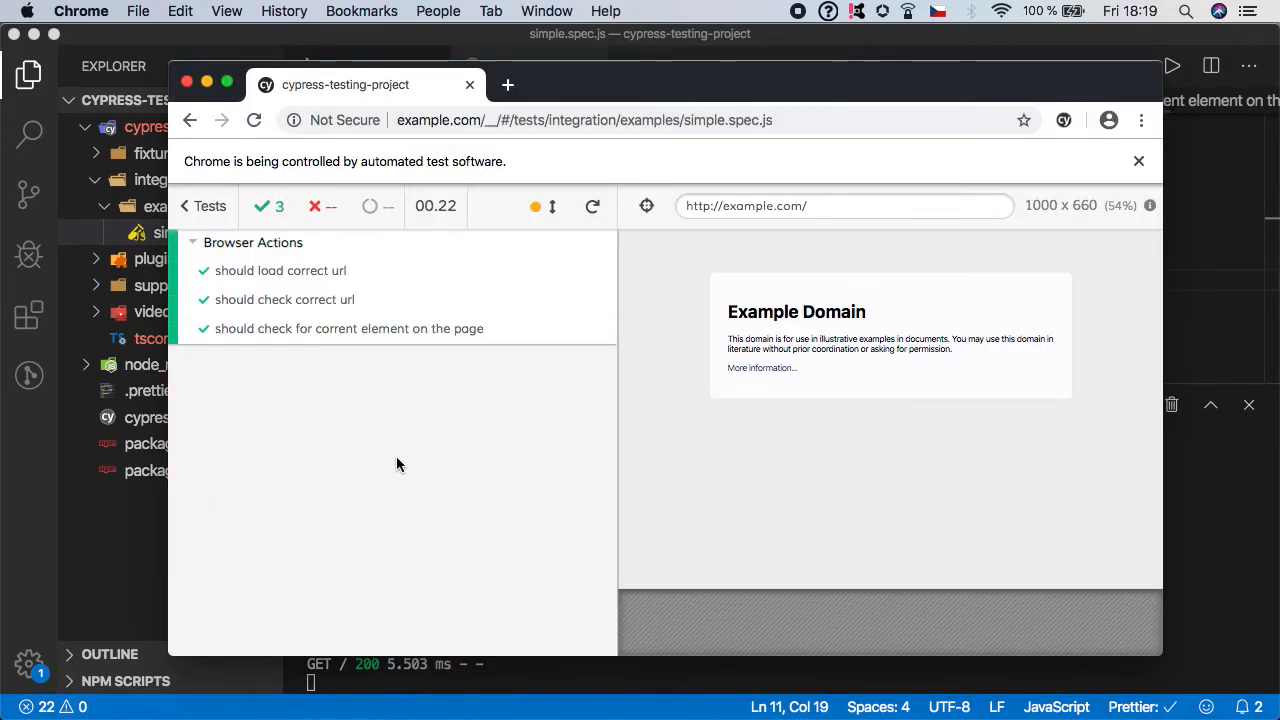
mouse_move(316, 324)
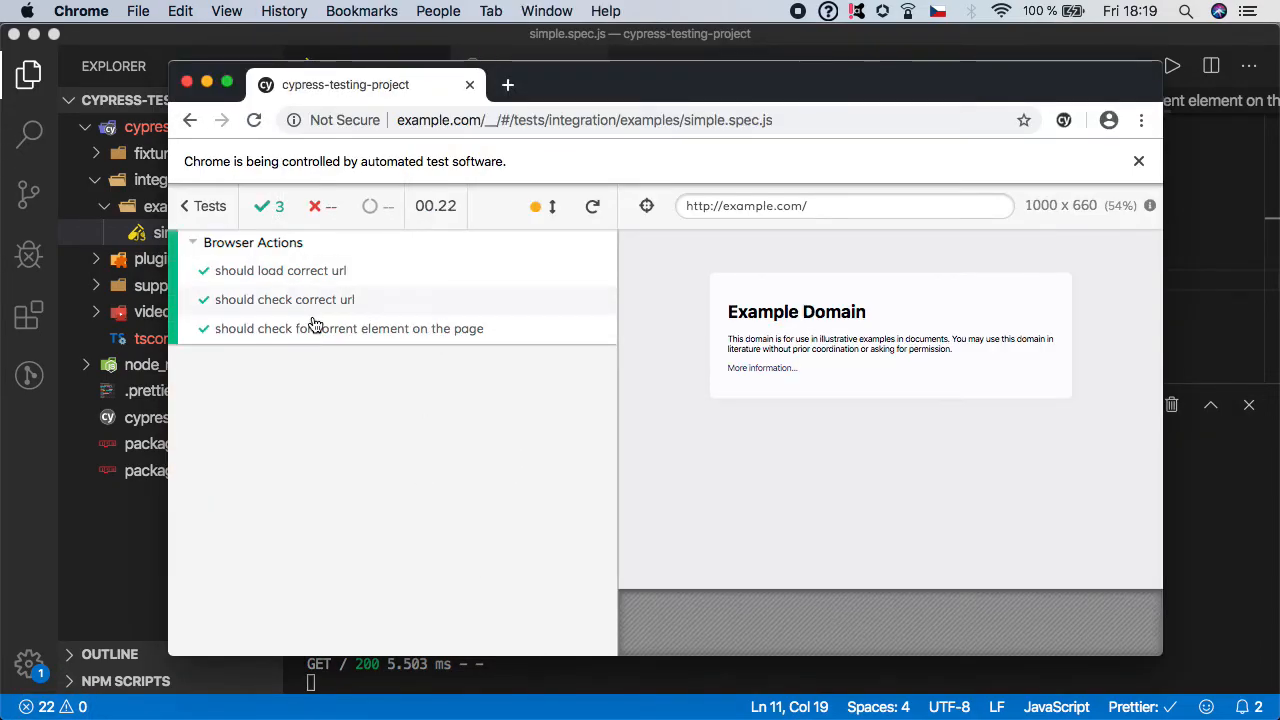
Expand the third test to show its get h1 command and passing visibility assertion.
click(348, 328)
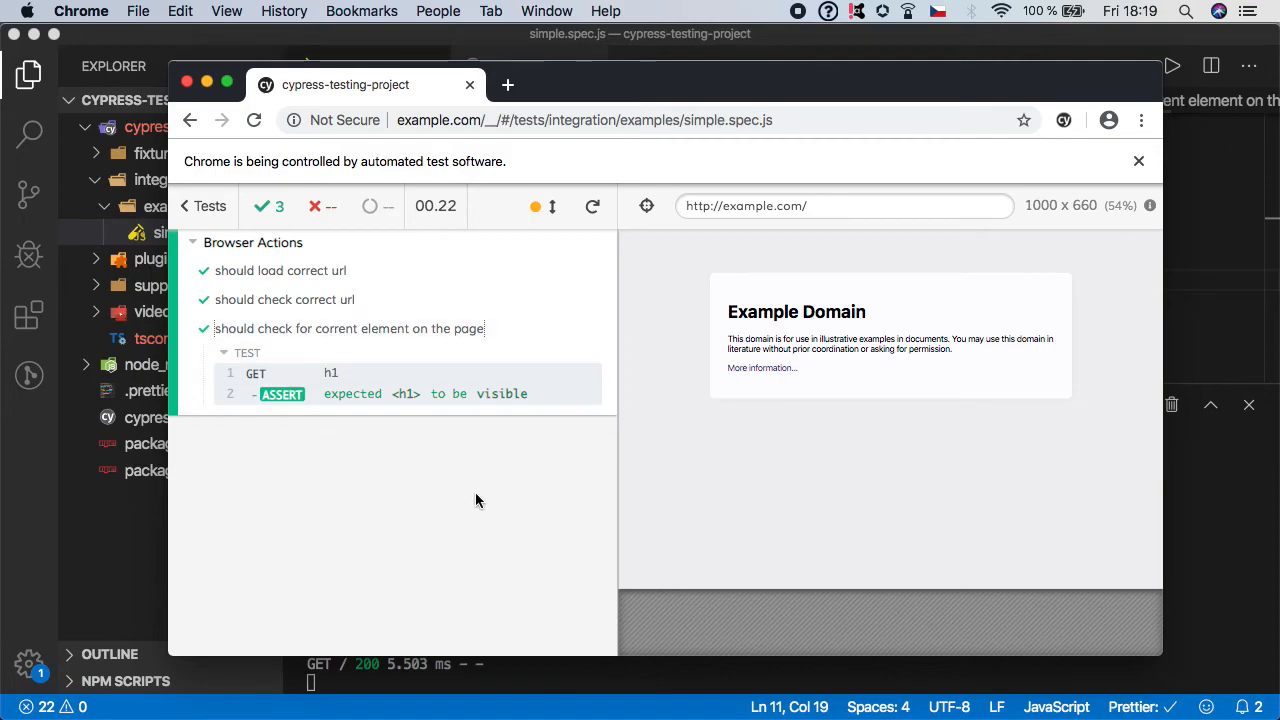
mouse_move(342, 448)
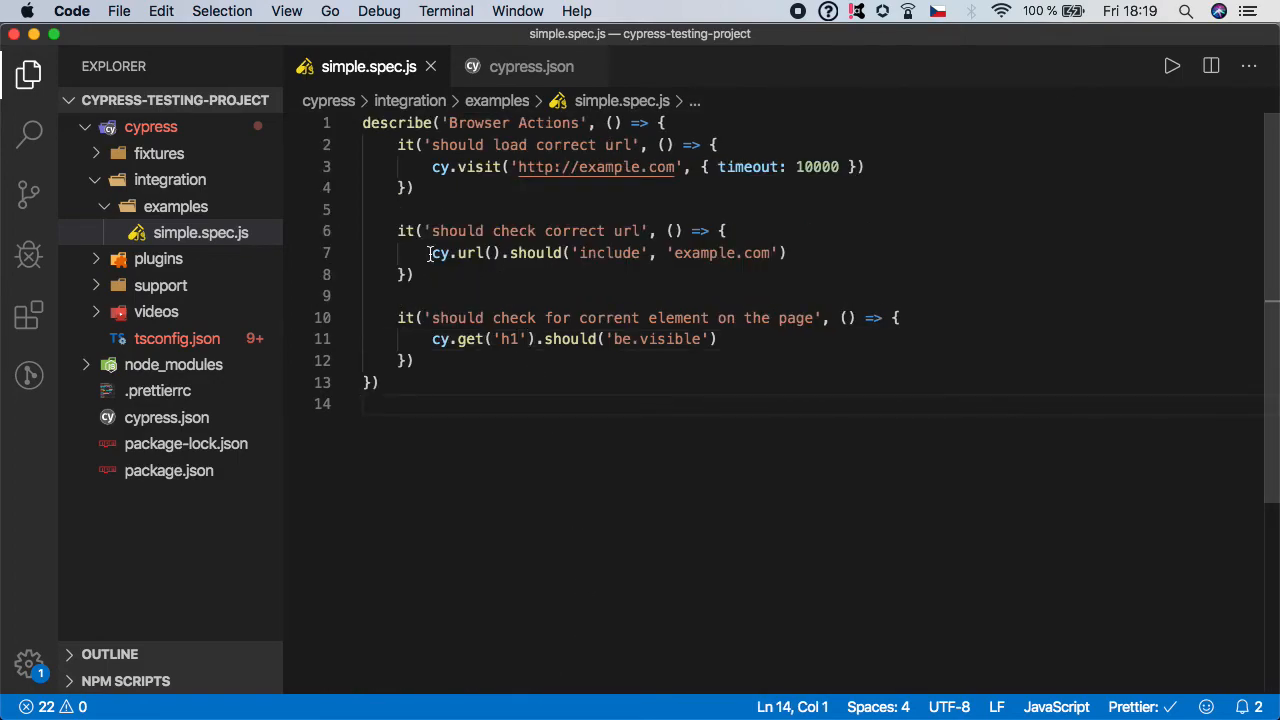
click(788, 252)
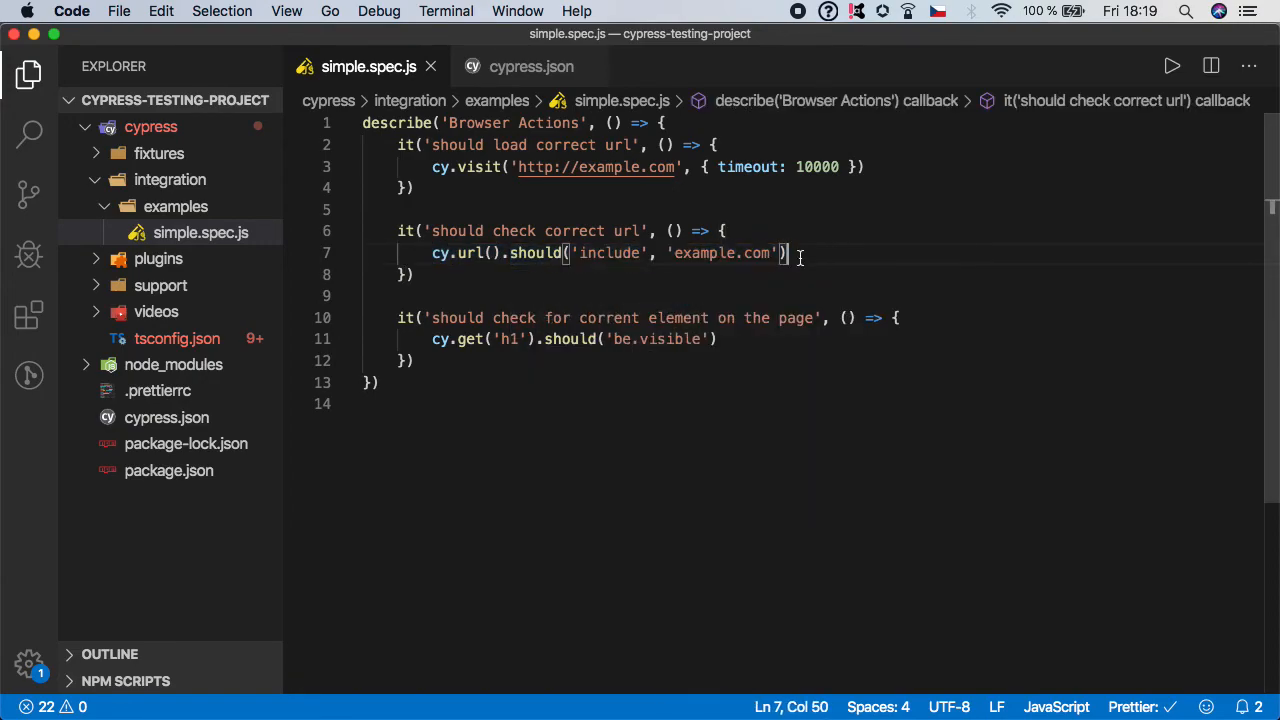
mouse_move(568, 438)
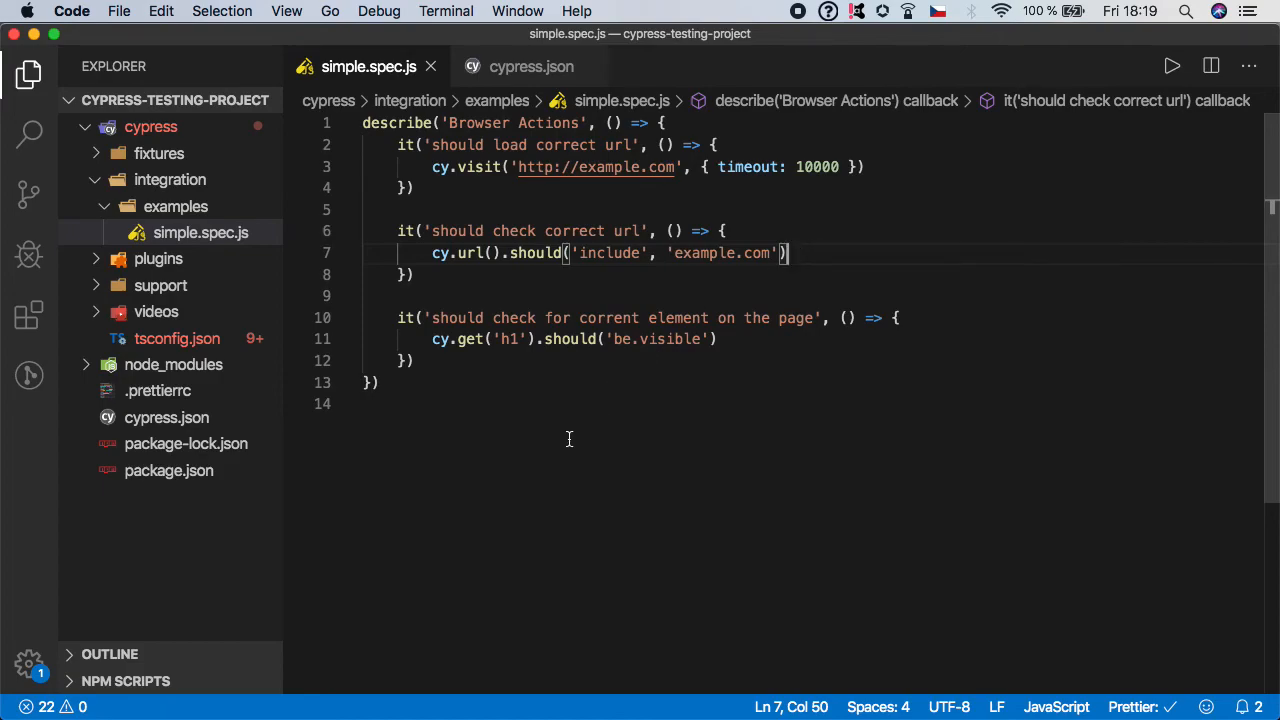